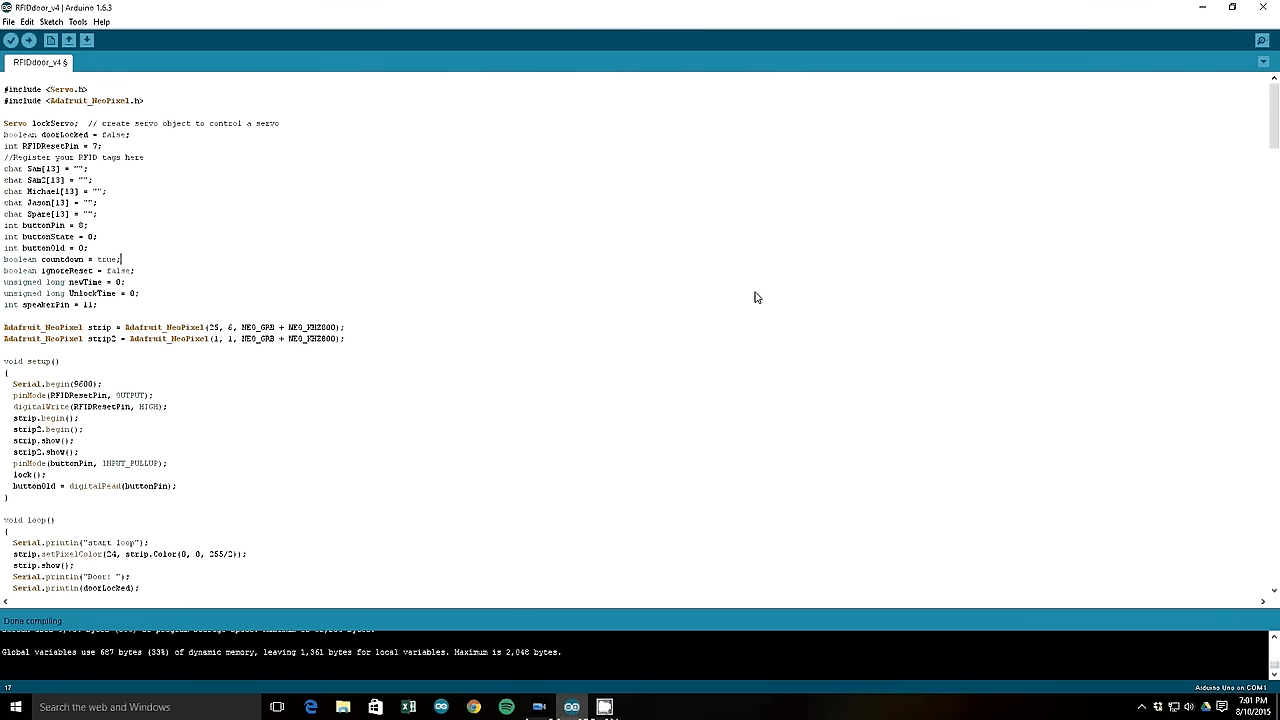
pyautogui.moveTo(764, 308)
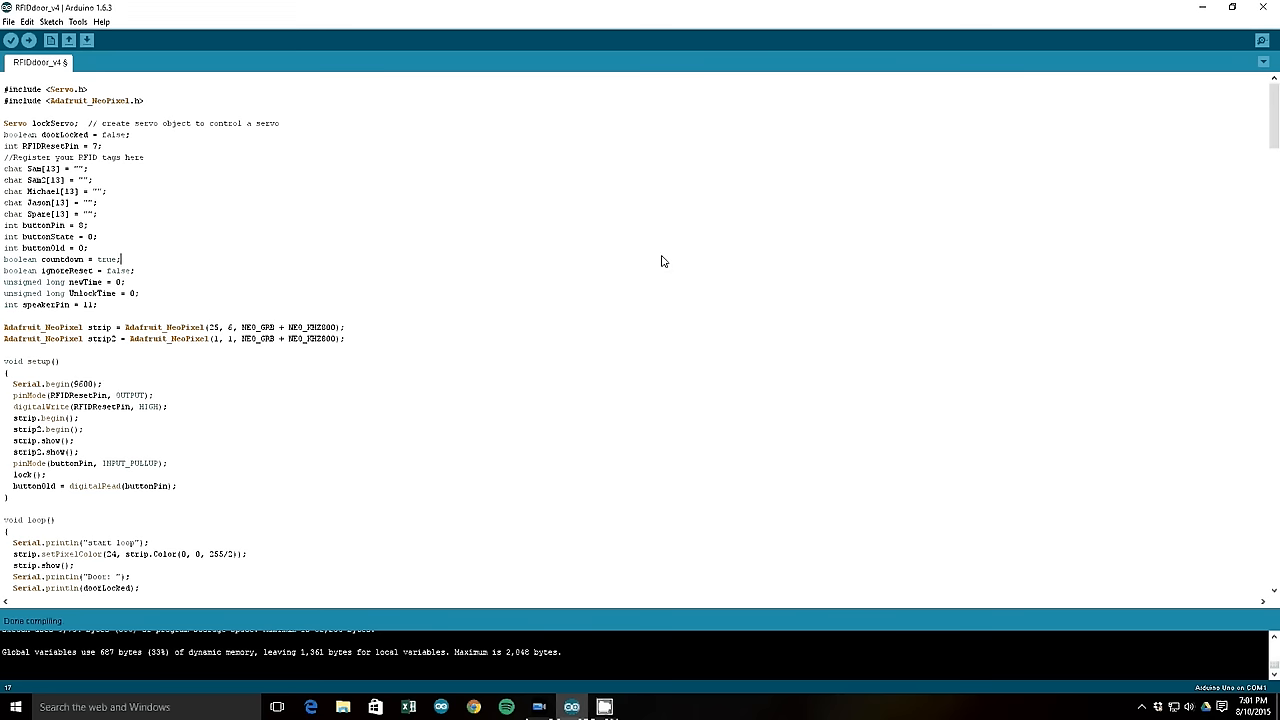
pyautogui.moveTo(468, 216)
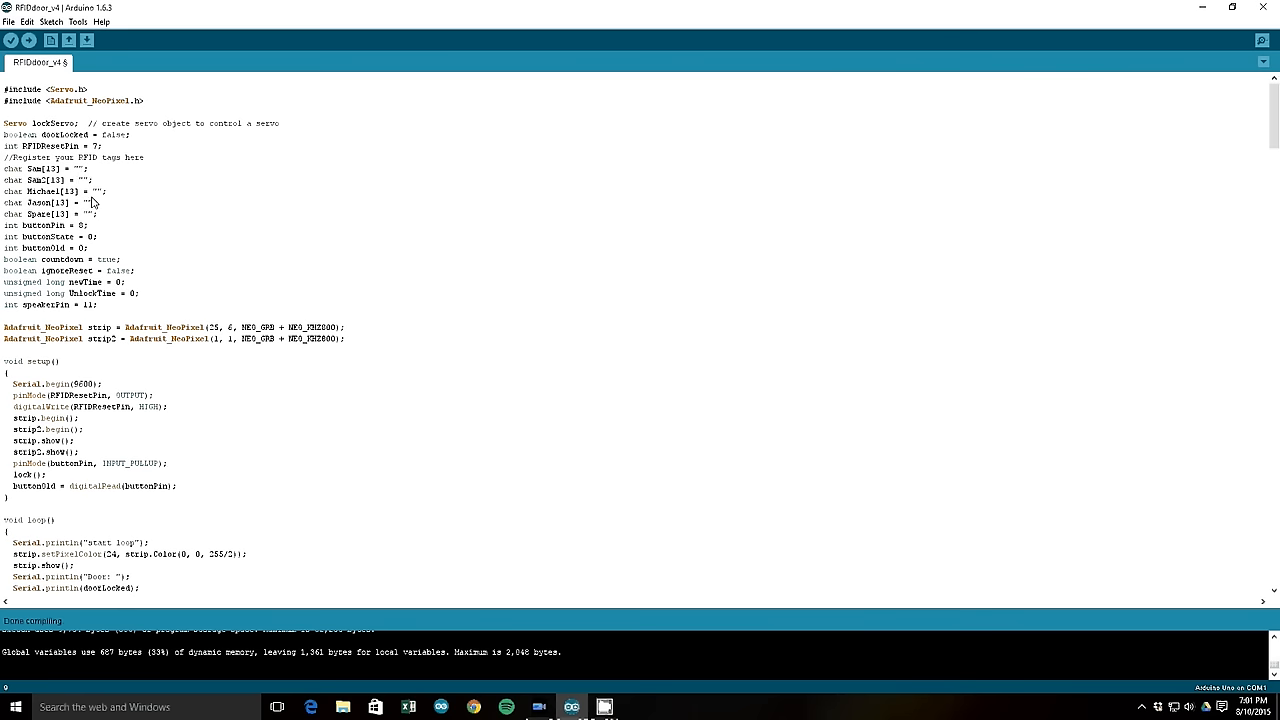
pyautogui.moveTo(96, 160)
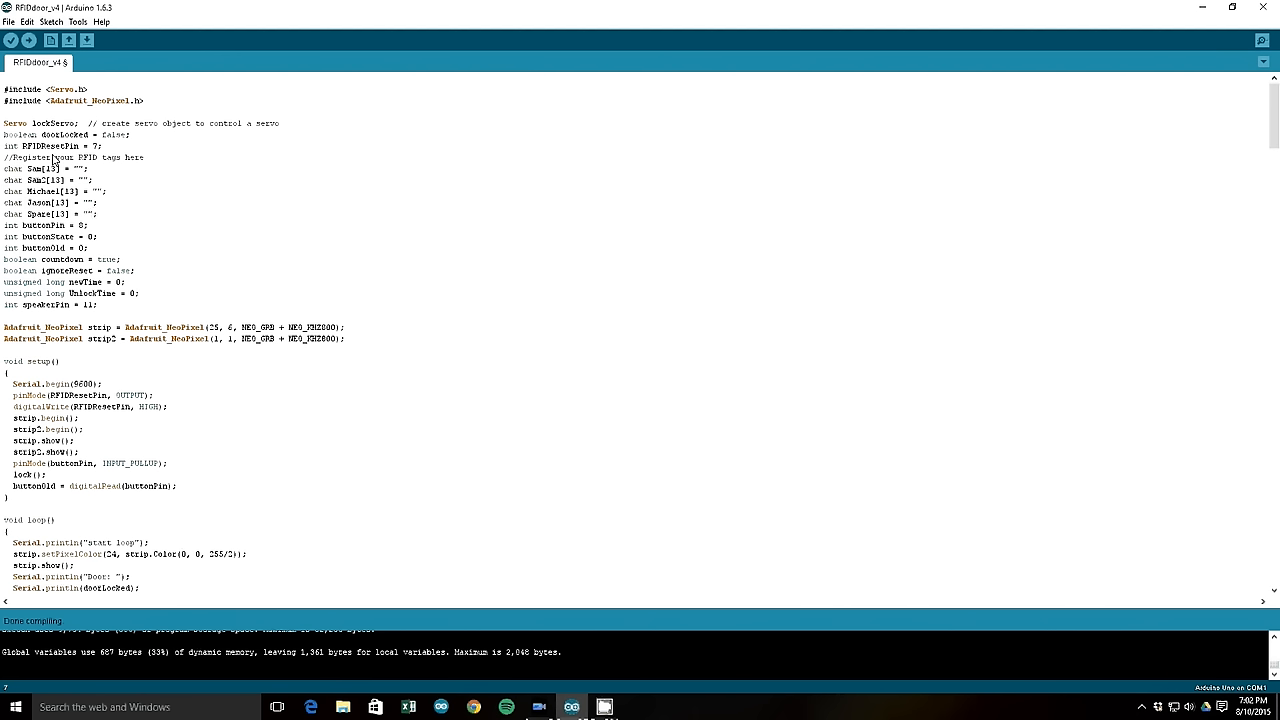
# Step: Scroll into the start of loop(), highlighting identifiers in its opening lines while explaining them
pyautogui.doubleClick(52, 156)
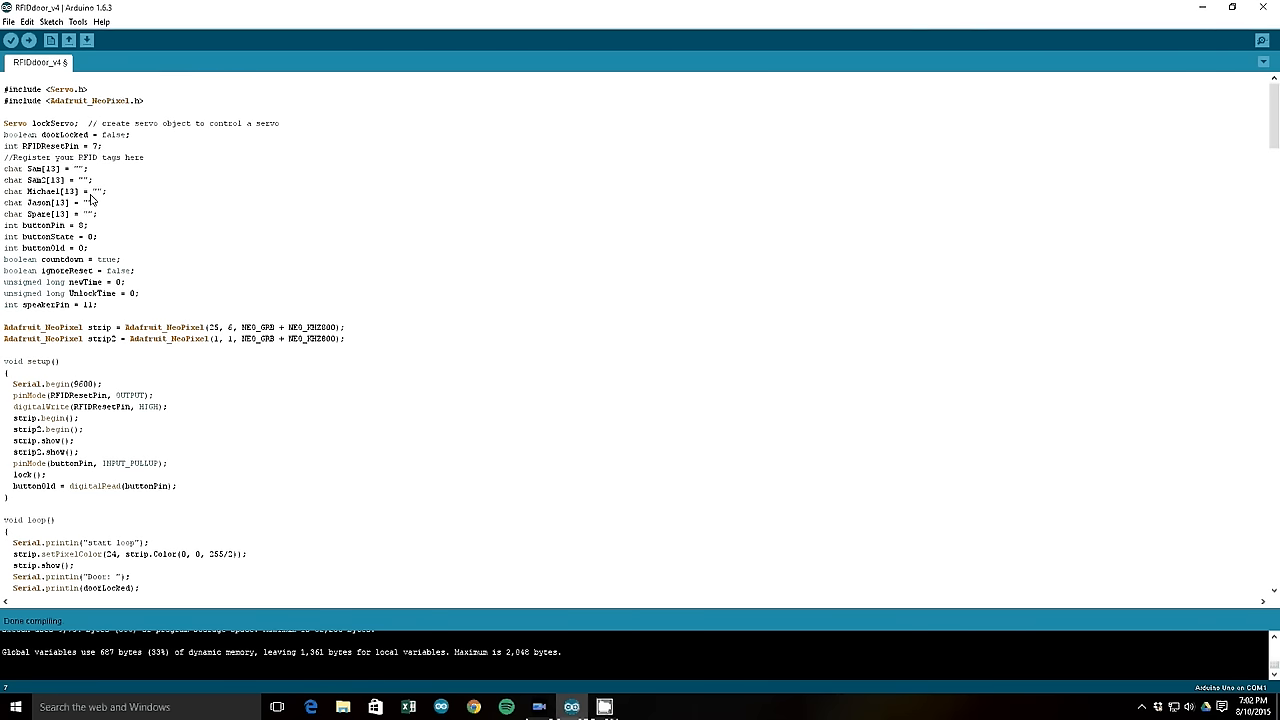
pyautogui.moveTo(184, 260)
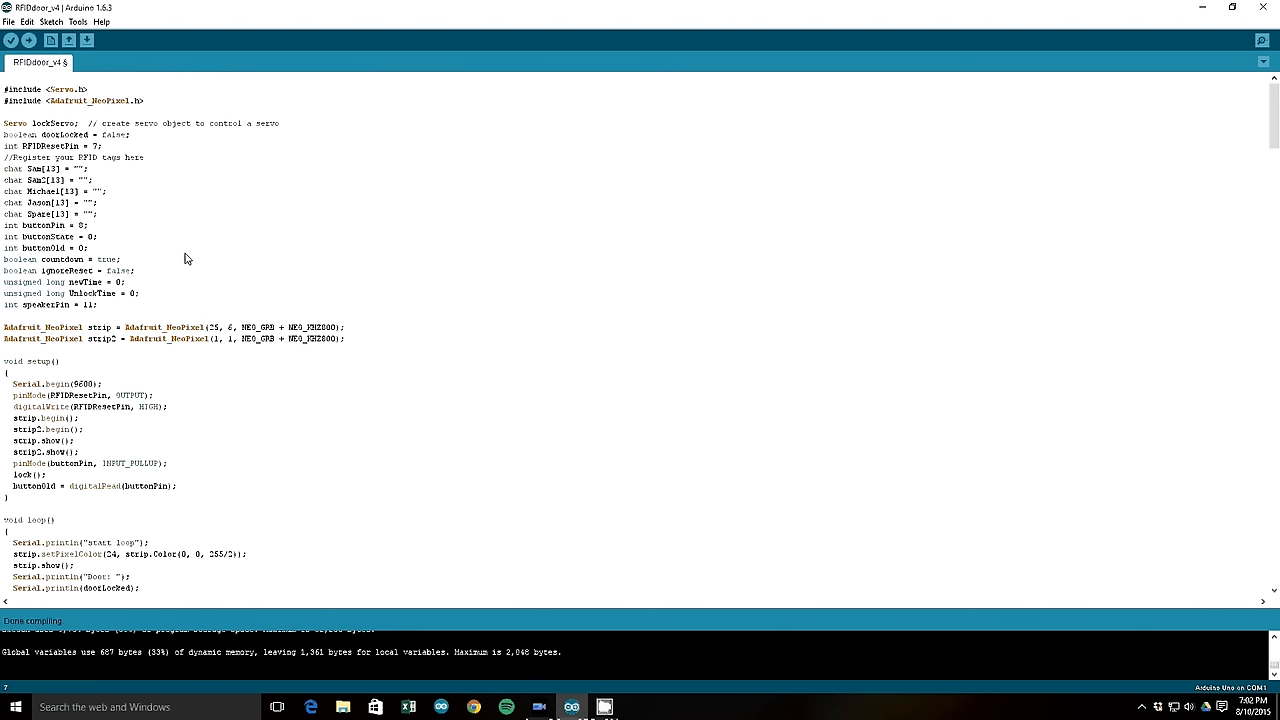
pyautogui.moveTo(62, 136)
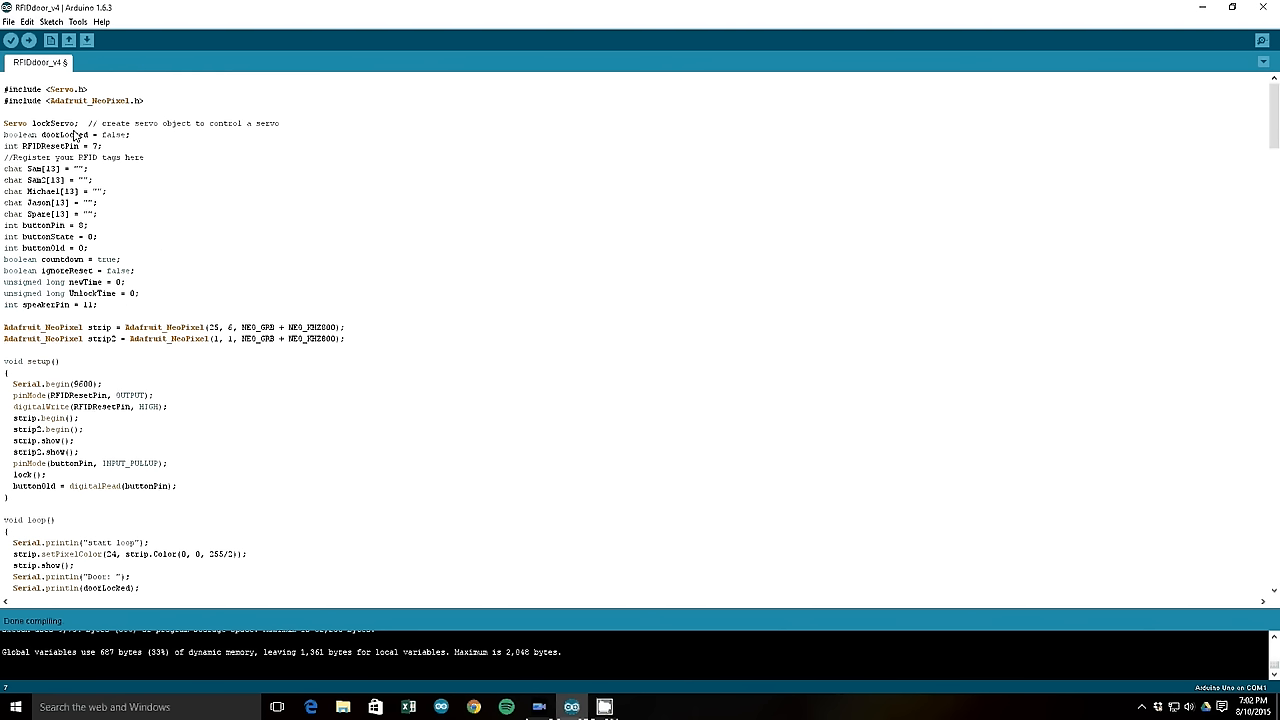
pyautogui.moveTo(54, 100)
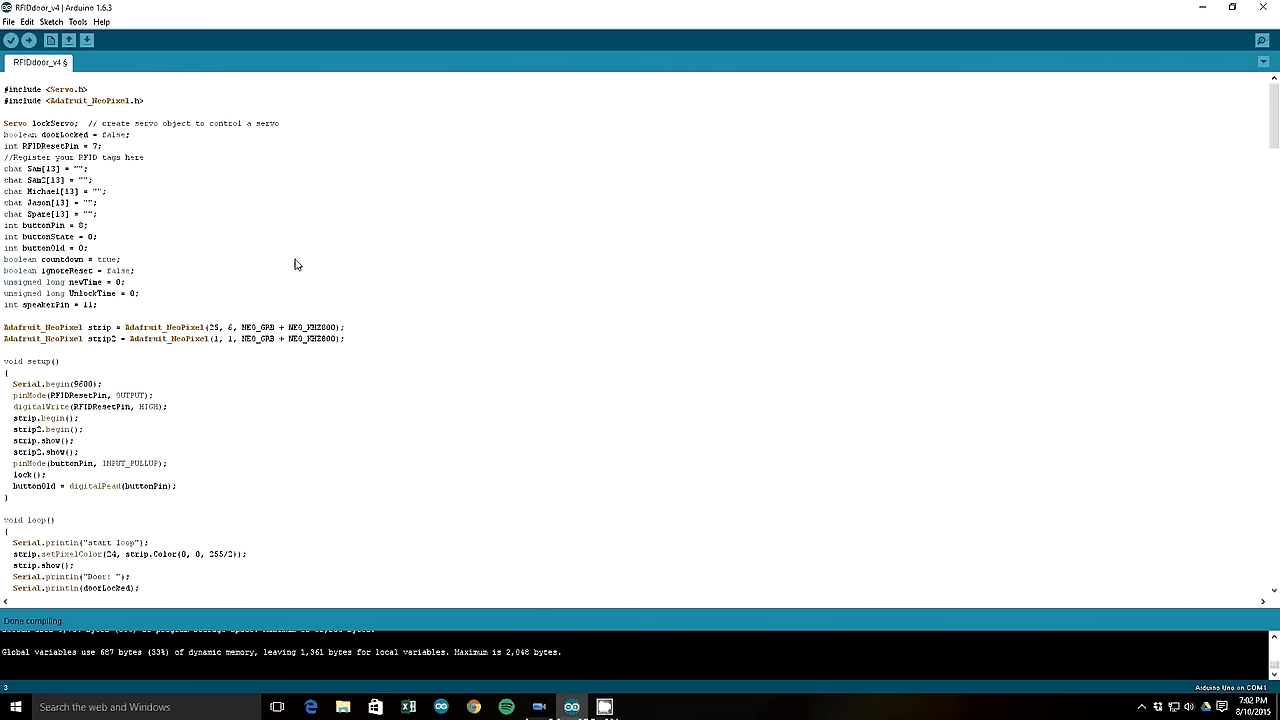
pyautogui.scroll(-3)
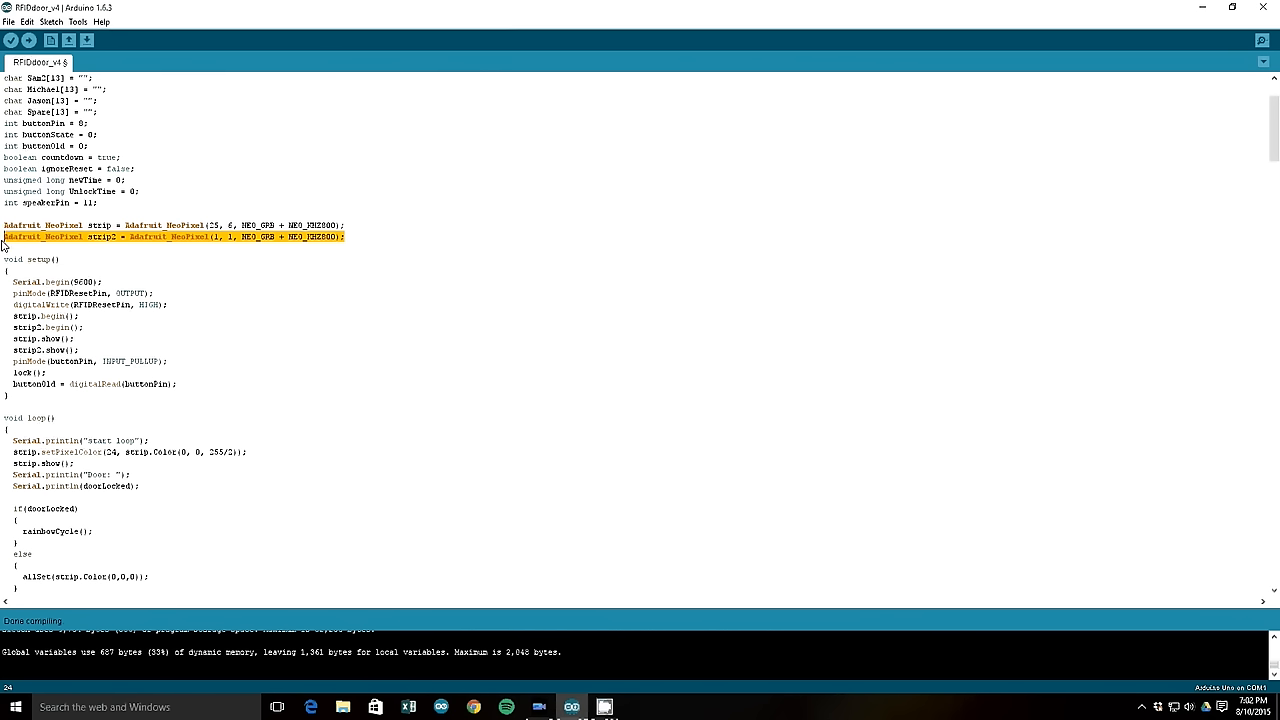
pyautogui.moveTo(250, 262)
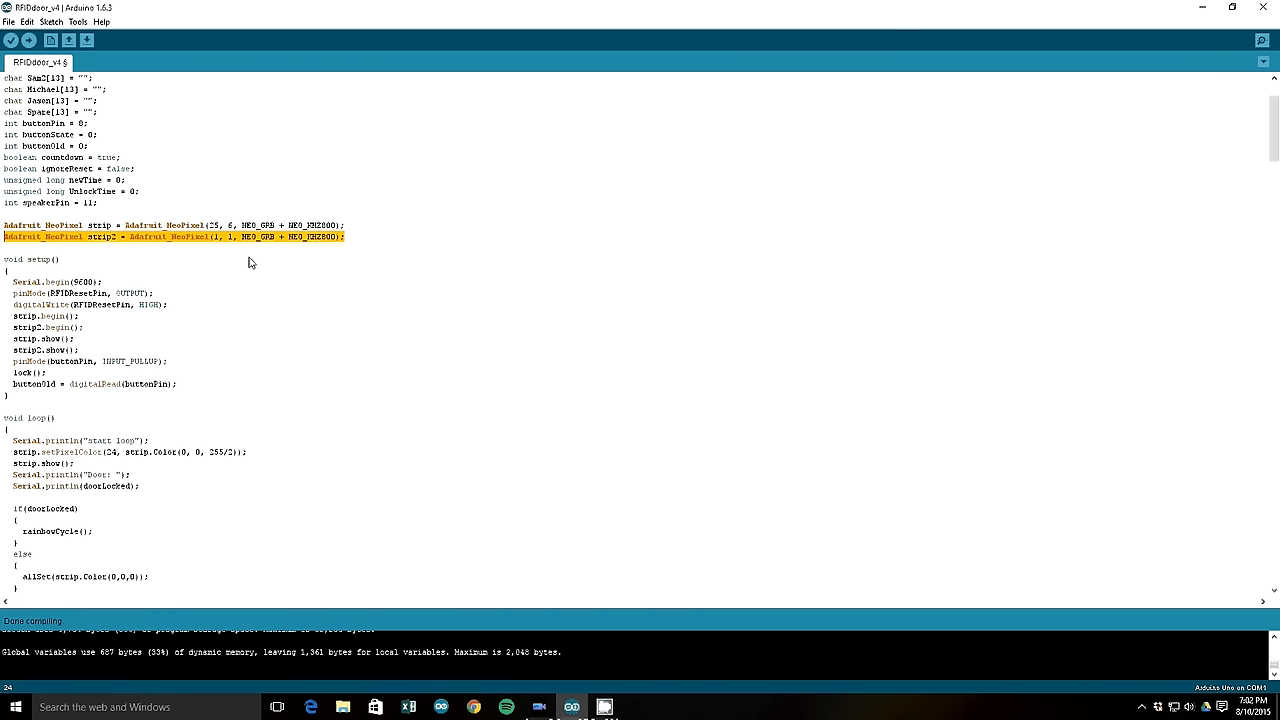
pyautogui.moveTo(44, 244)
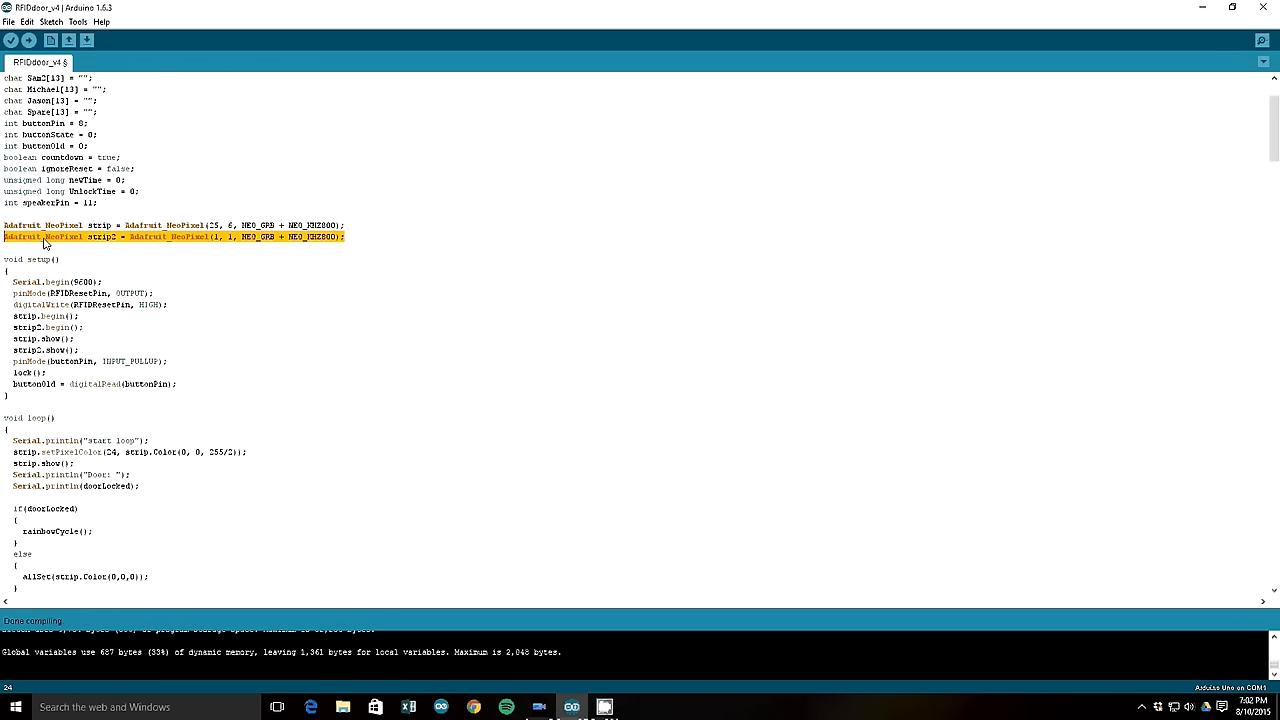
pyautogui.click(350, 236)
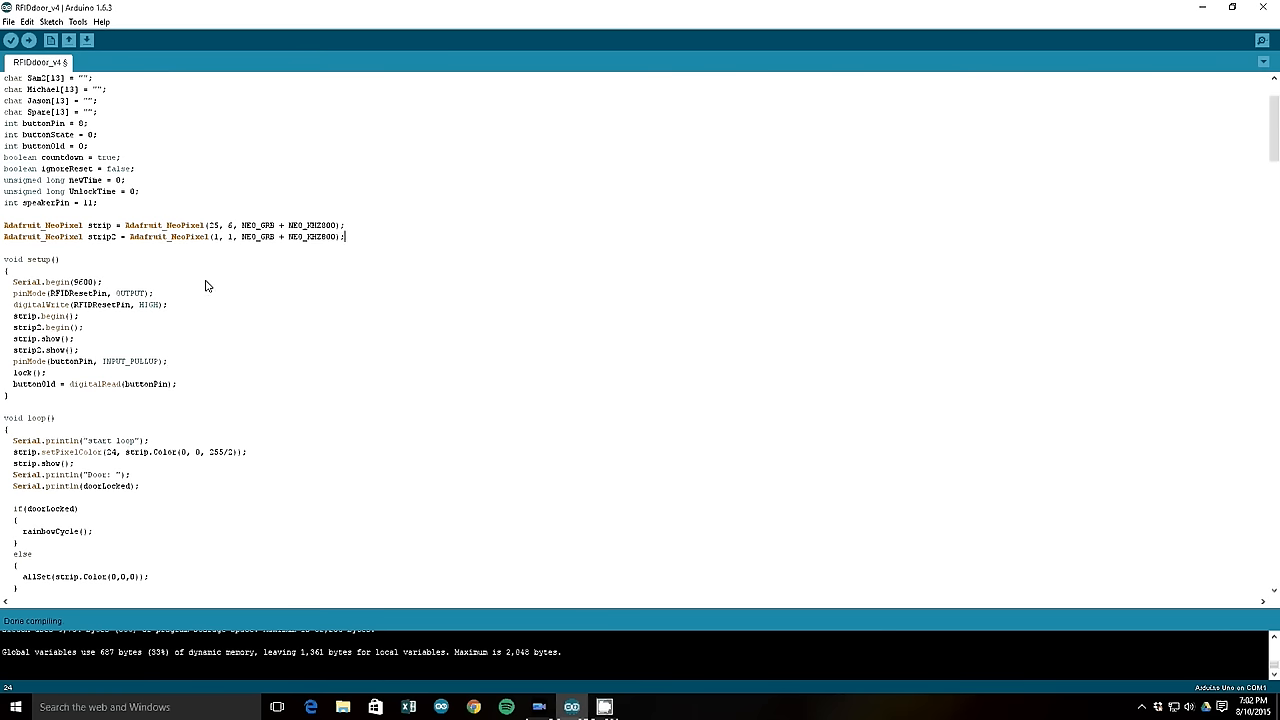
pyautogui.moveTo(164, 260)
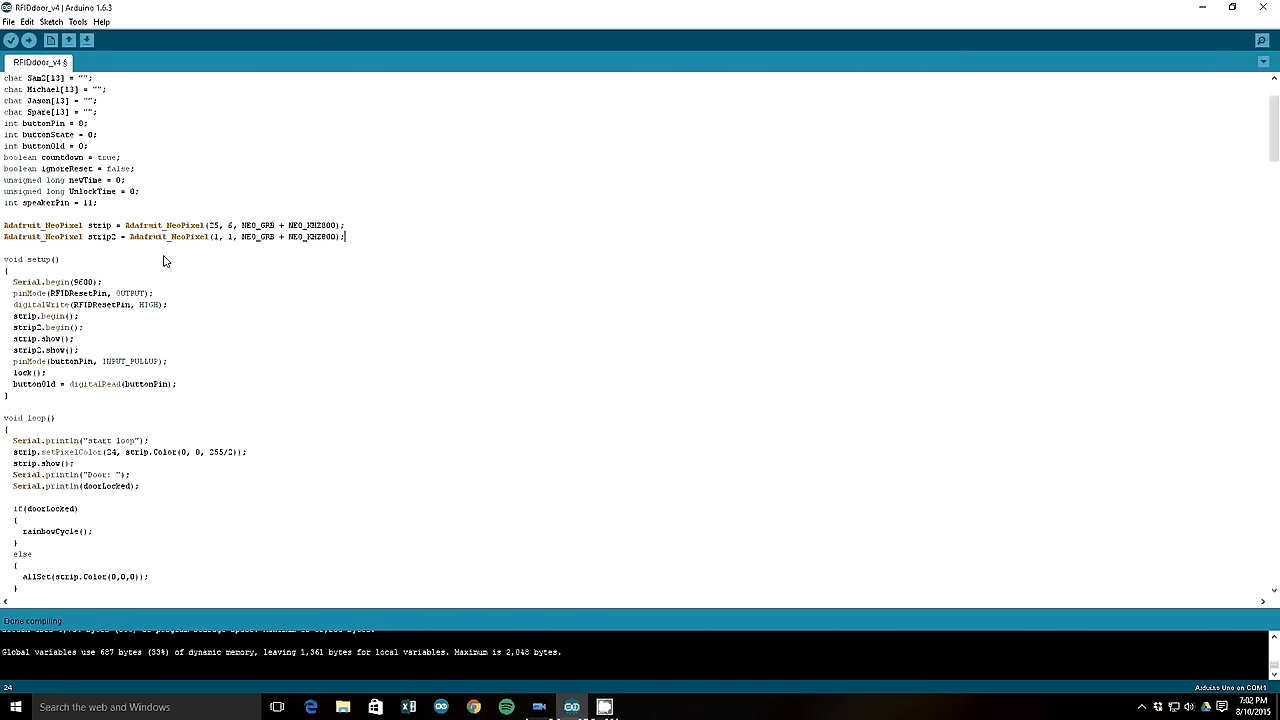
pyautogui.doubleClick(170, 236)
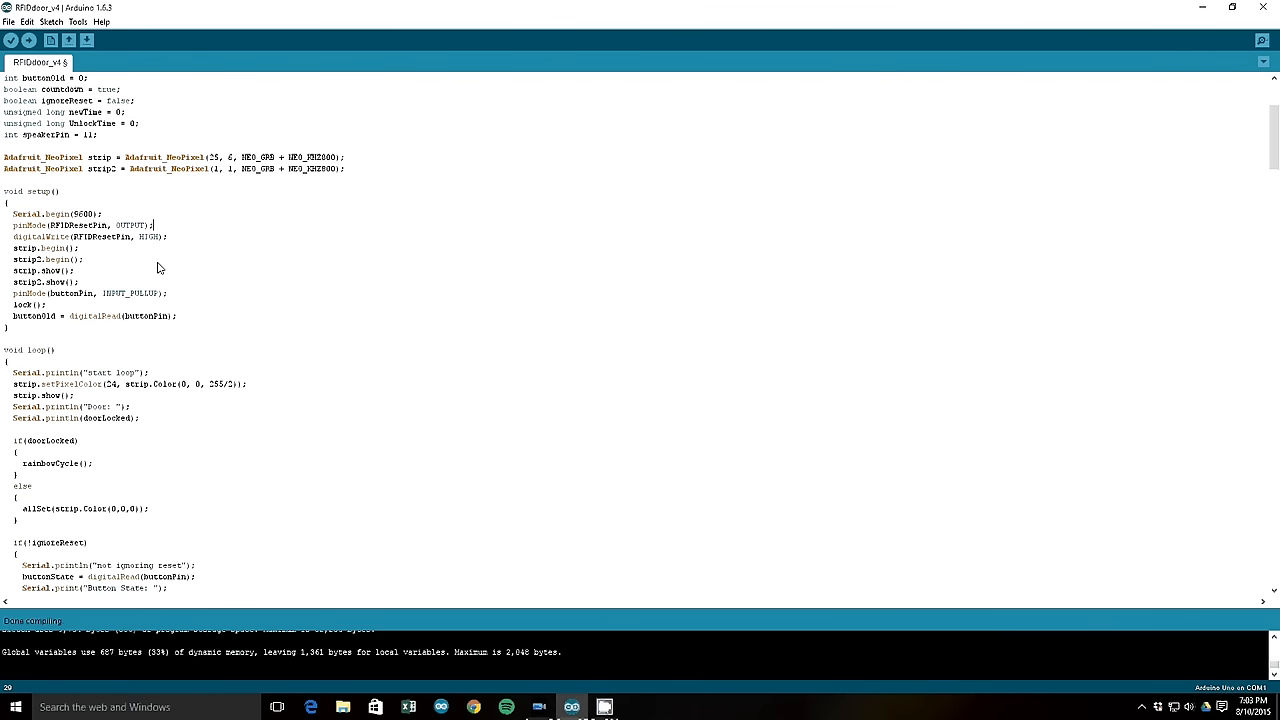
pyautogui.scroll(-3)
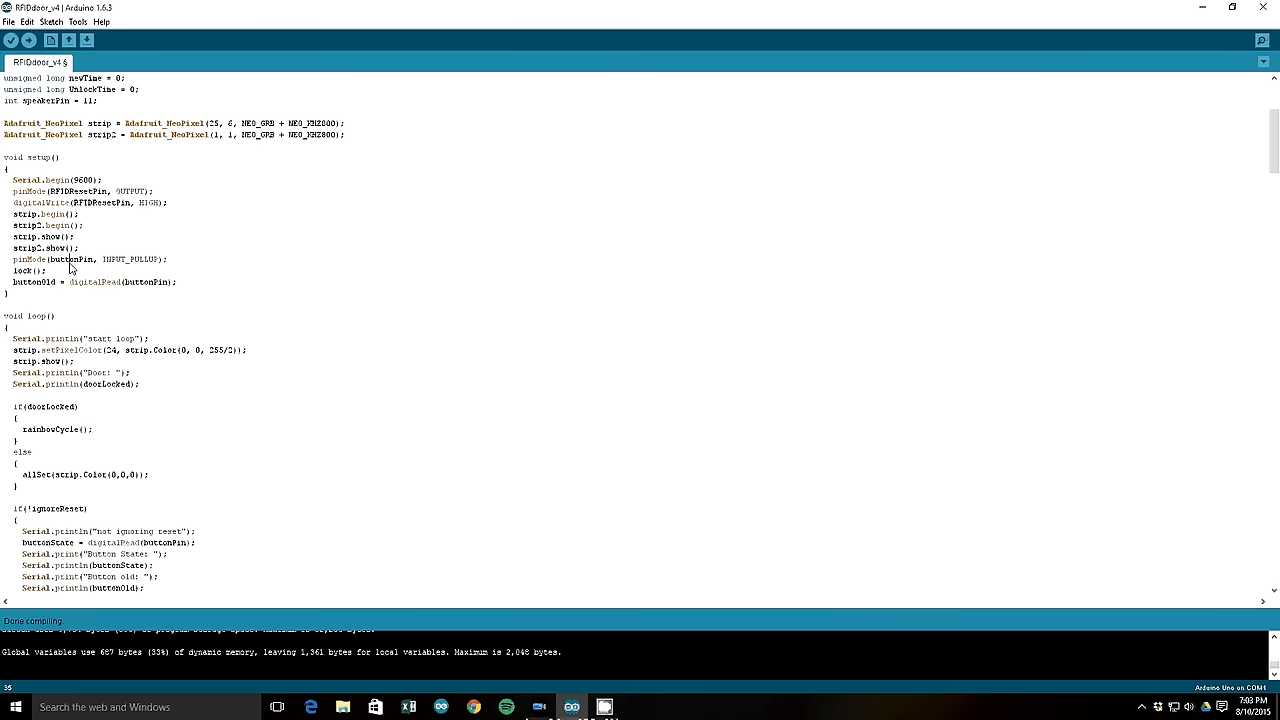
pyautogui.doubleClick(22, 272)
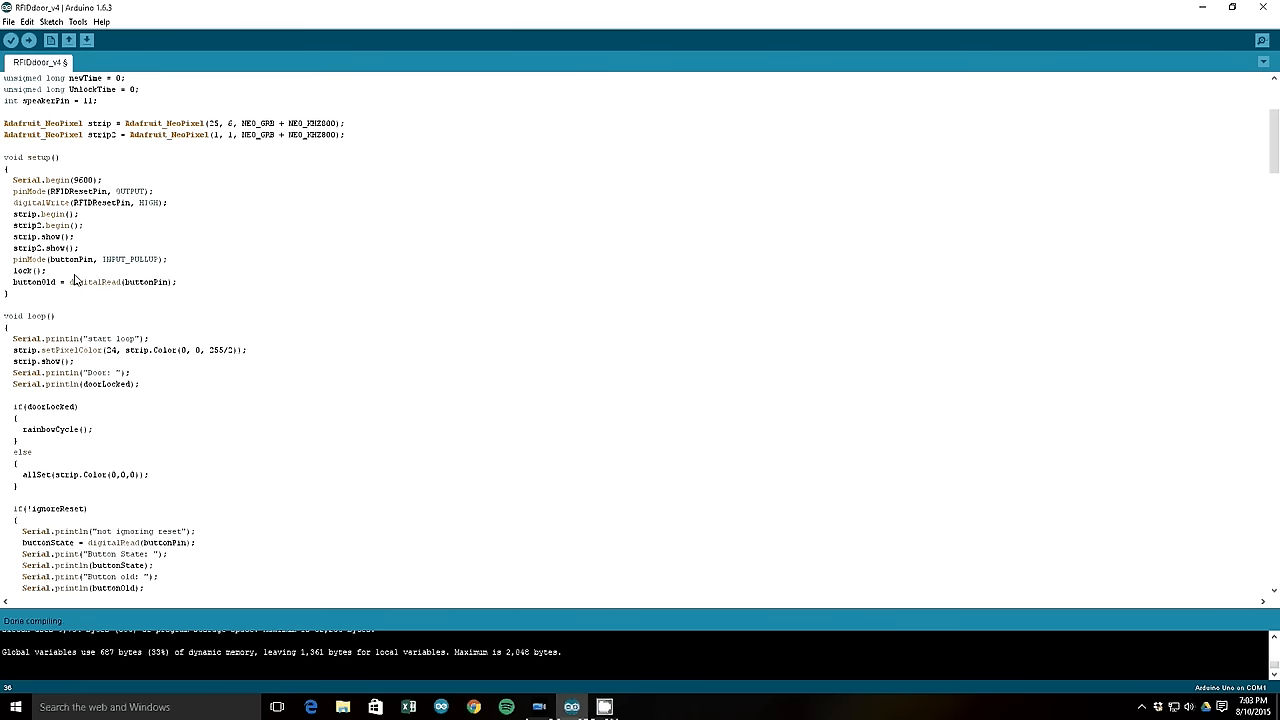
pyautogui.moveTo(60, 268)
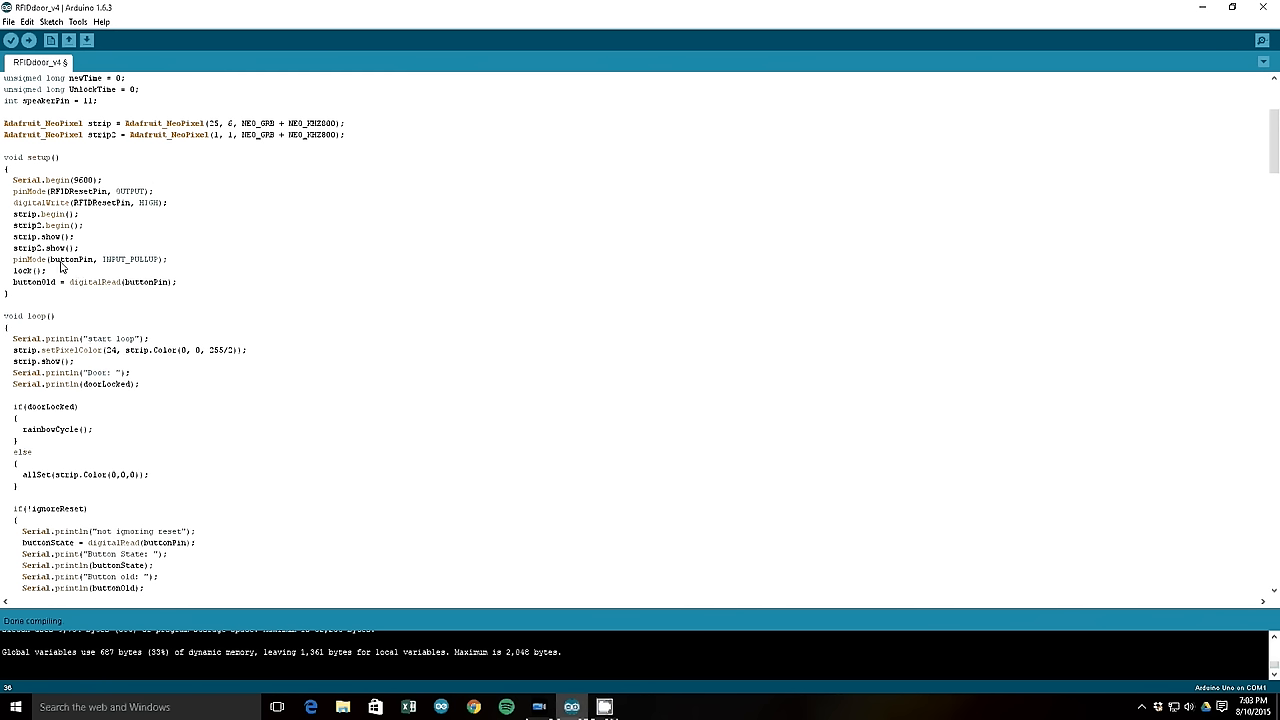
pyautogui.moveTo(60, 276)
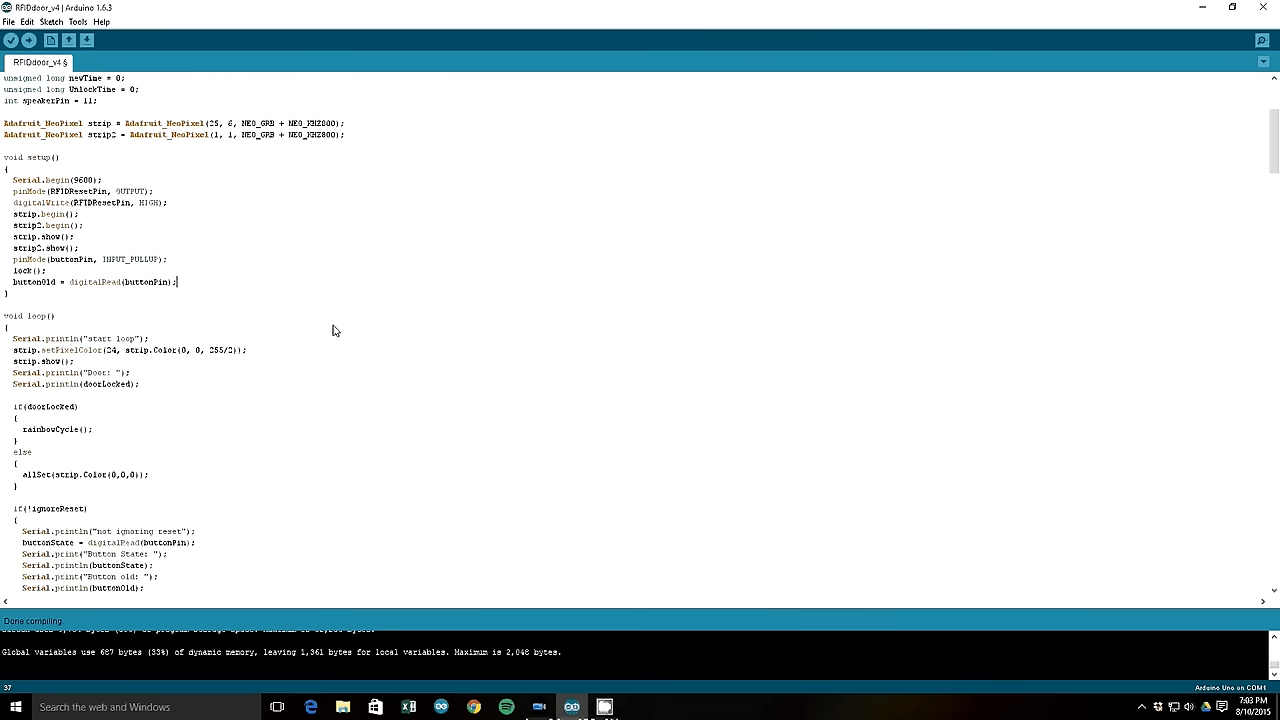
pyautogui.moveTo(118, 228)
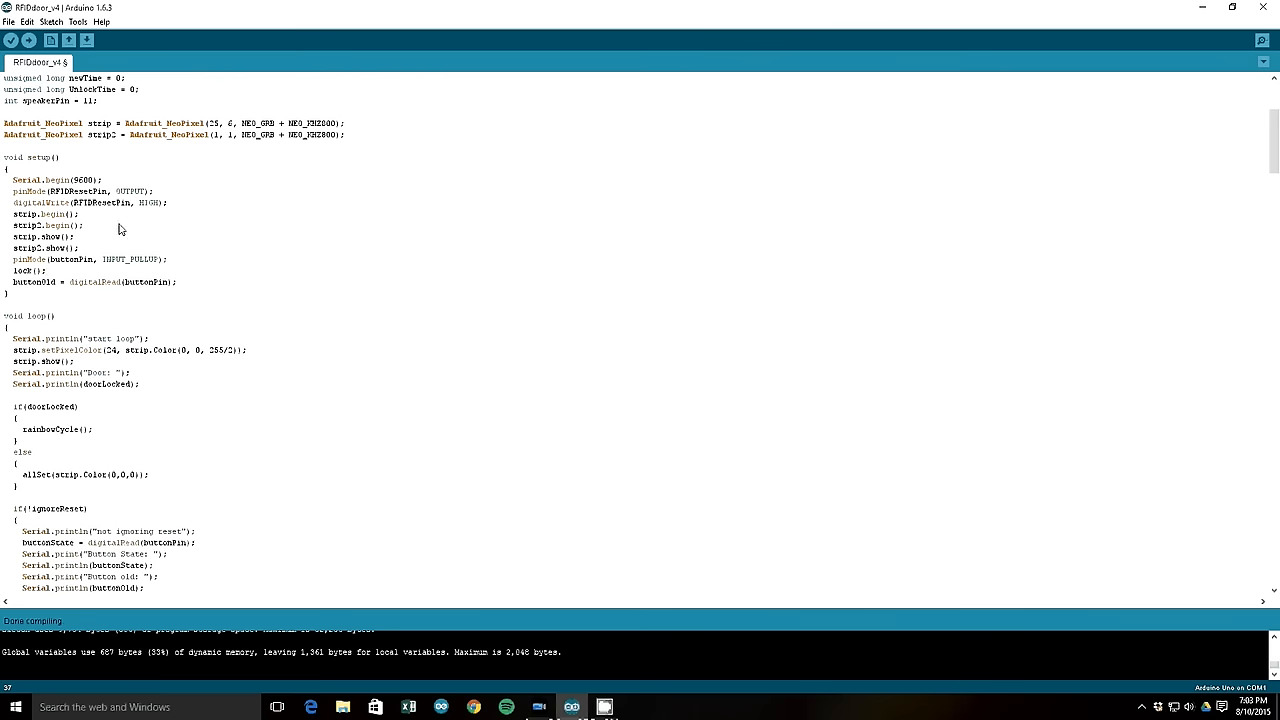
pyautogui.moveTo(128, 220)
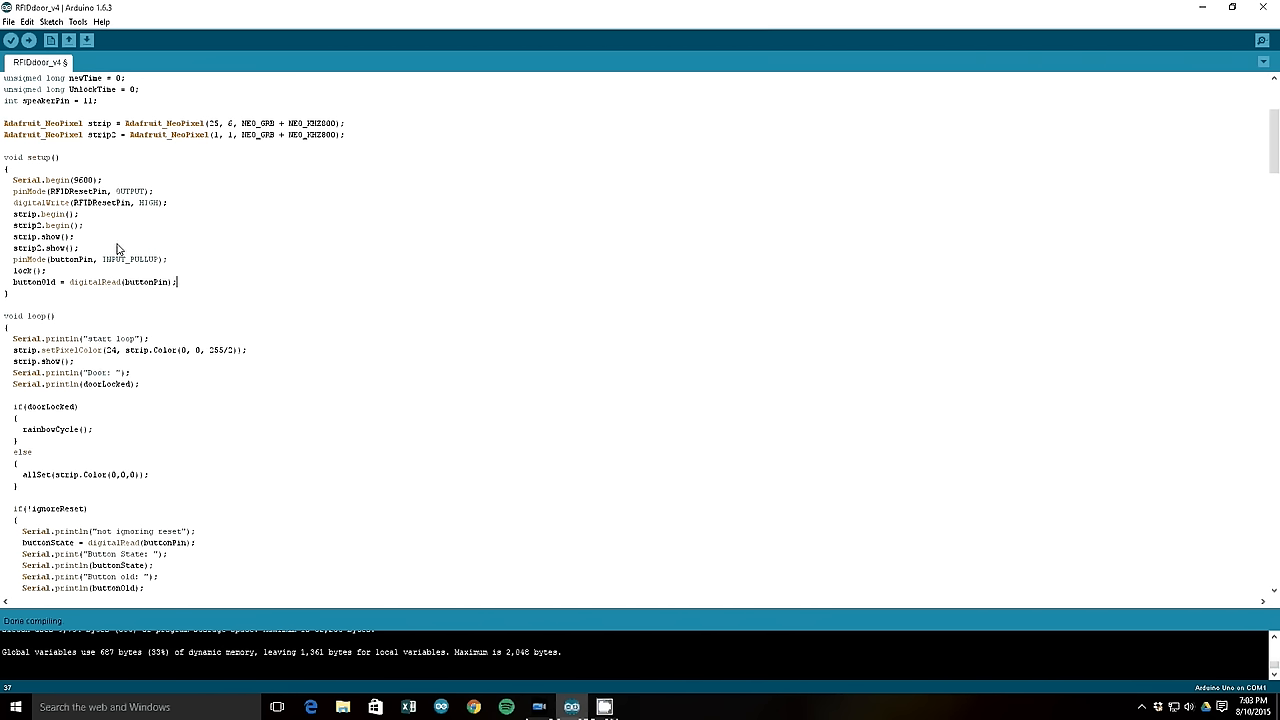
pyautogui.moveTo(156, 288)
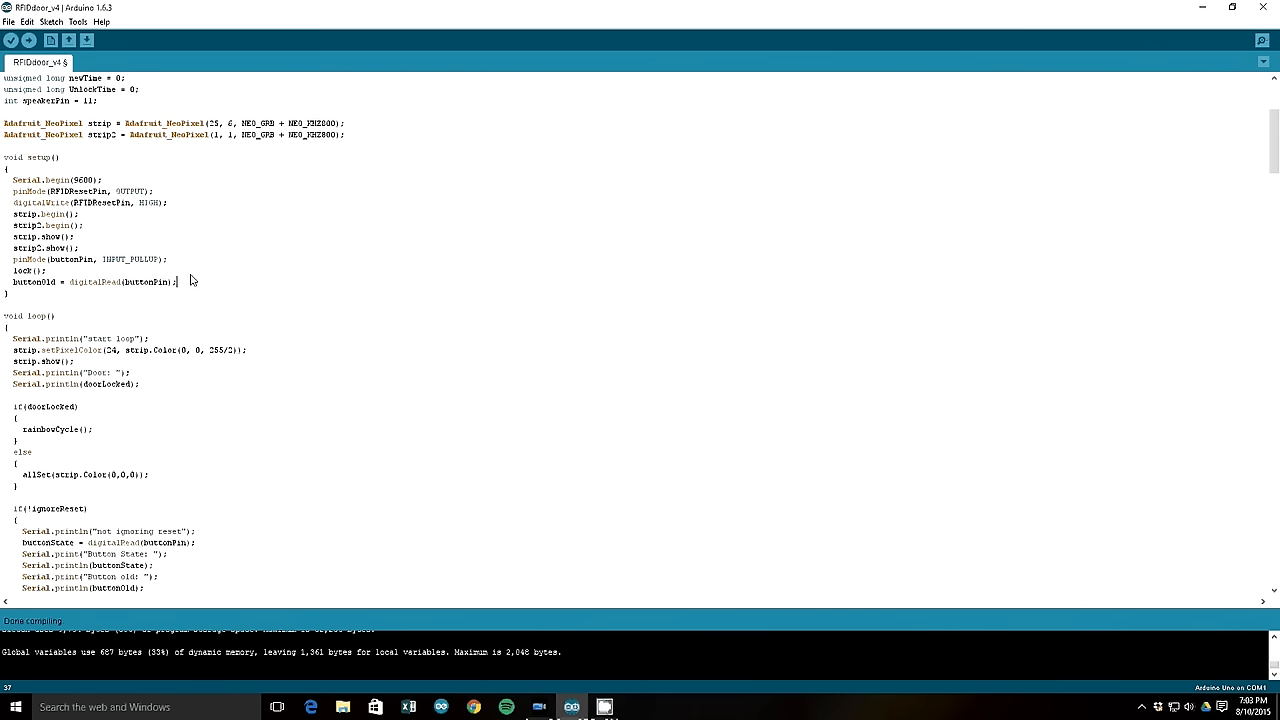
pyautogui.moveTo(214, 284)
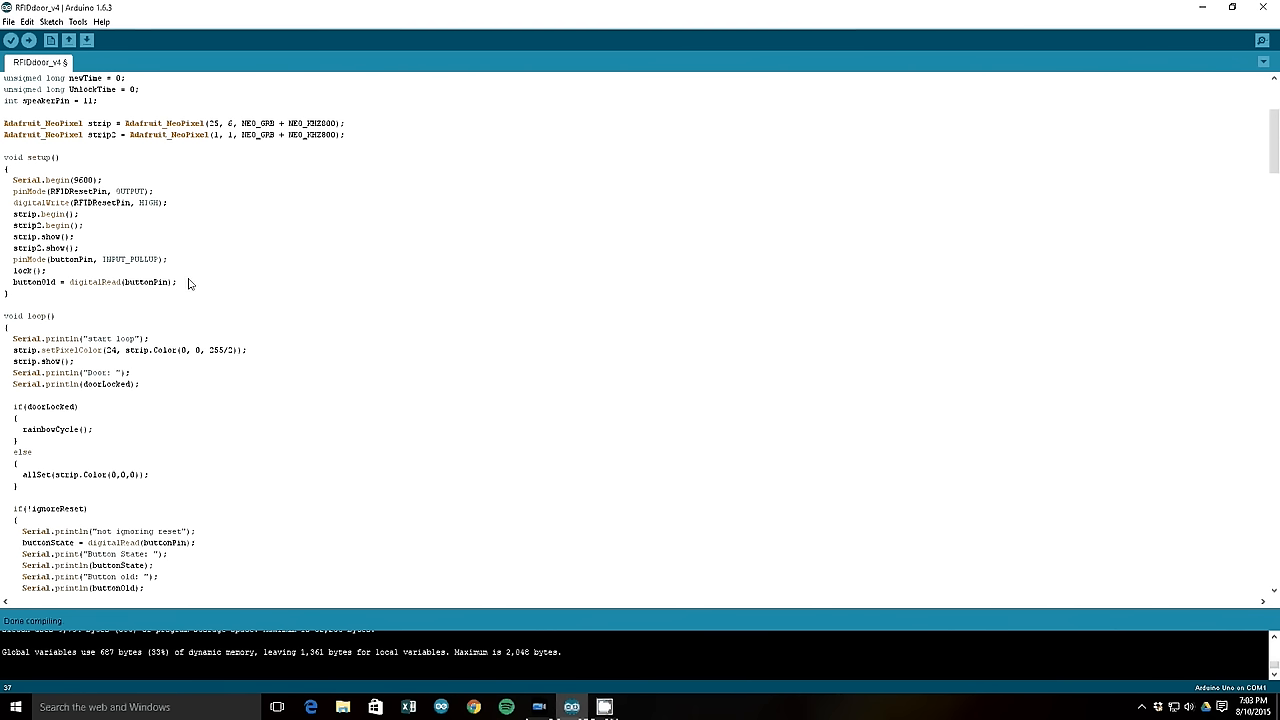
pyautogui.moveTo(184, 288)
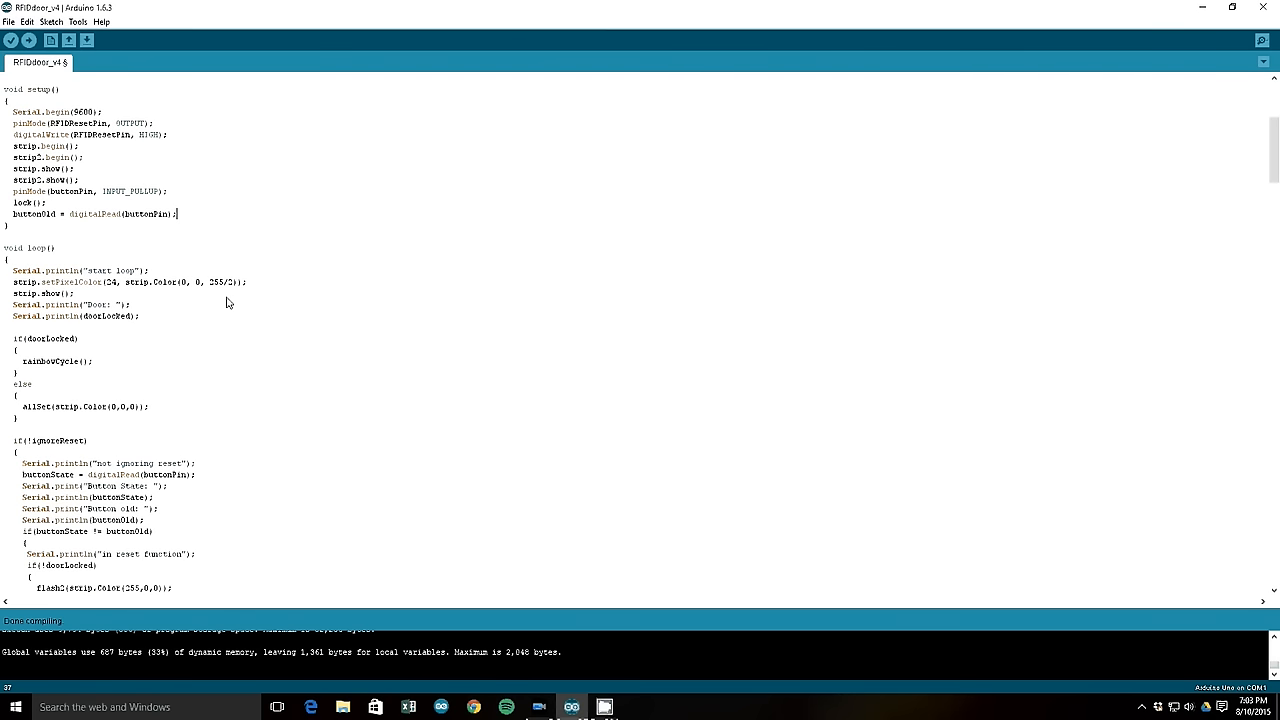
pyautogui.doubleClick(40, 228)
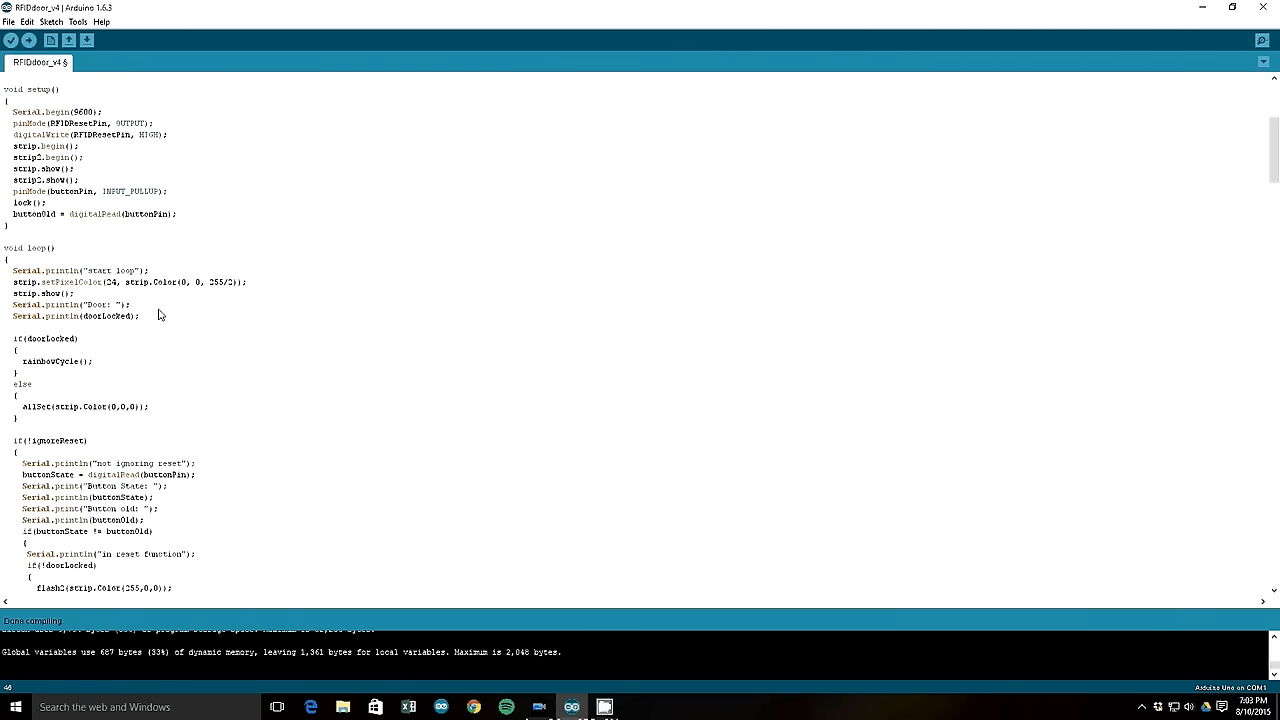
pyautogui.moveTo(112, 328)
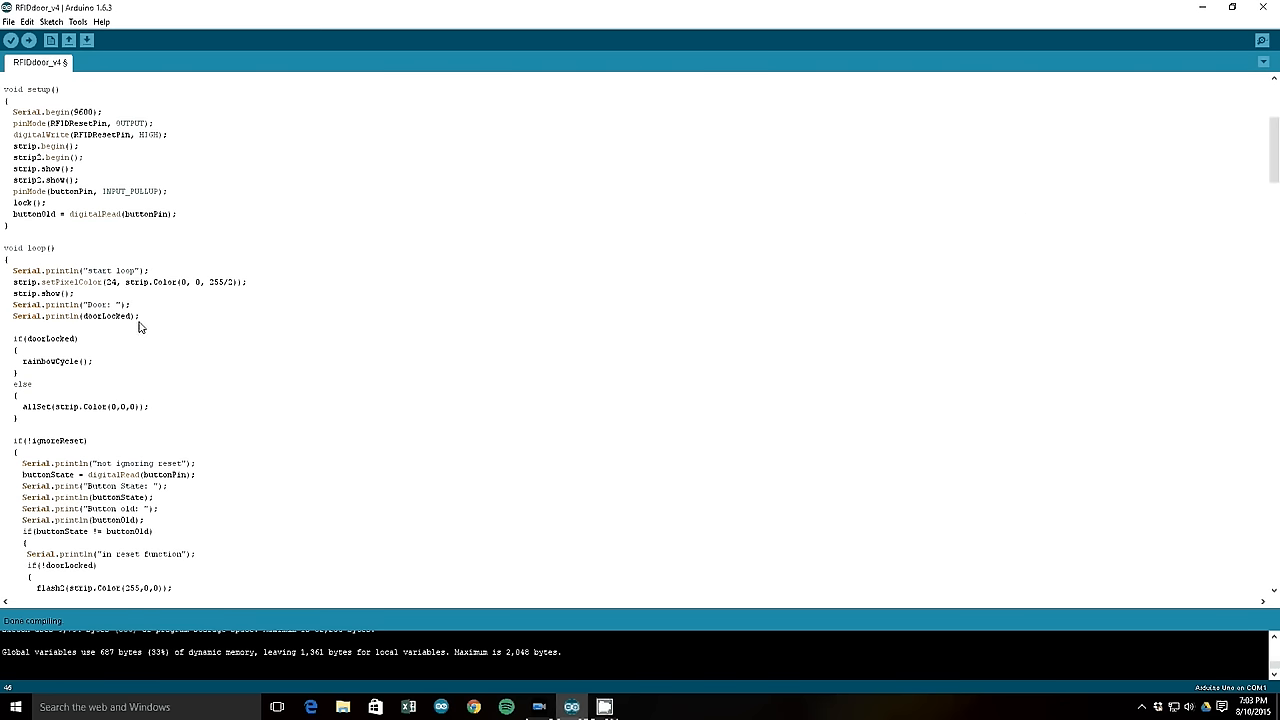
# Step: Scroll down through the loop() body toward the button-read code
pyautogui.scroll(-3)
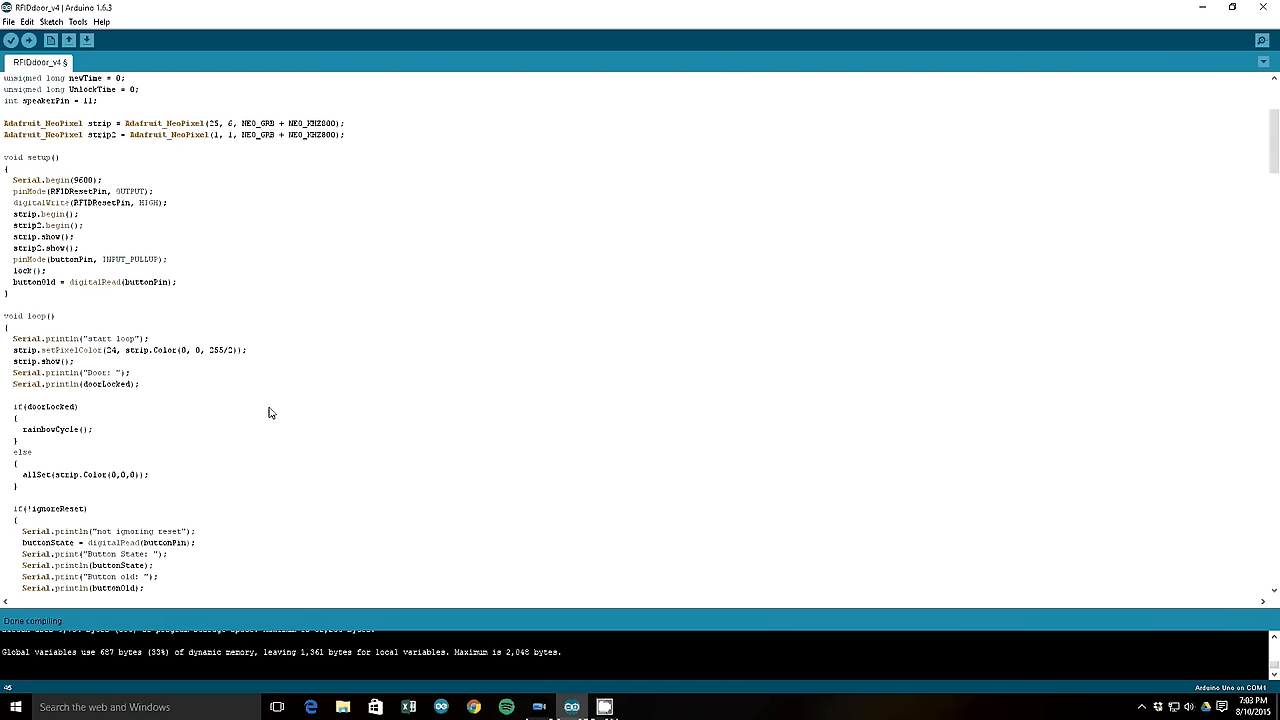
pyautogui.moveTo(274, 386)
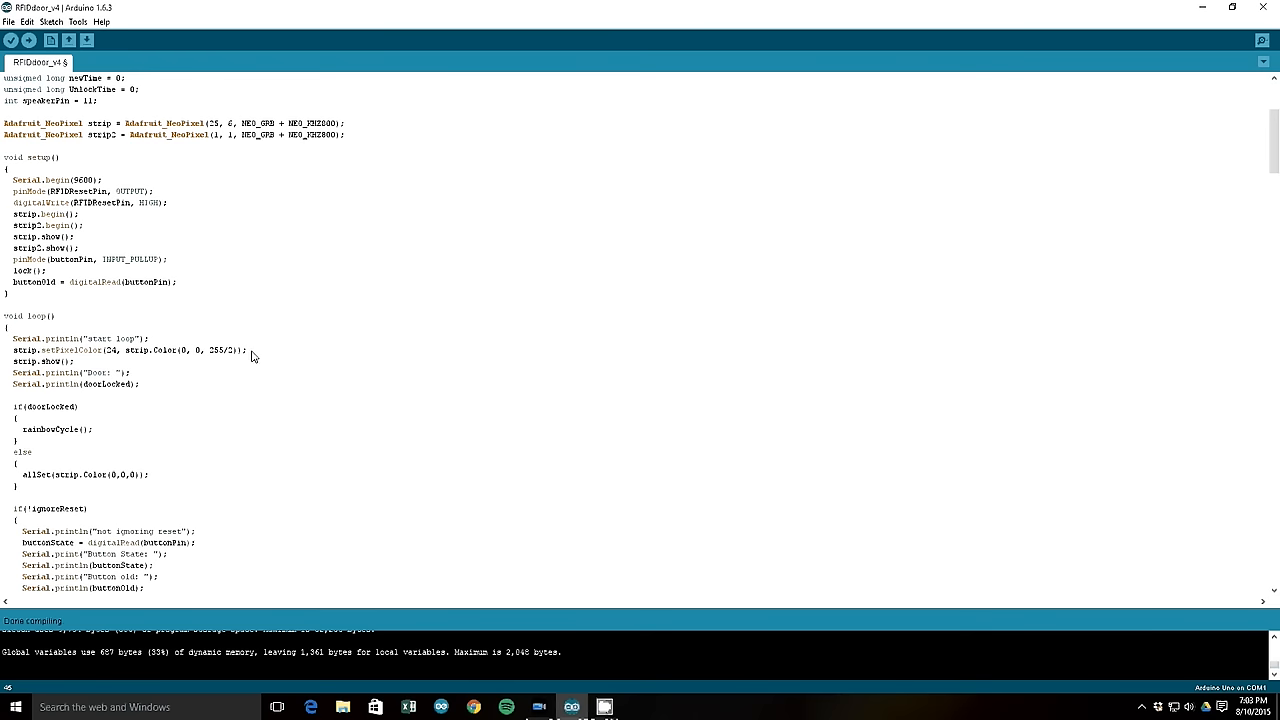
pyautogui.scroll(-3)
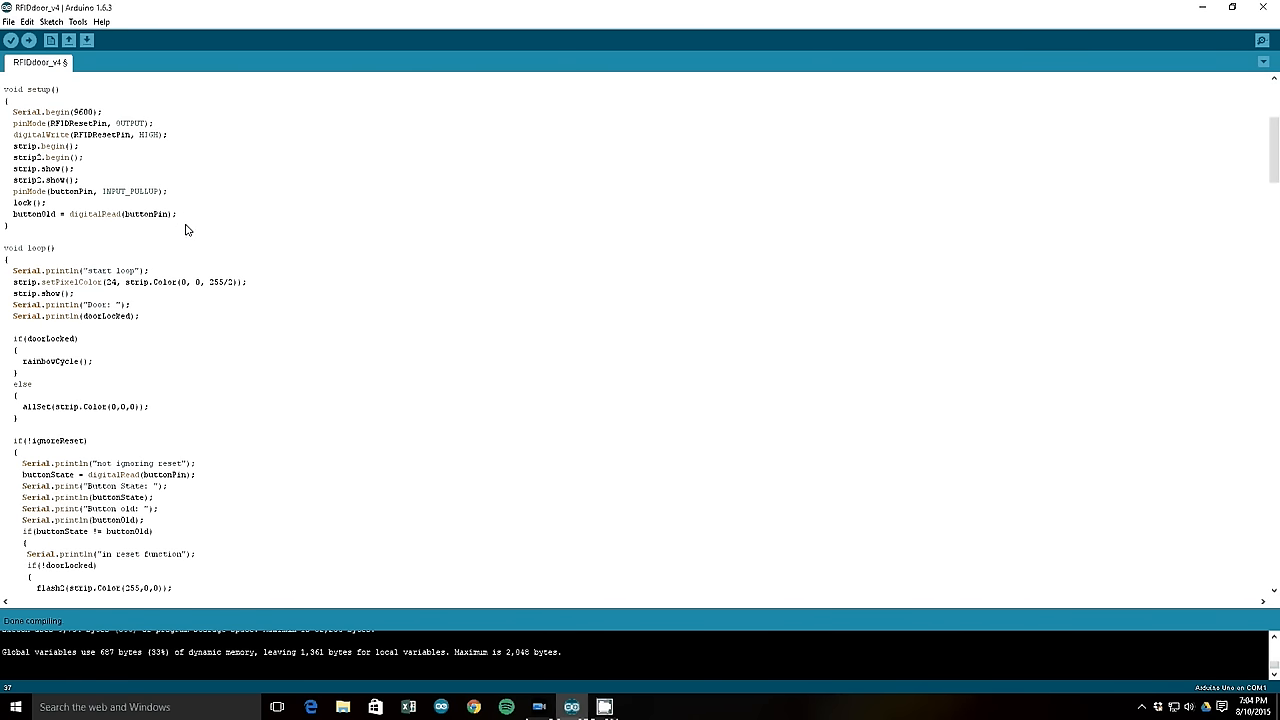
pyautogui.moveTo(180, 244)
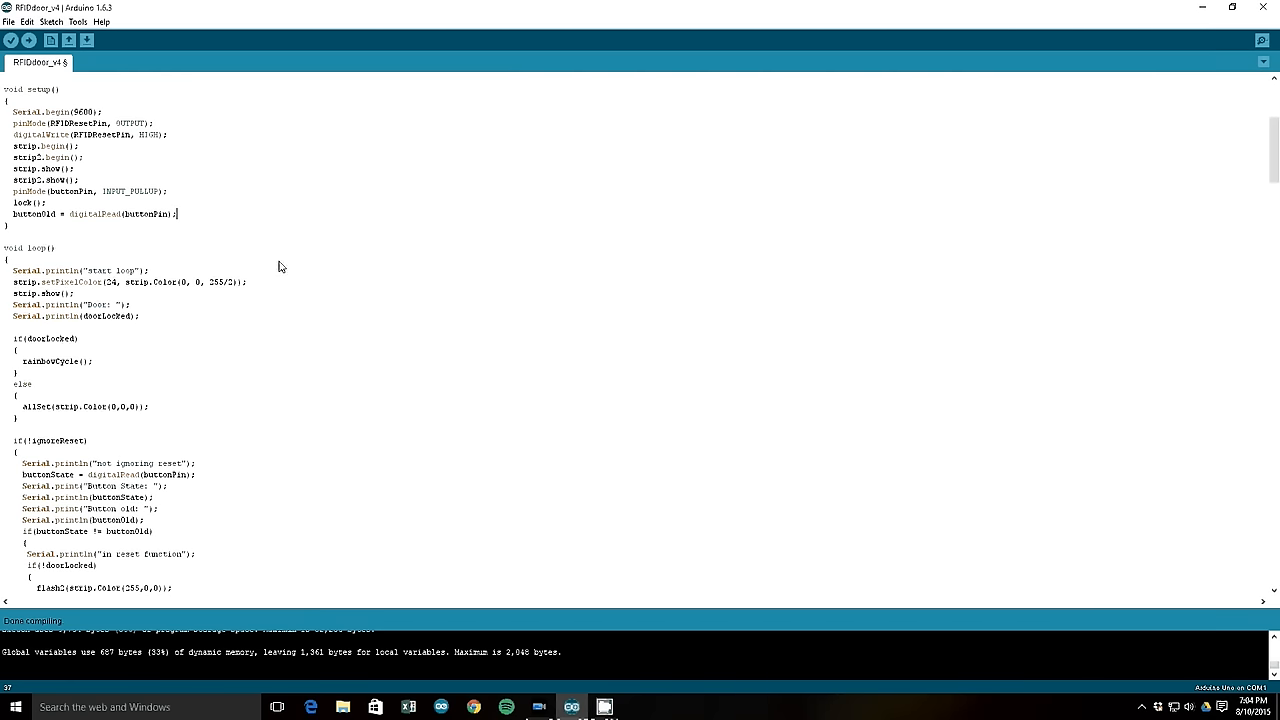
pyautogui.scroll(-3)
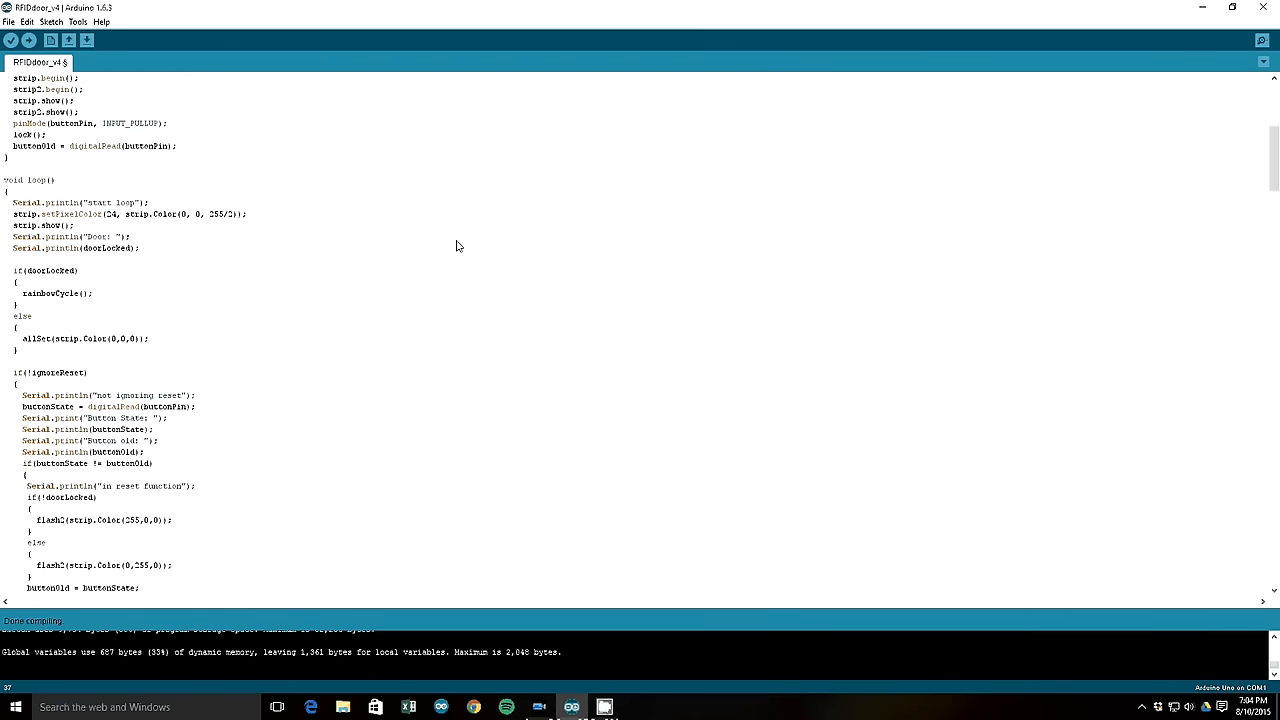
pyautogui.scroll(-3)
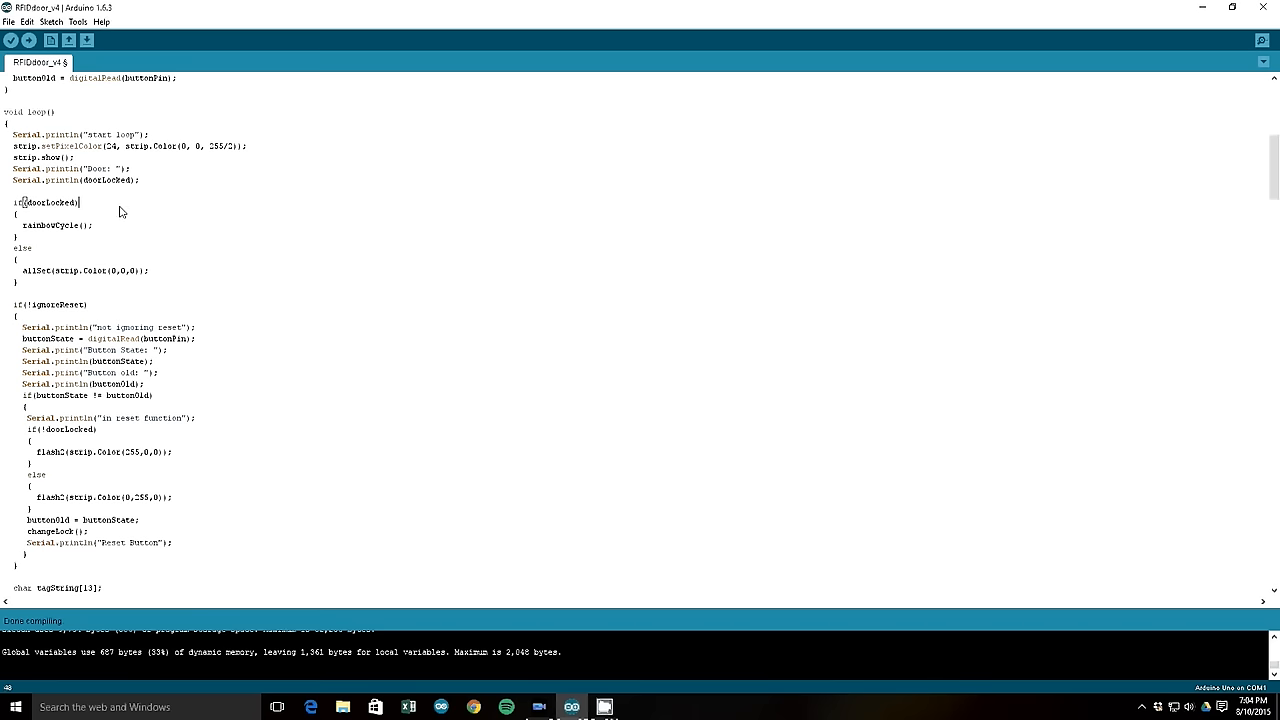
pyautogui.scroll(-3)
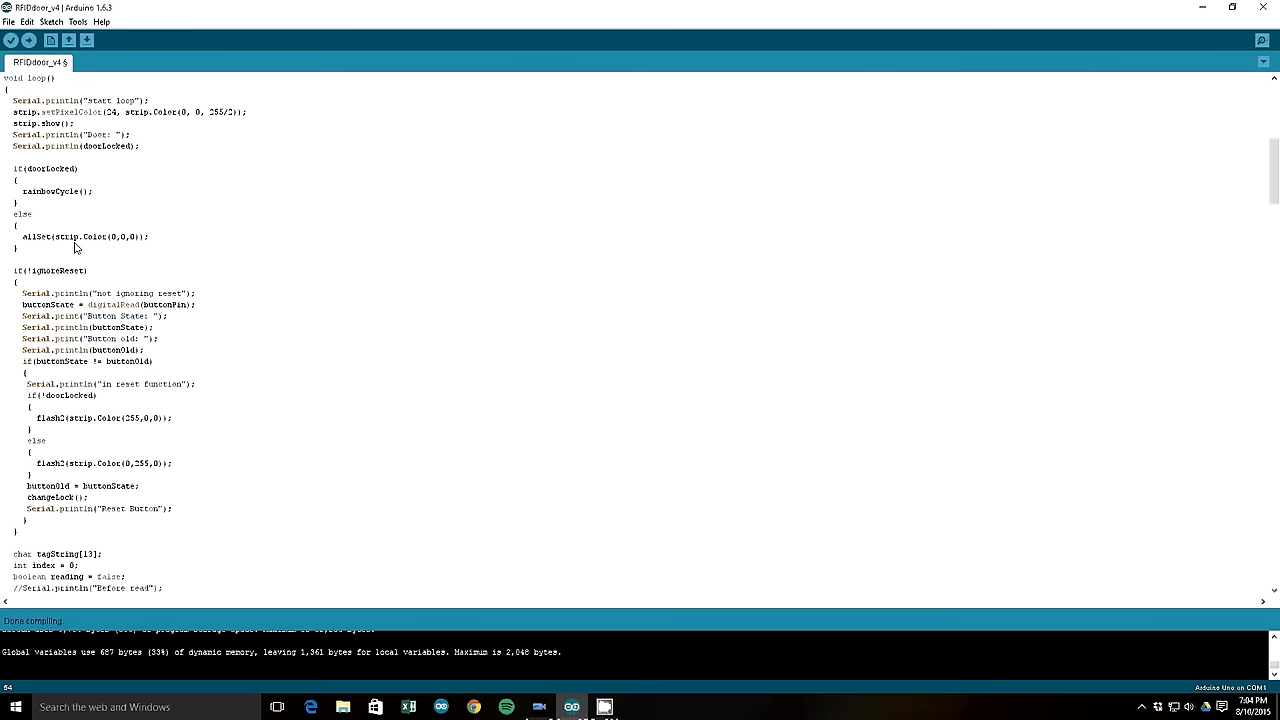
pyautogui.scroll(-3)
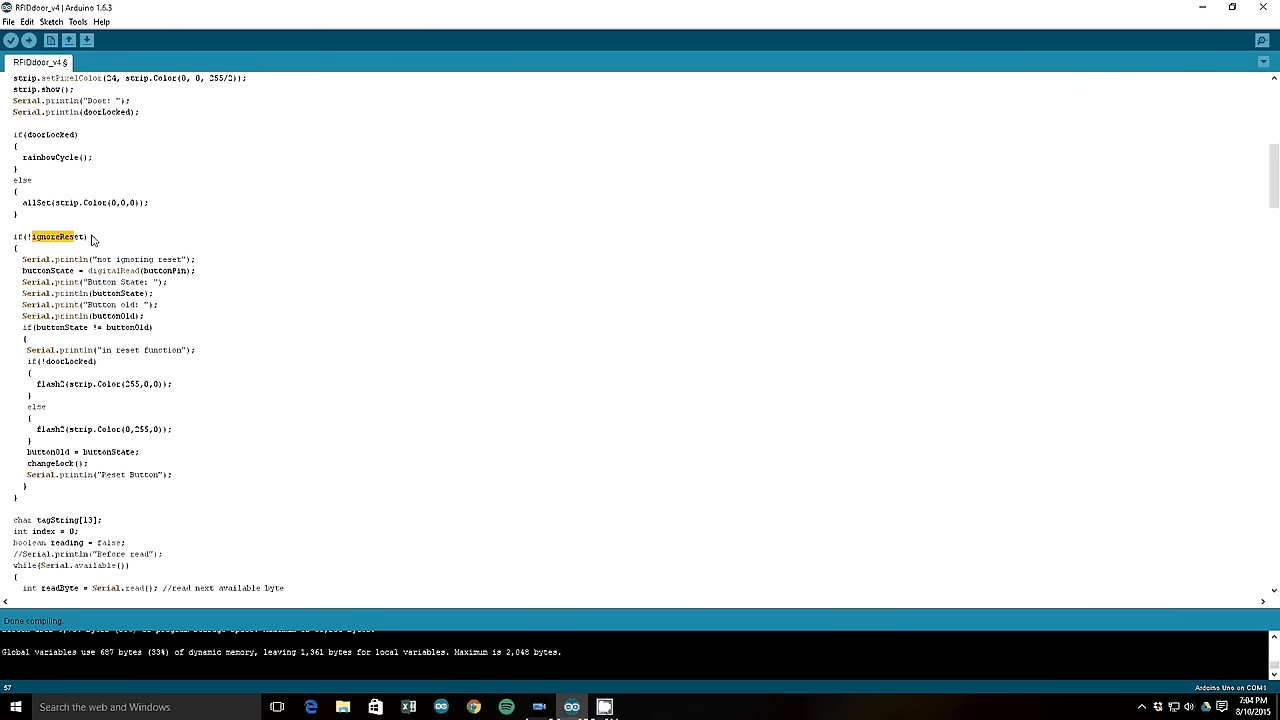
pyautogui.moveTo(136, 260)
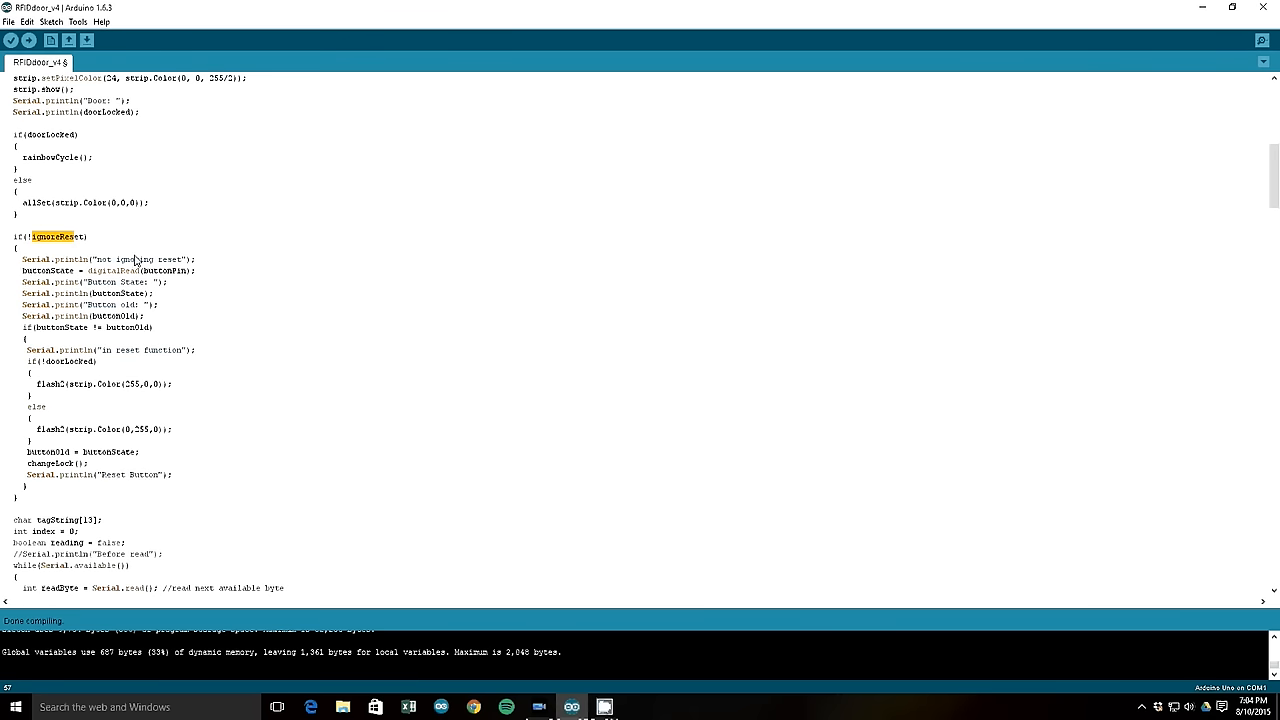
pyautogui.scroll(-3)
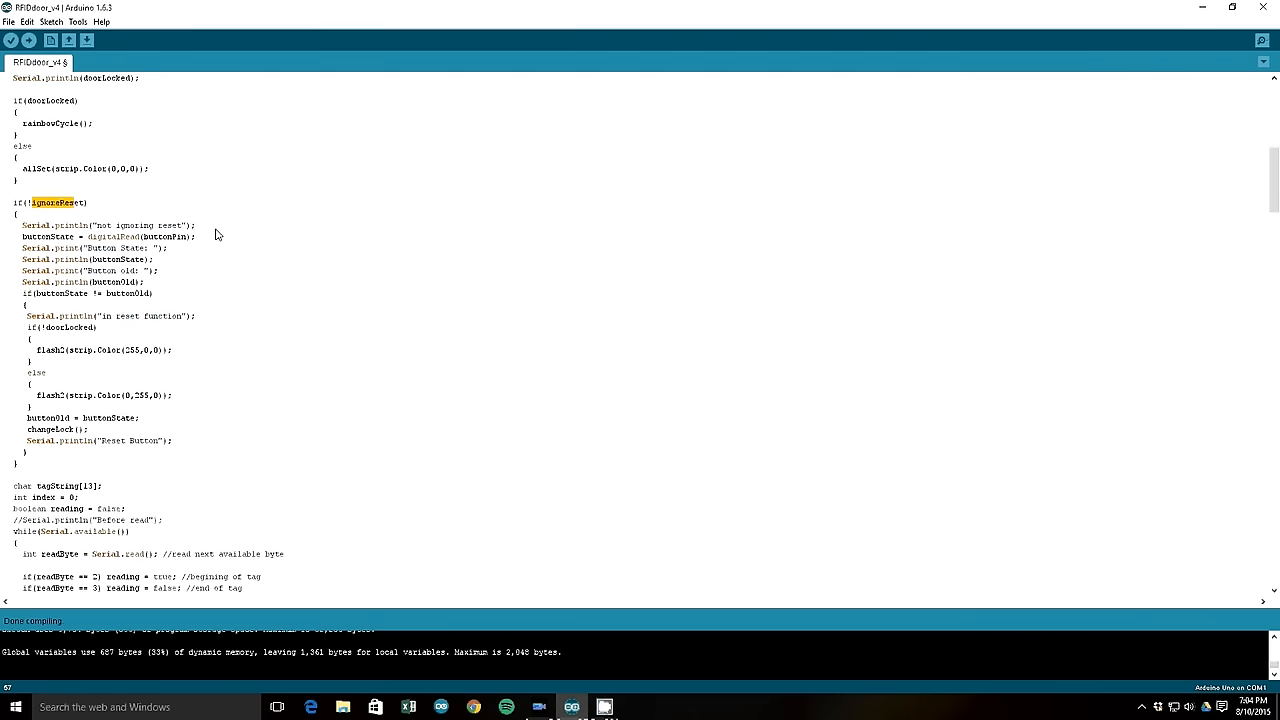
pyautogui.scroll(-3)
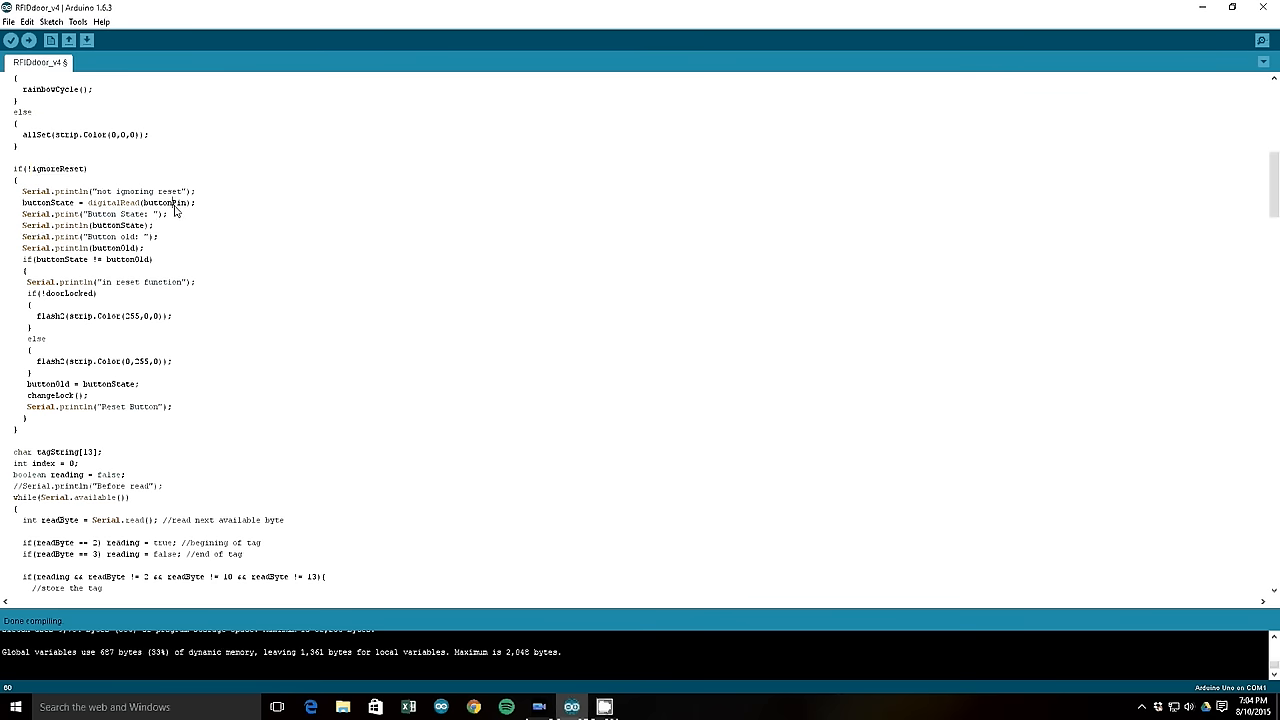
# Step: Highlight buttonPin, the doorLocked check and the changeLock call in the reset-button branch, then continue to the tag-reading loop
pyautogui.doubleClick(164, 204)
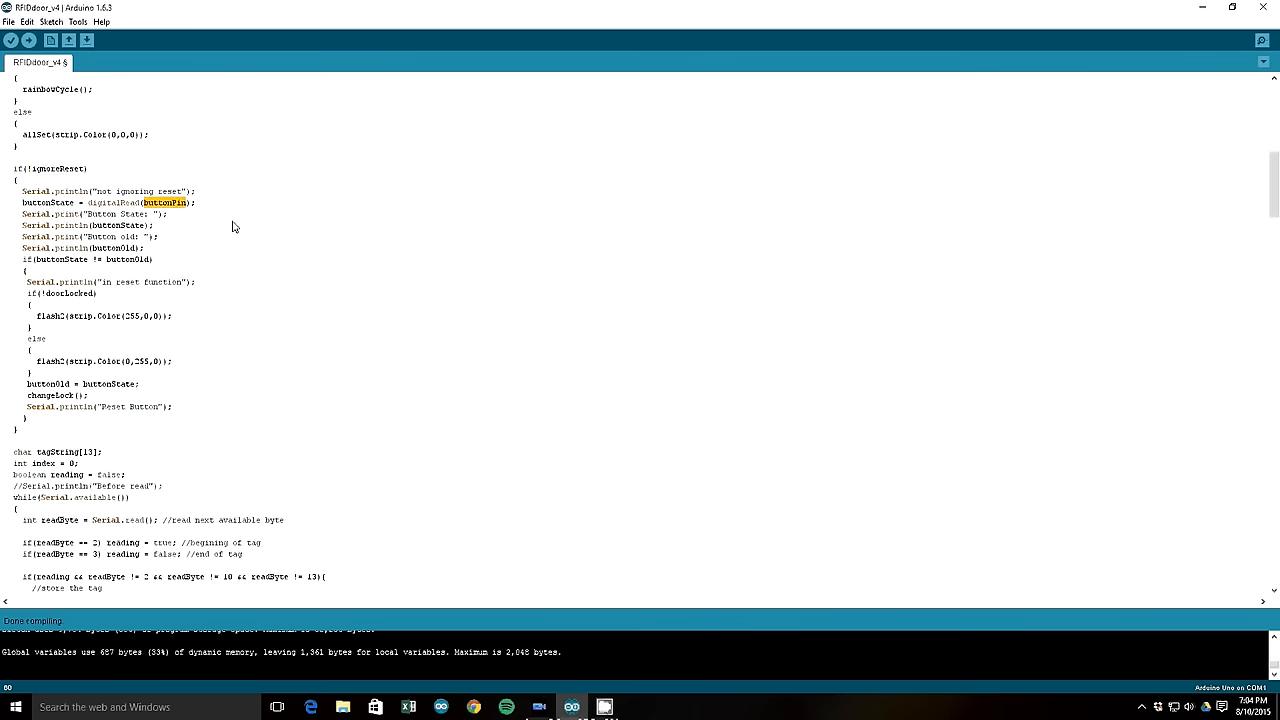
pyautogui.scroll(-3)
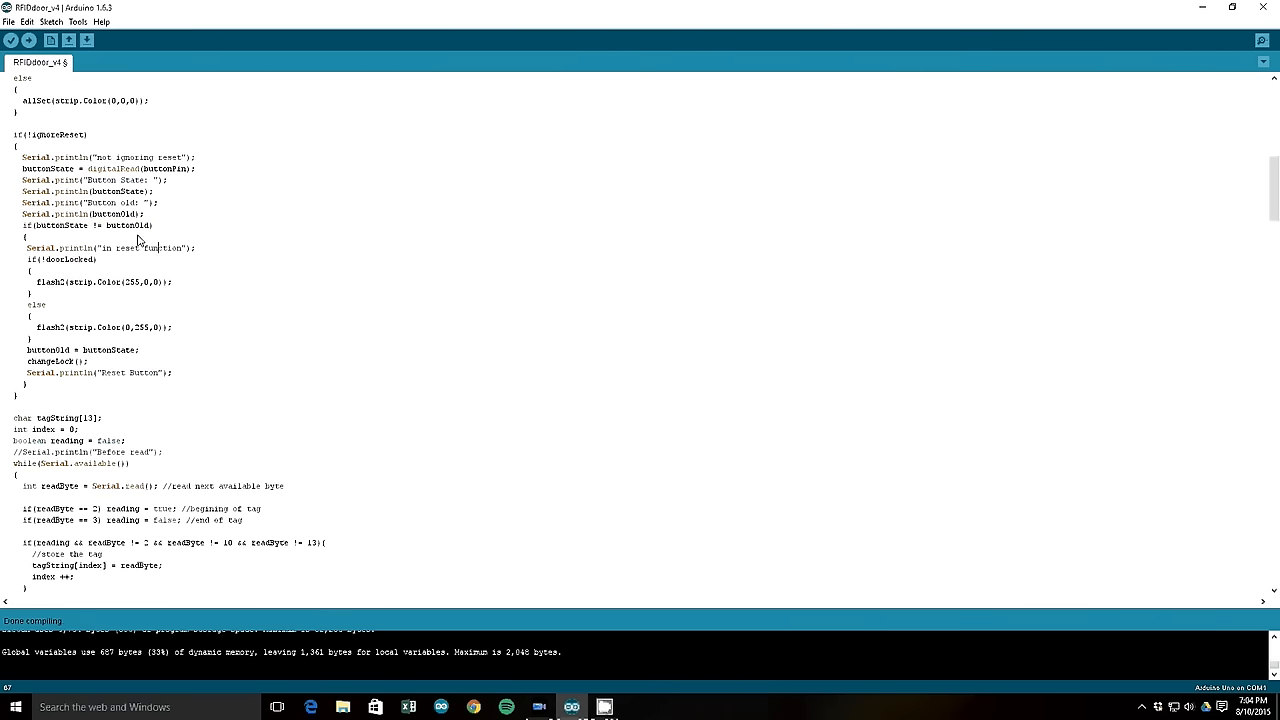
pyautogui.scroll(-3)
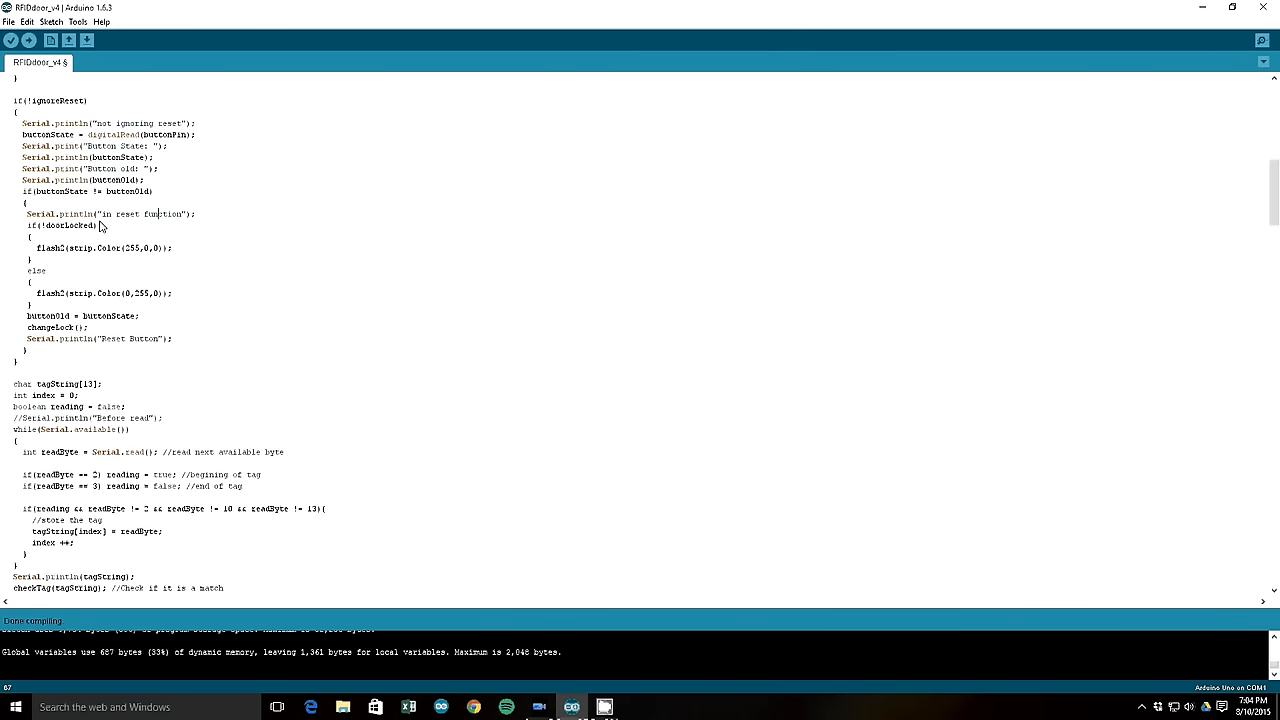
pyautogui.doubleClick(56, 226)
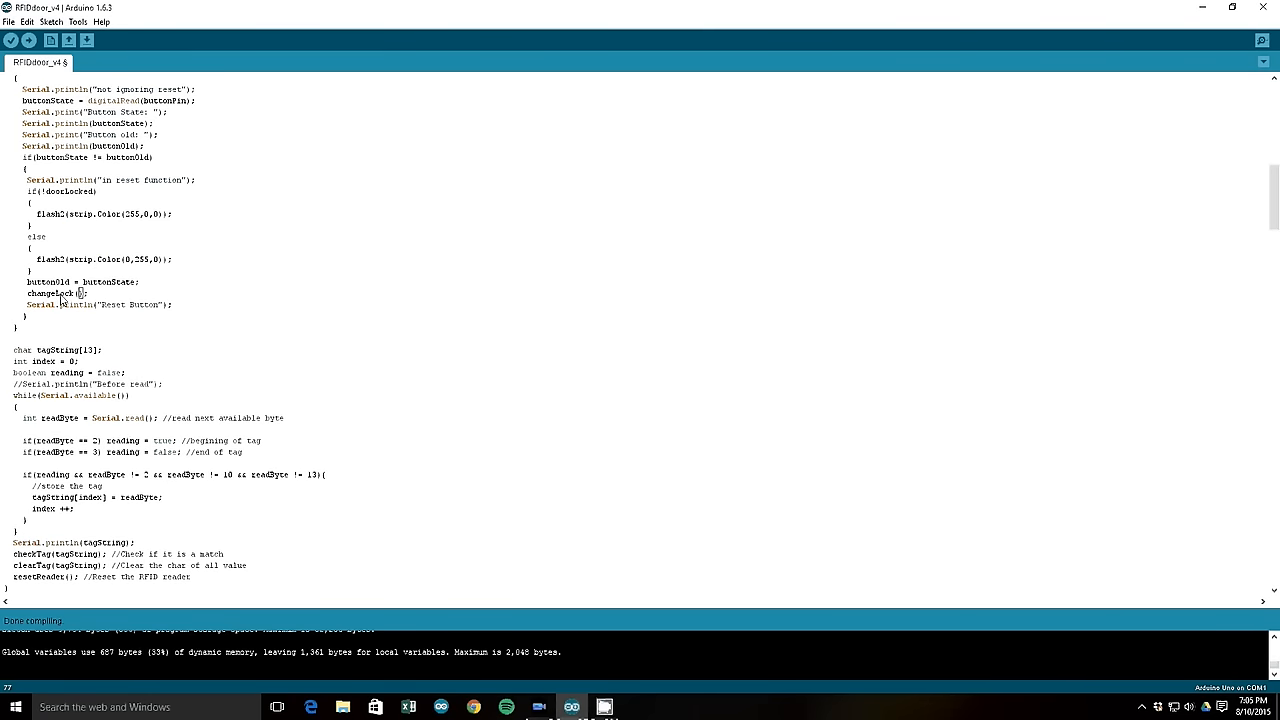
pyautogui.doubleClick(48, 292)
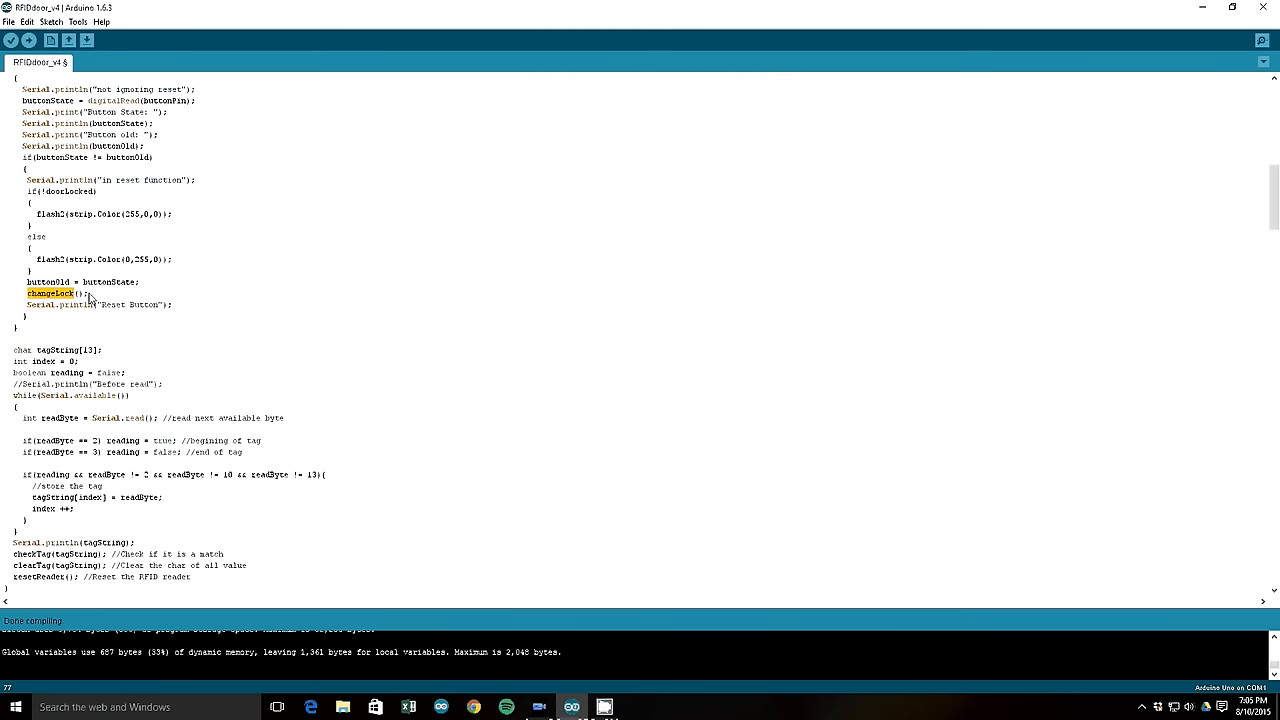
pyautogui.moveTo(118, 344)
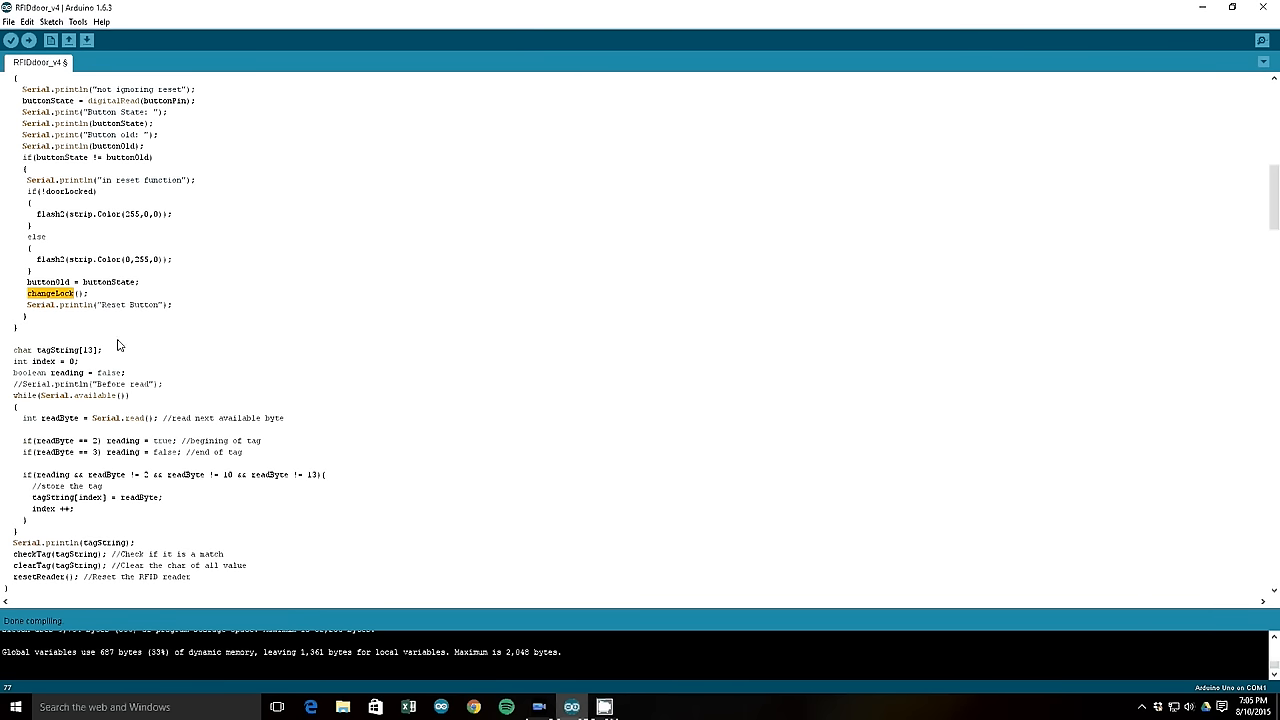
pyautogui.click(84, 292)
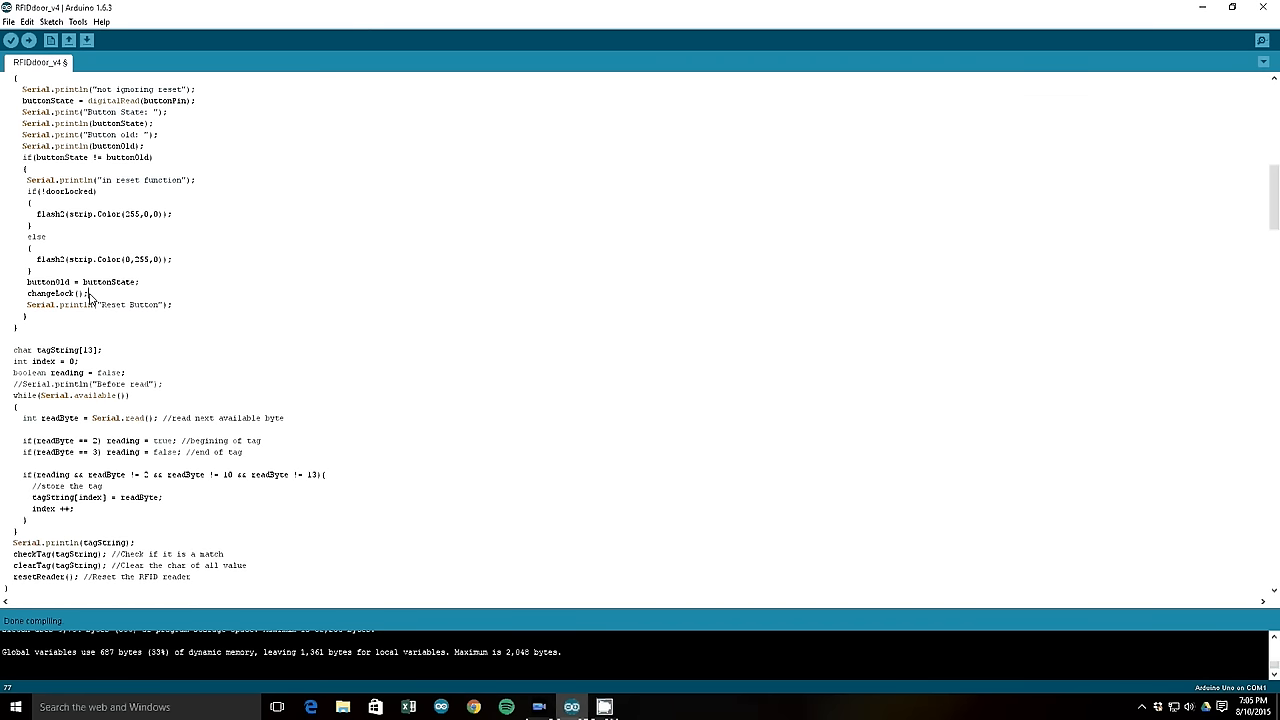
pyautogui.scroll(-3)
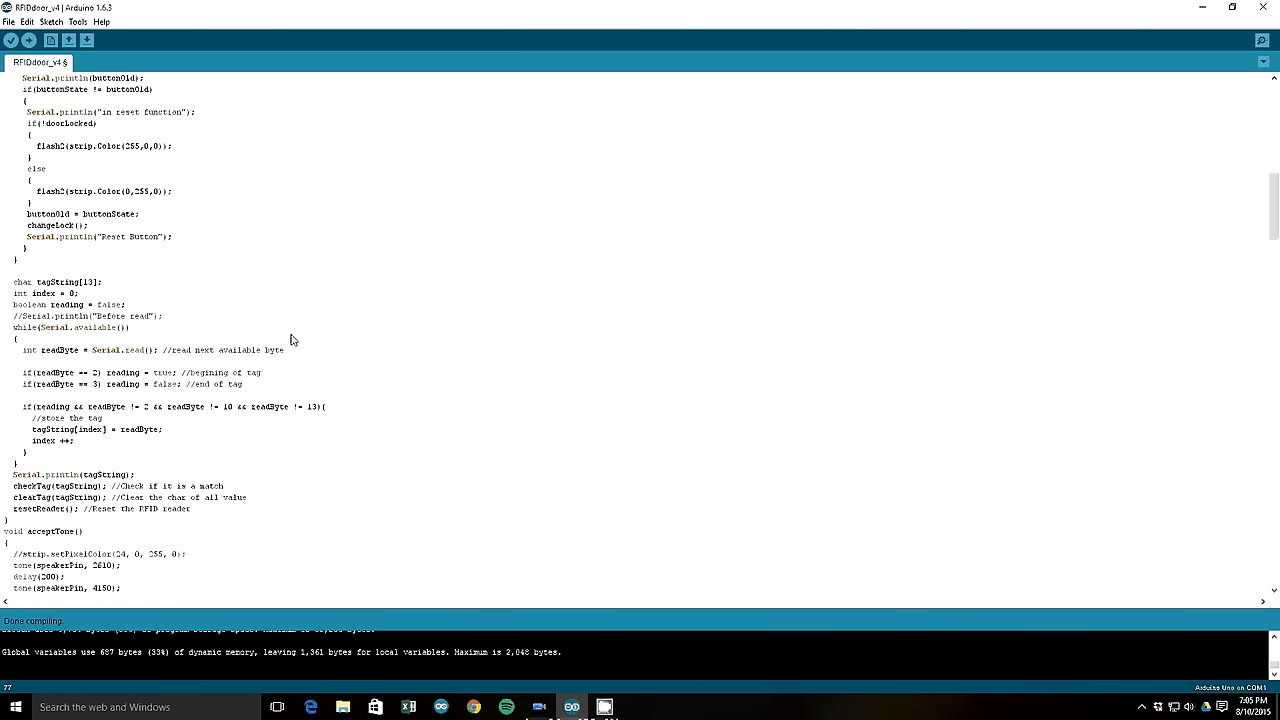
# Step: Scroll past the tag-reading while loop, highlight tagString in checkTag(tagString), and reach acceptTone and rejectTone
pyautogui.scroll(-3)
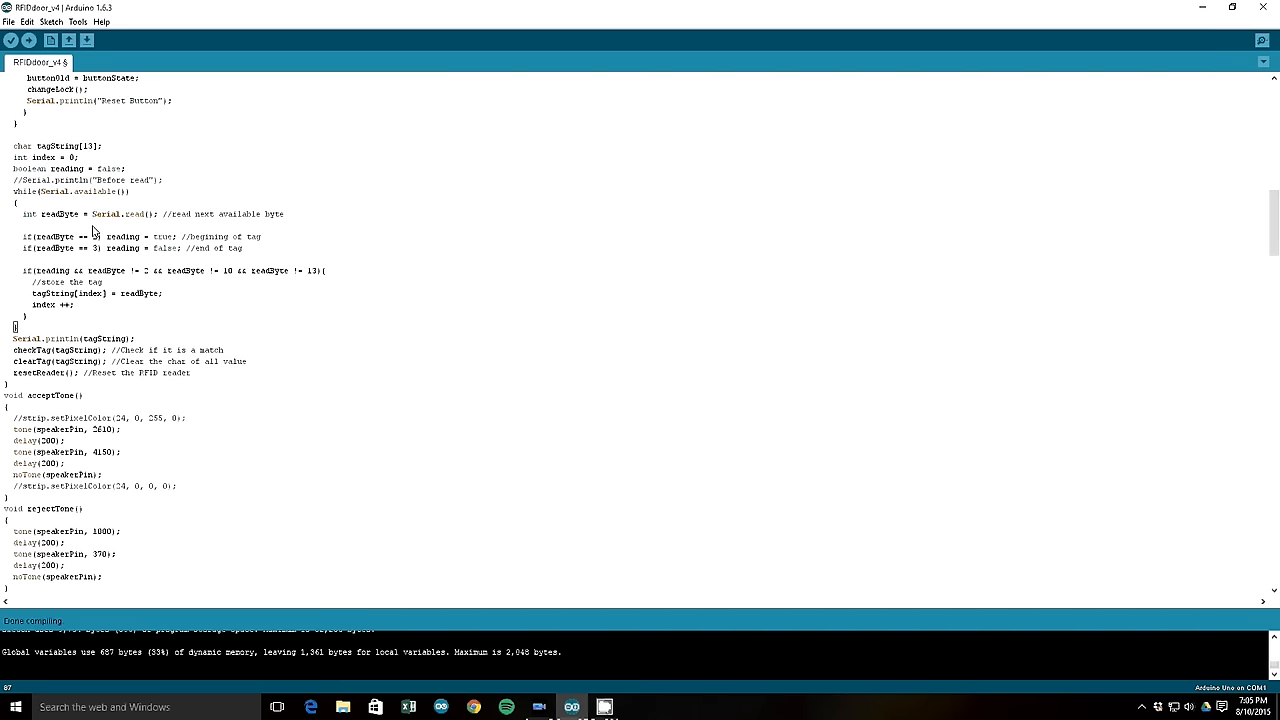
pyautogui.moveTo(104, 192)
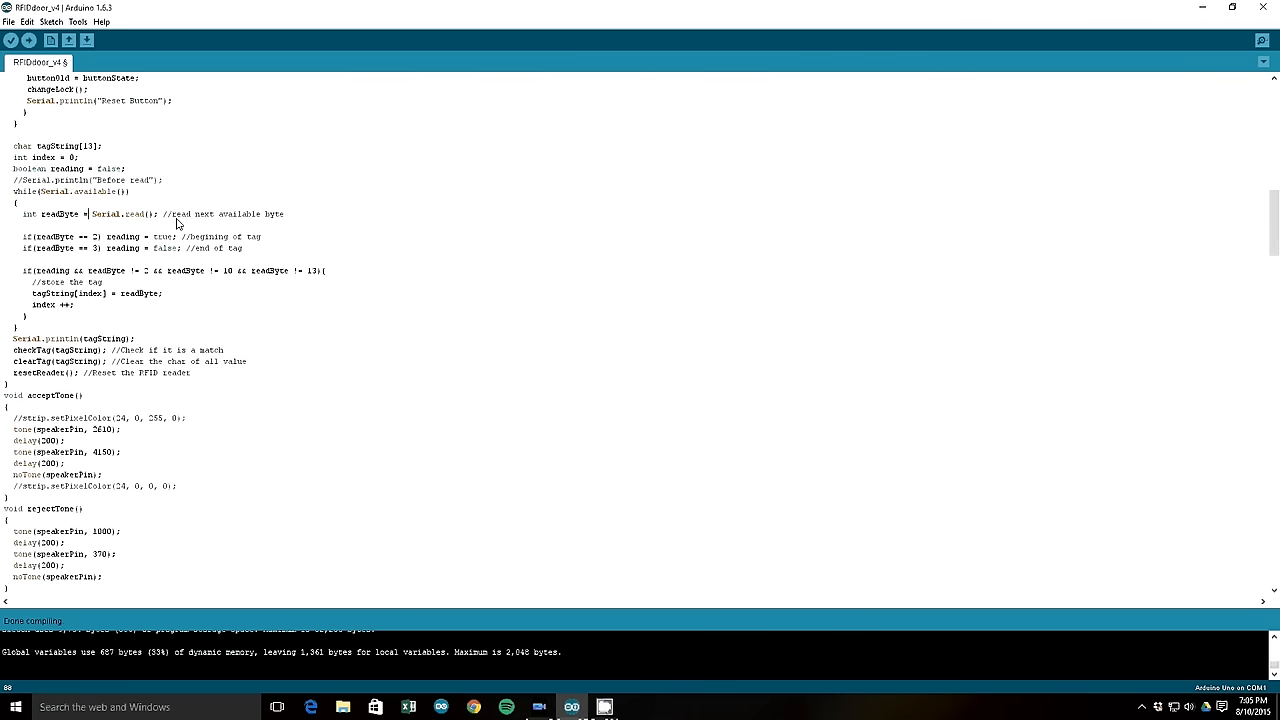
pyautogui.moveTo(176, 216)
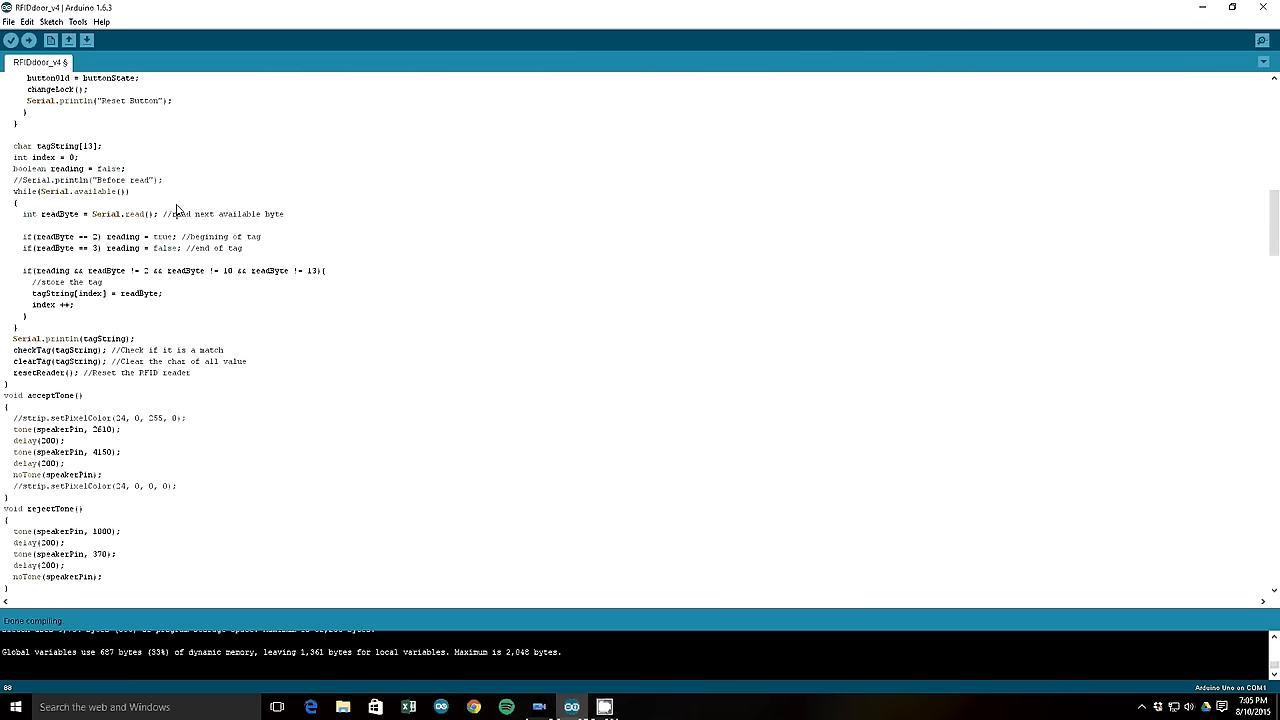
pyautogui.scroll(-3)
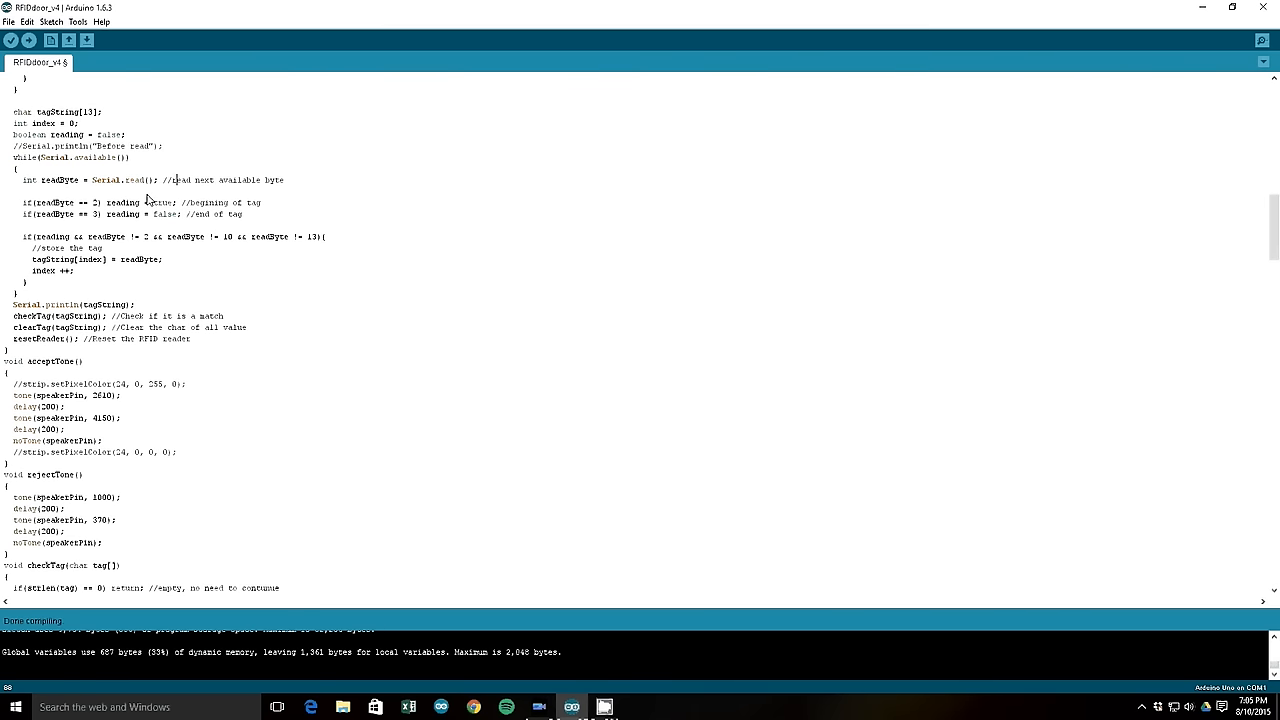
pyautogui.scroll(-3)
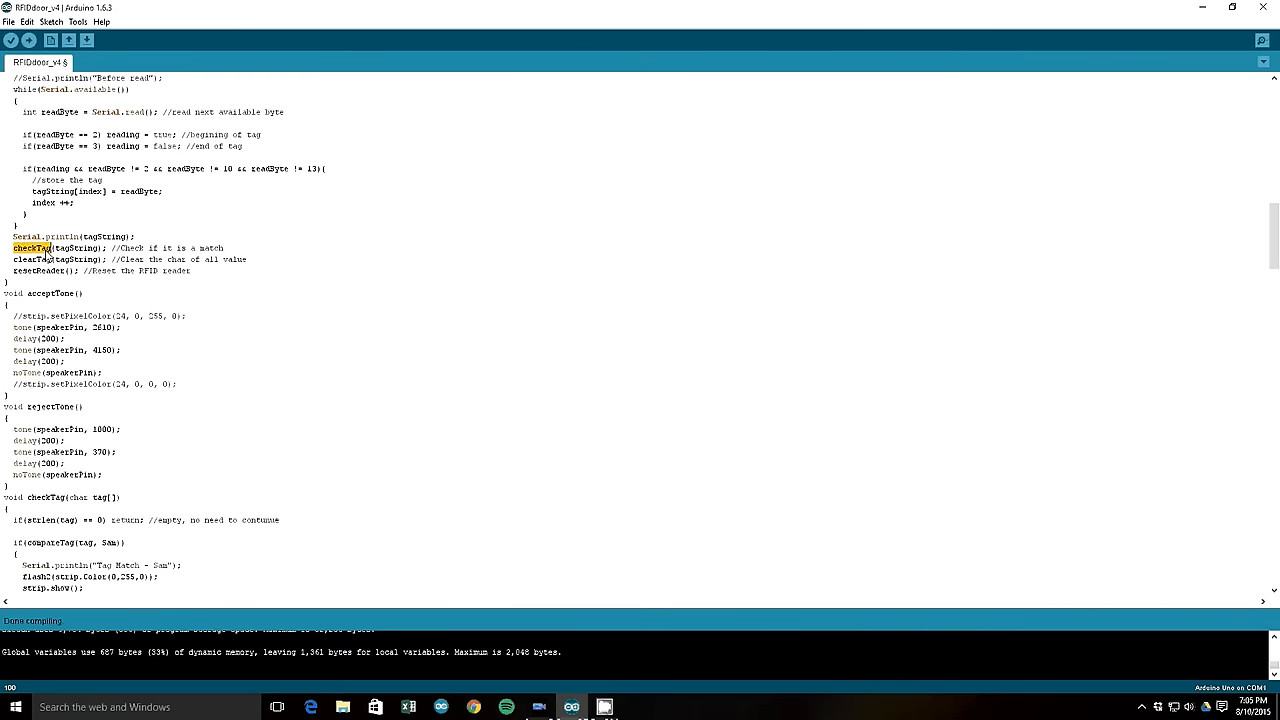
pyautogui.moveTo(44, 262)
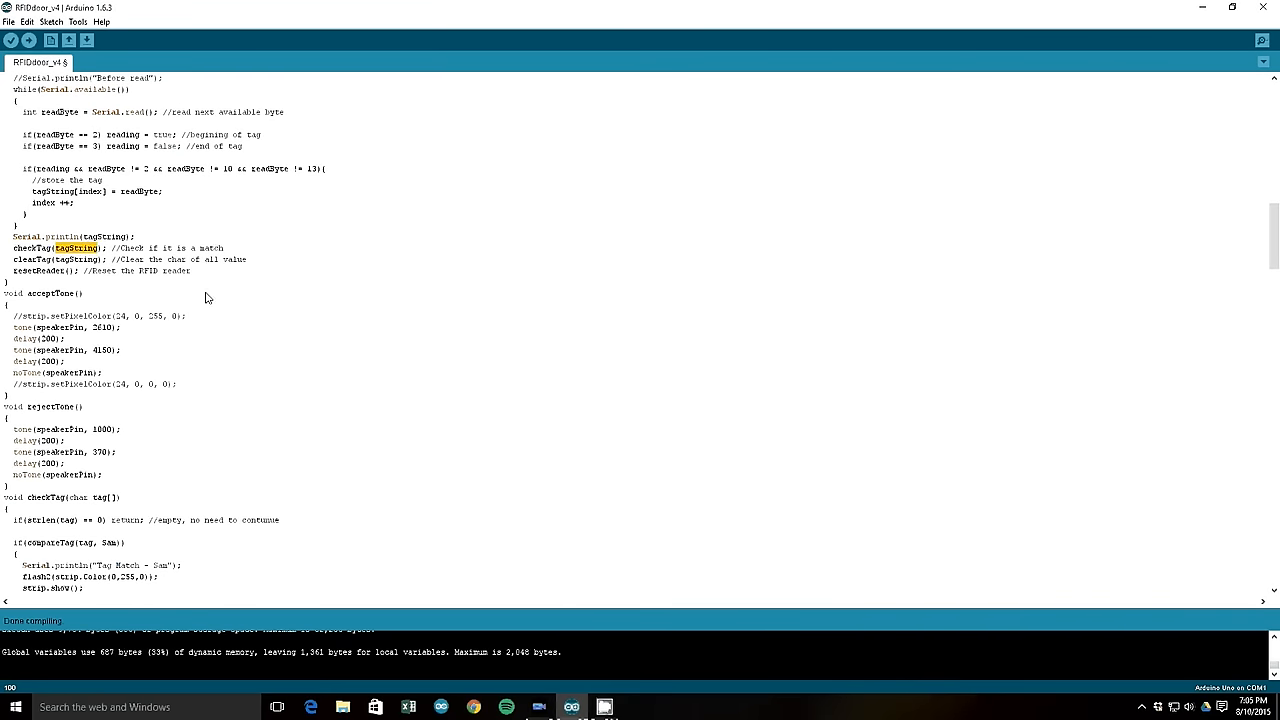
pyautogui.doubleClick(32, 276)
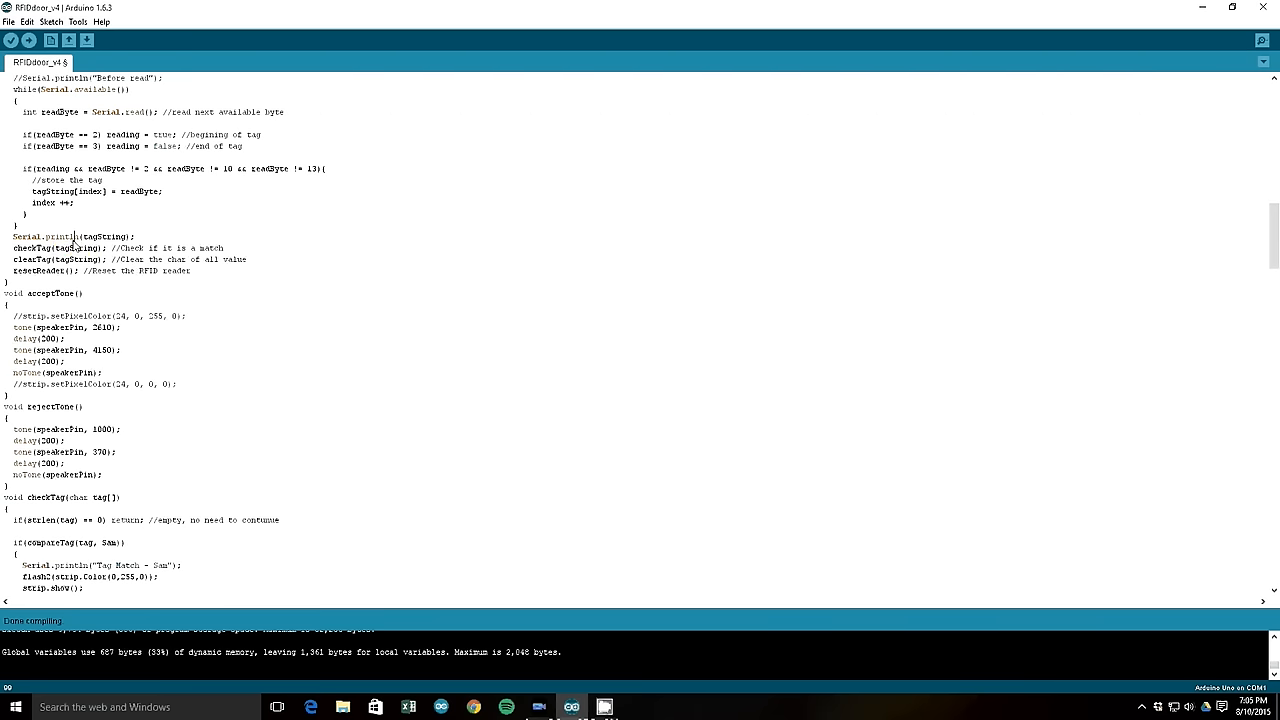
pyautogui.scroll(-3)
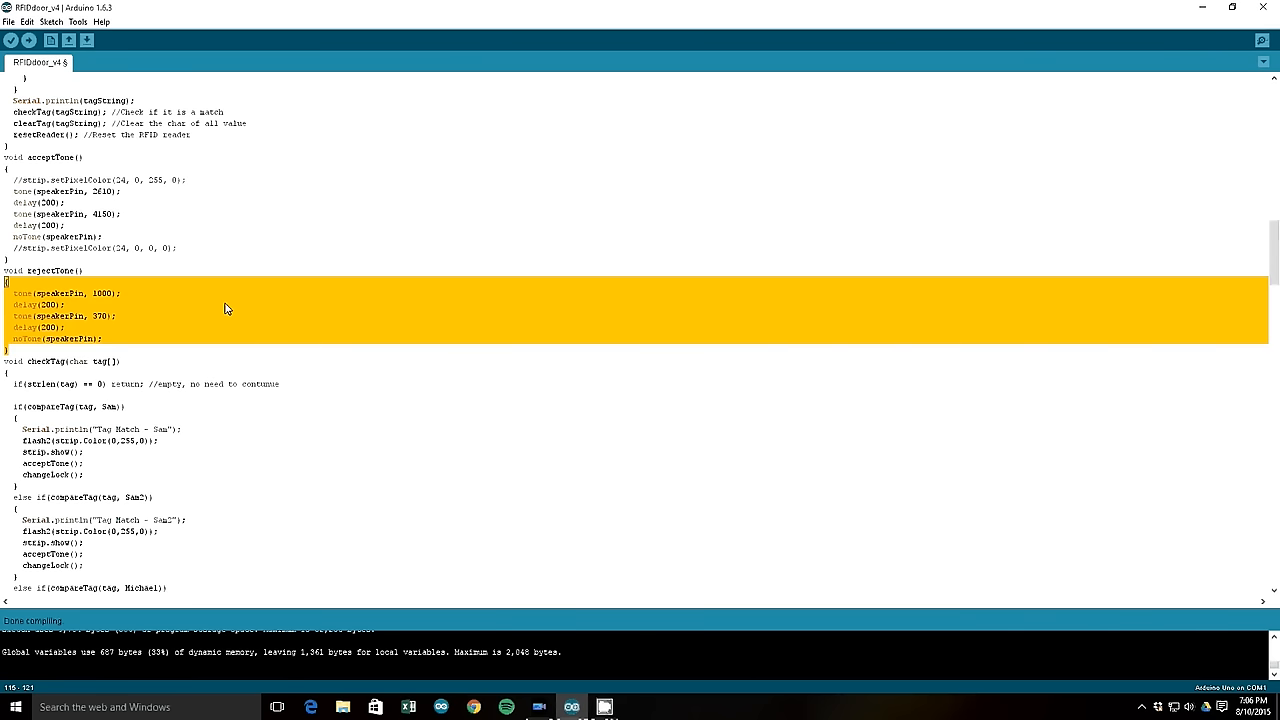
# Step: Scroll through checkTag(), highlighting its name and the Tag Match message in Michael's branch, down to the no-match case
pyautogui.scroll(-3)
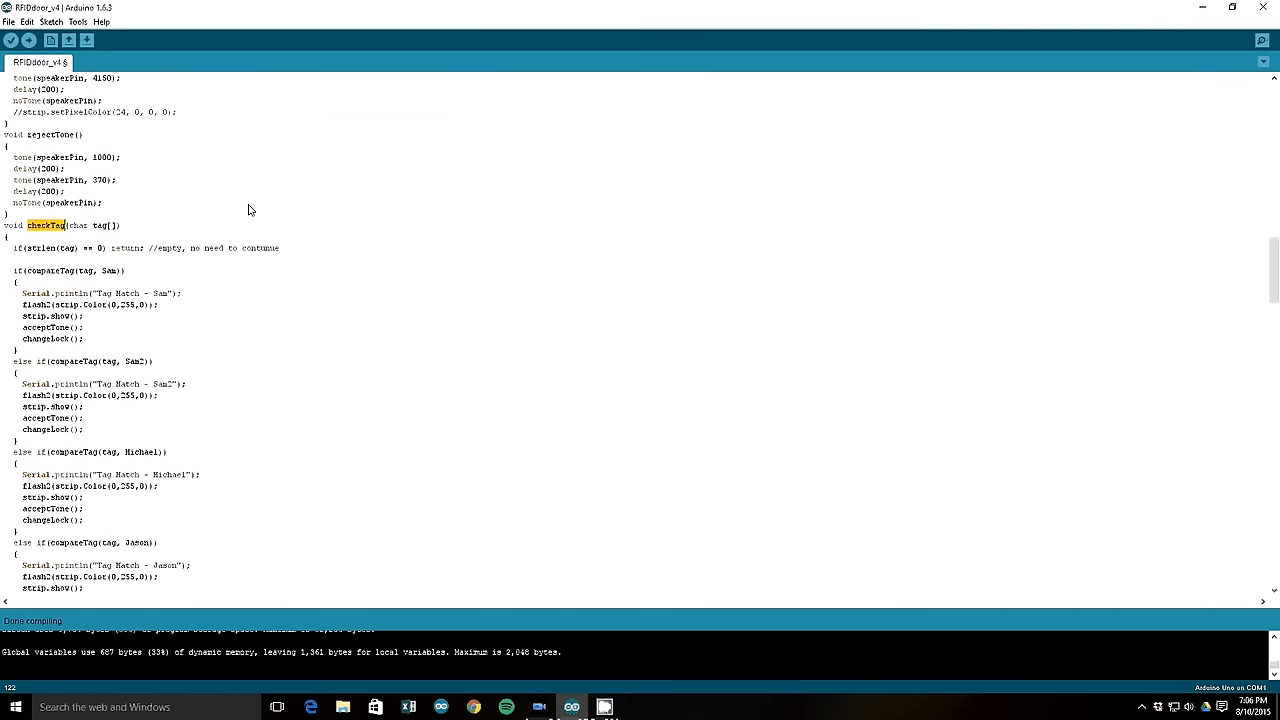
pyautogui.scroll(-3)
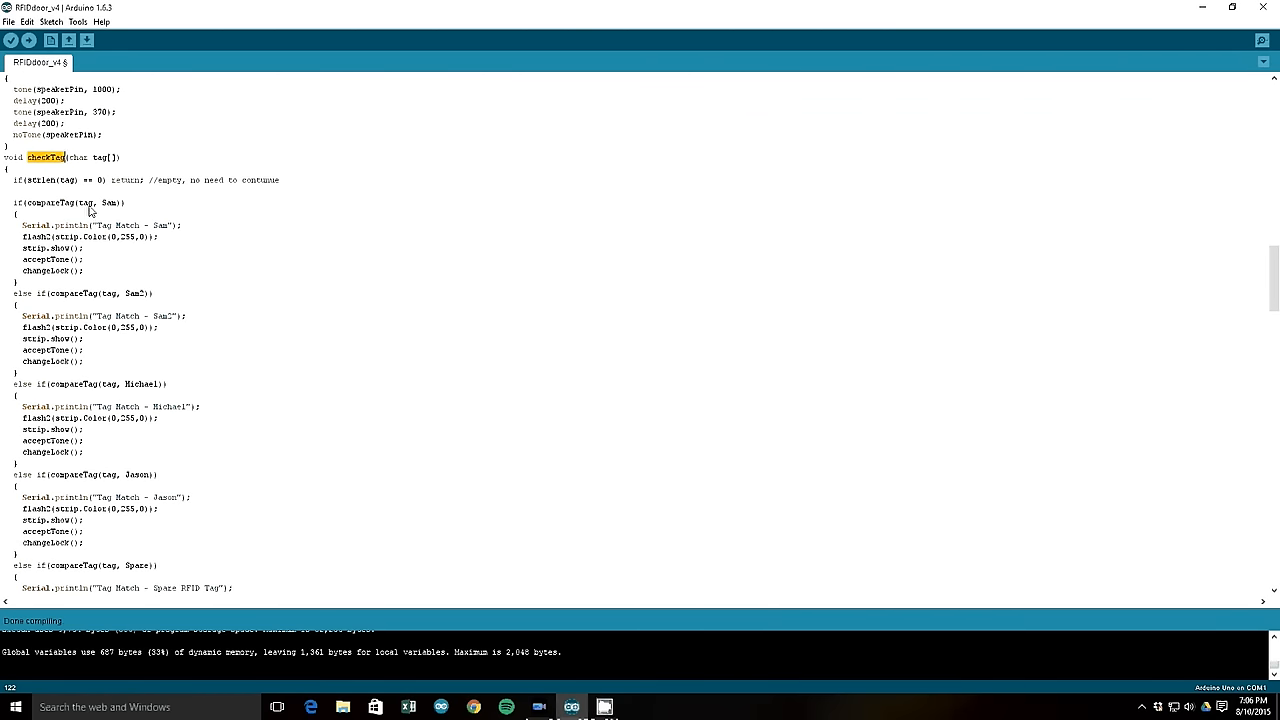
pyautogui.doubleClick(84, 202)
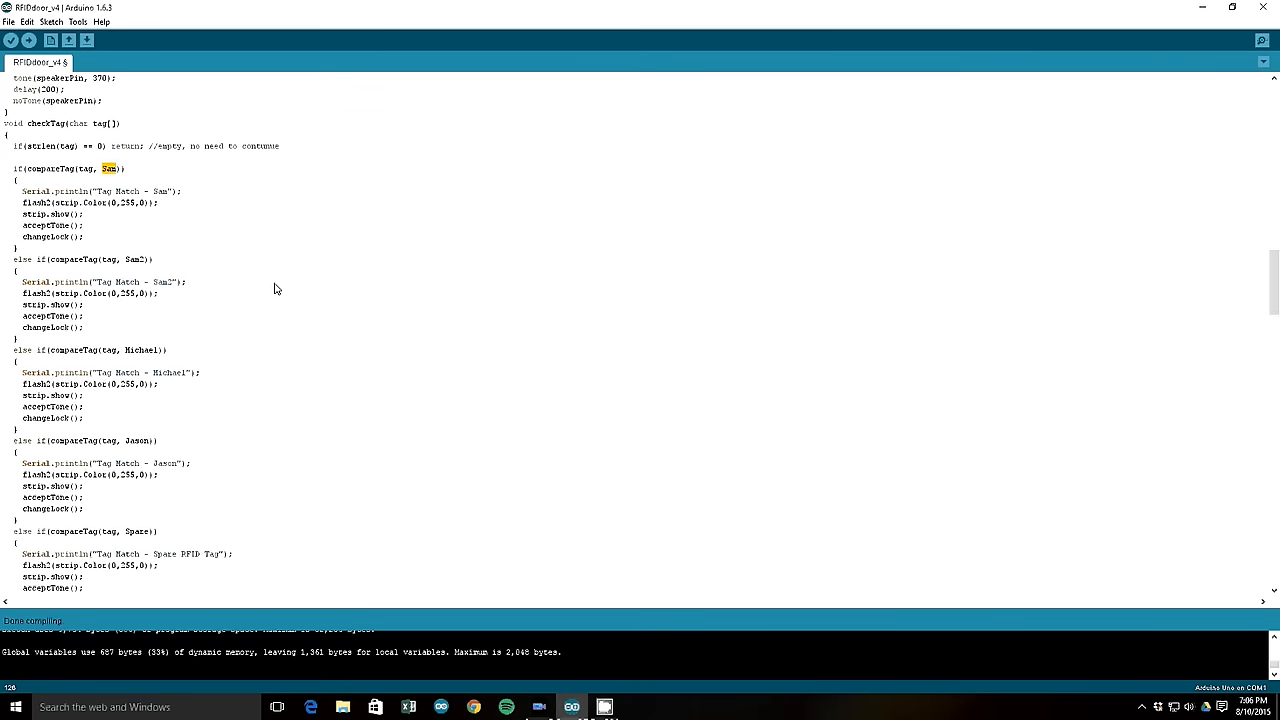
pyautogui.scroll(-3)
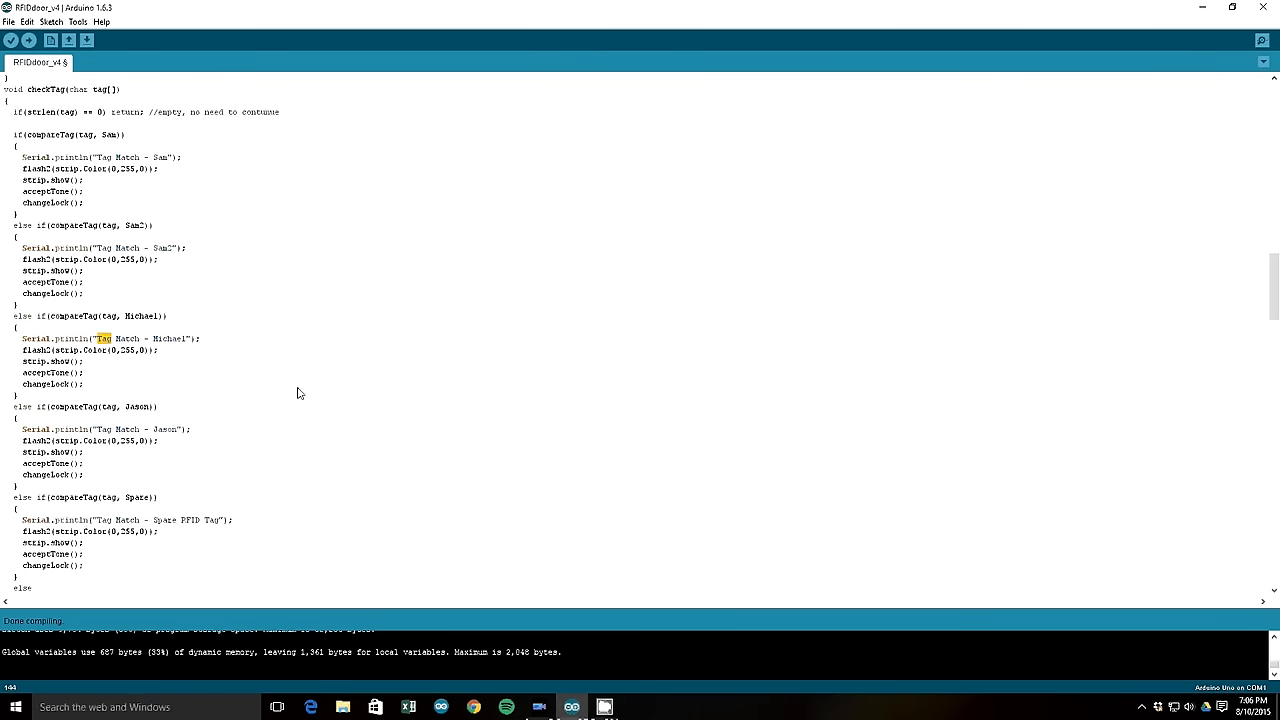
pyautogui.doubleClick(44, 372)
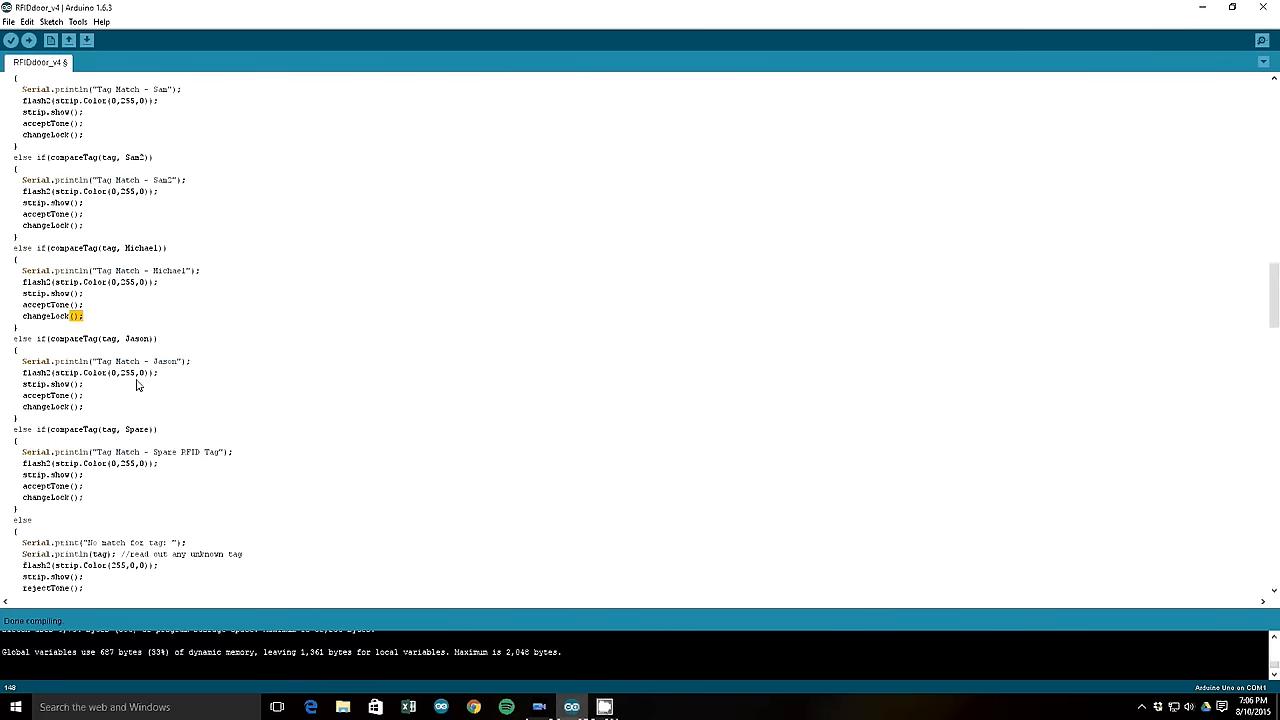
pyautogui.scroll(-3)
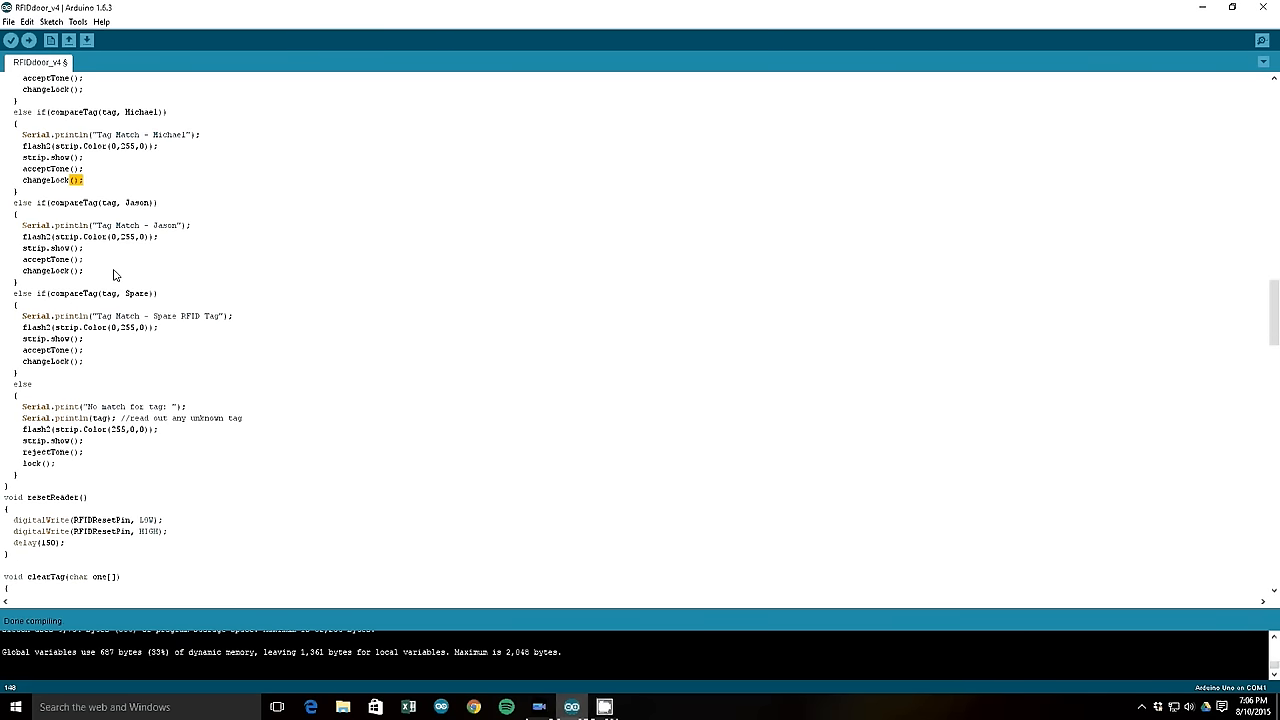
pyautogui.scroll(-3)
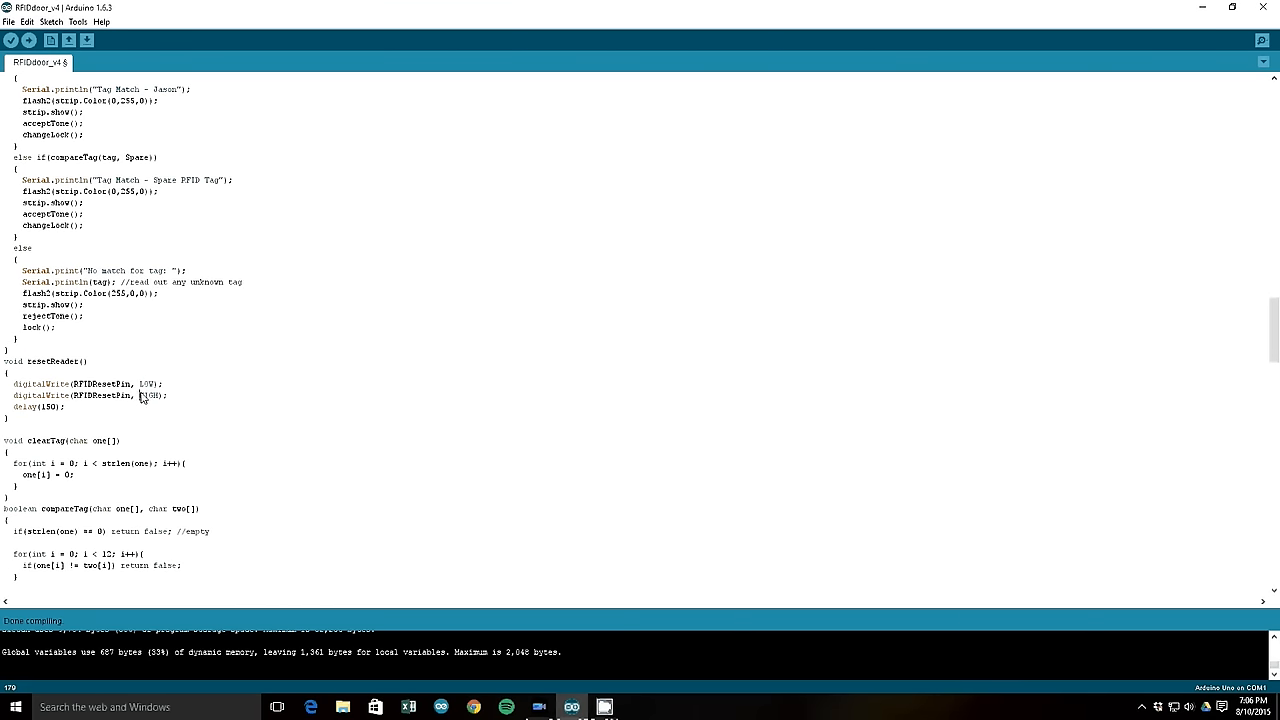
# Step: Highlight RFIDResetPin in resetReader(), then scroll past clearTag() and compareTag() to the start of lockCountdown()
pyautogui.doubleClick(108, 396)
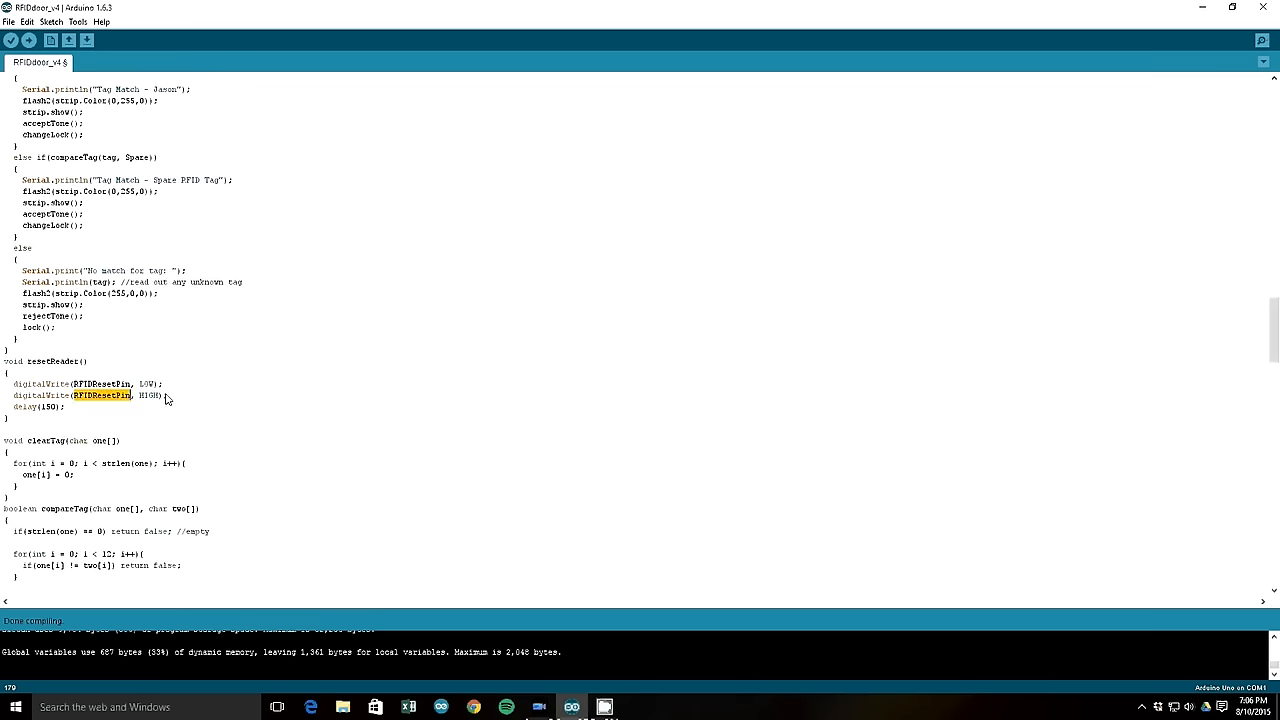
pyautogui.scroll(-3)
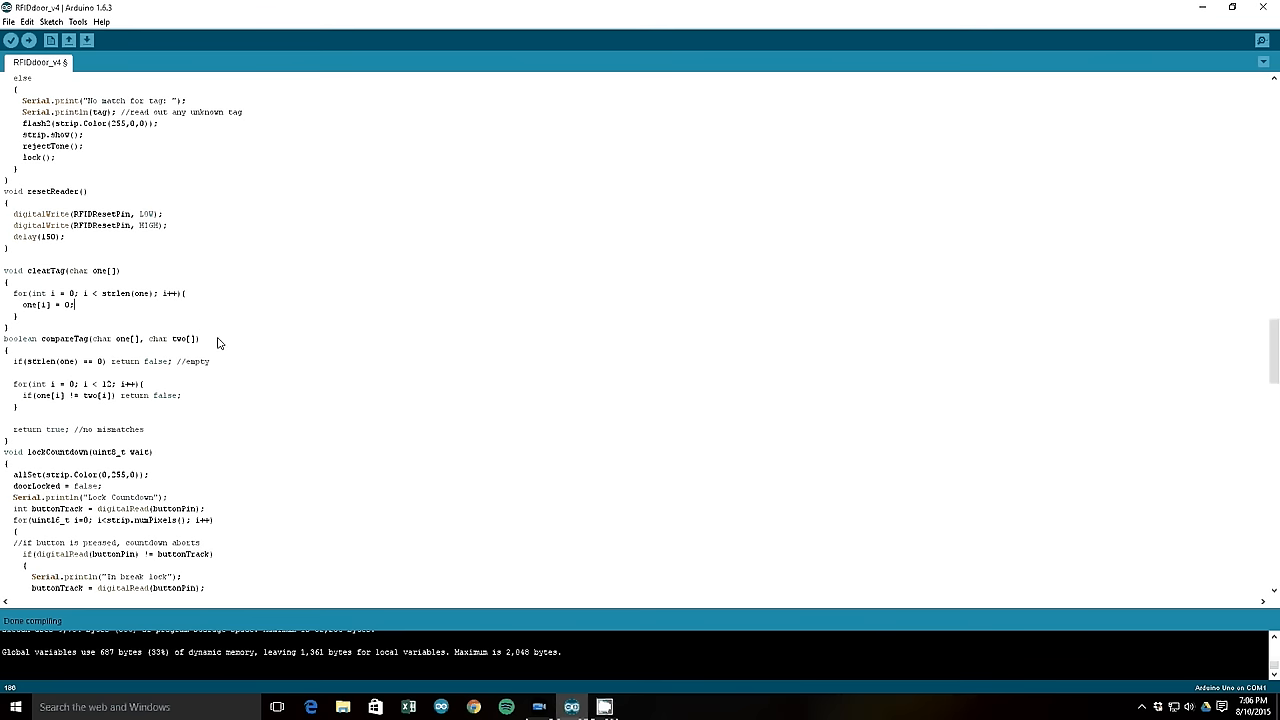
pyautogui.scroll(-3)
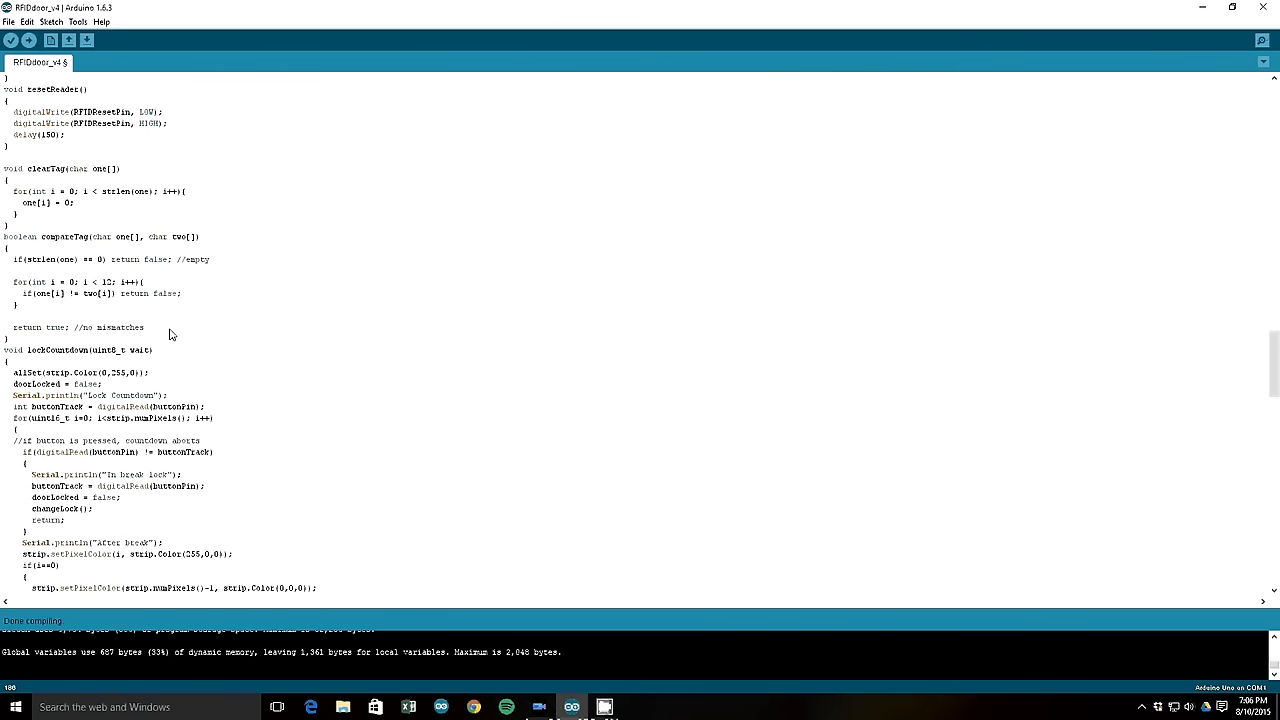
pyautogui.scroll(-3)
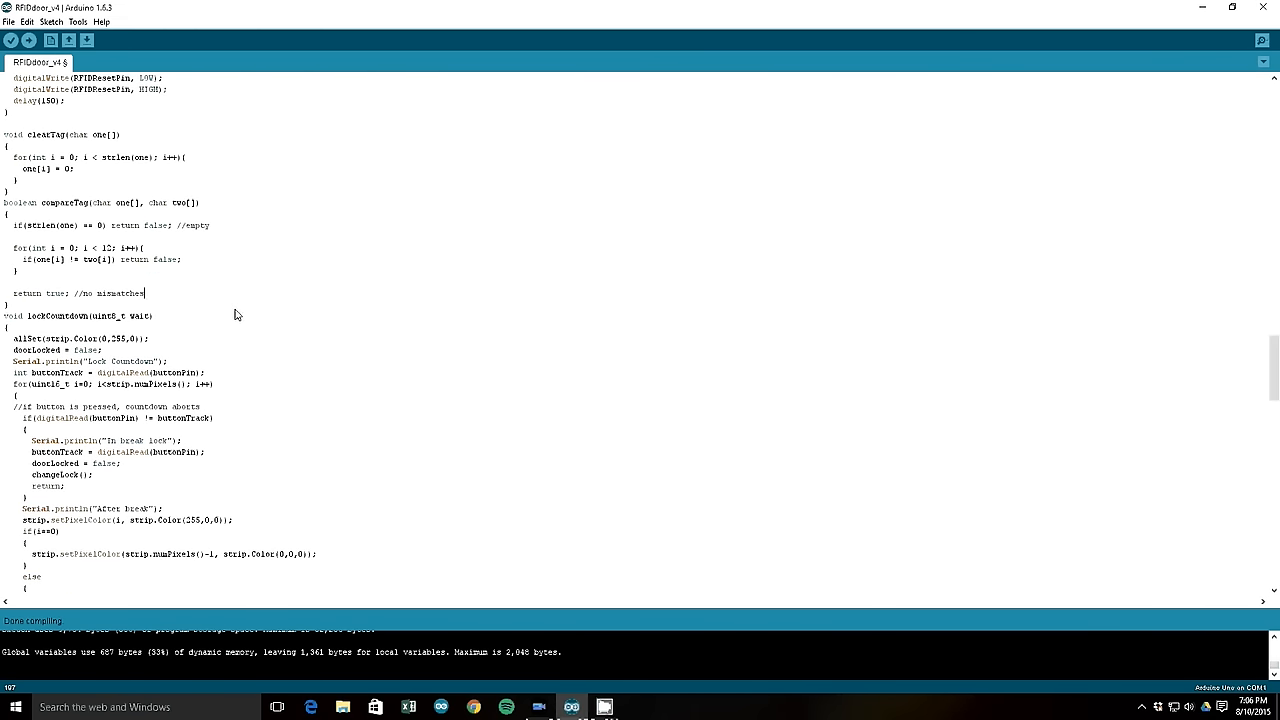
pyautogui.moveTo(160, 280)
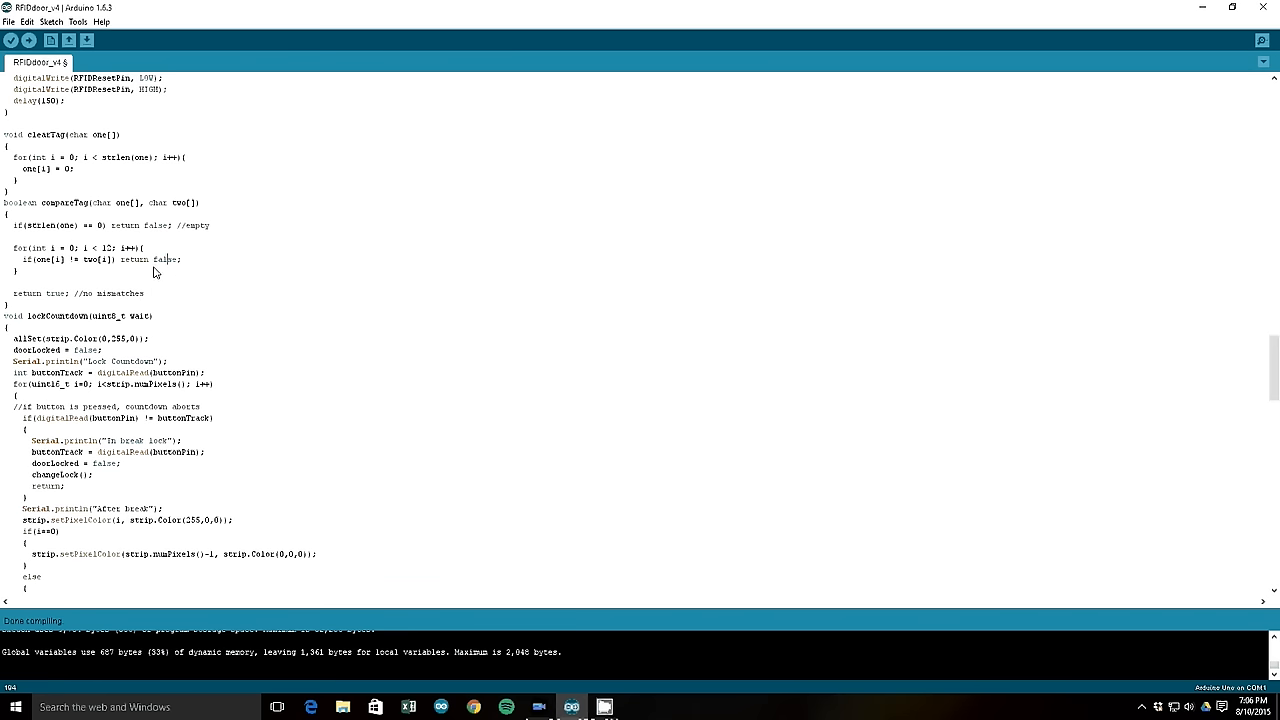
# Step: Highlight compareTag's false return, show lockCountdown() with buttonTrack in its button check, and scroll to its closing tones
pyautogui.scroll(-3)
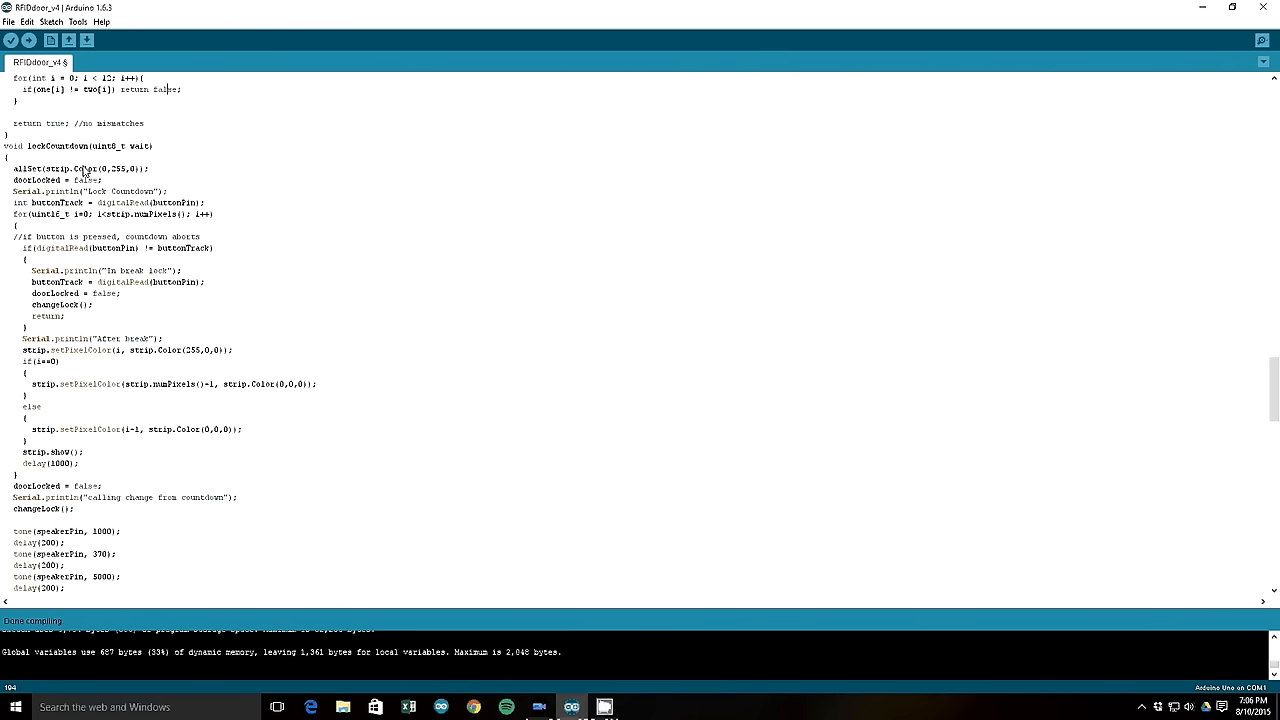
pyautogui.doubleClick(56, 146)
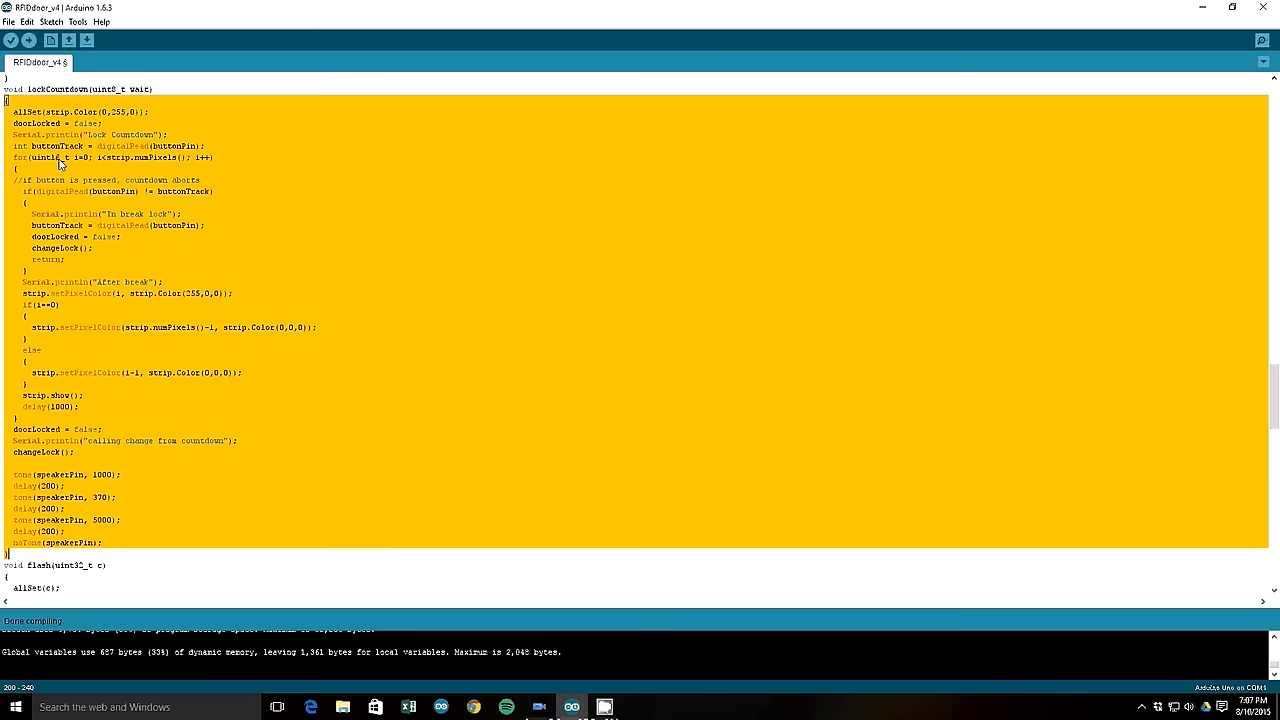
pyautogui.click(180, 252)
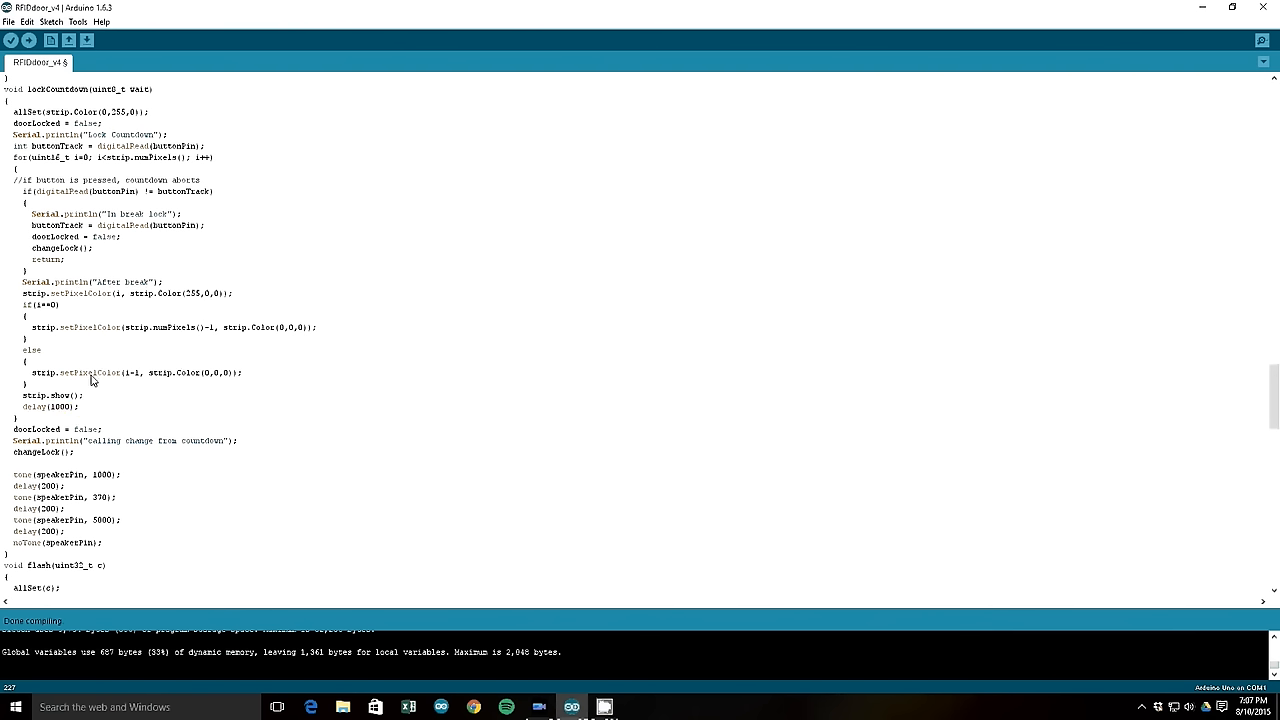
pyautogui.moveTo(392, 140)
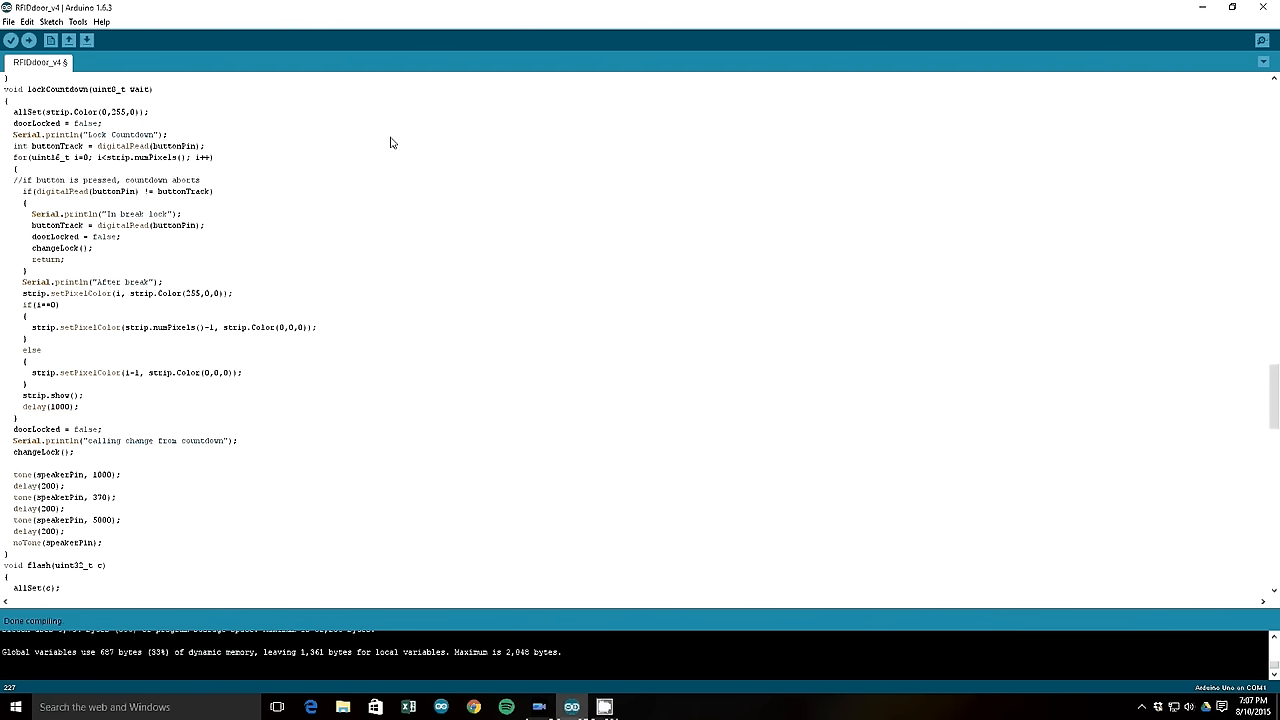
pyautogui.moveTo(384, 218)
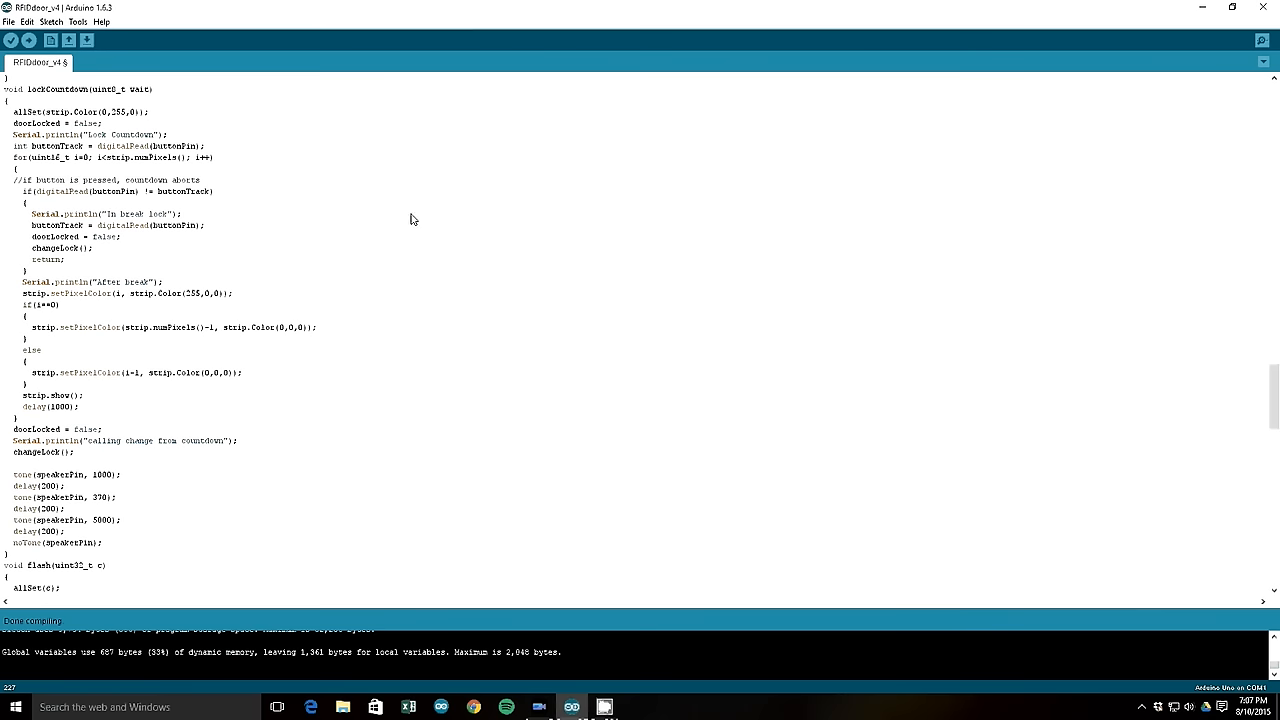
pyautogui.moveTo(192, 256)
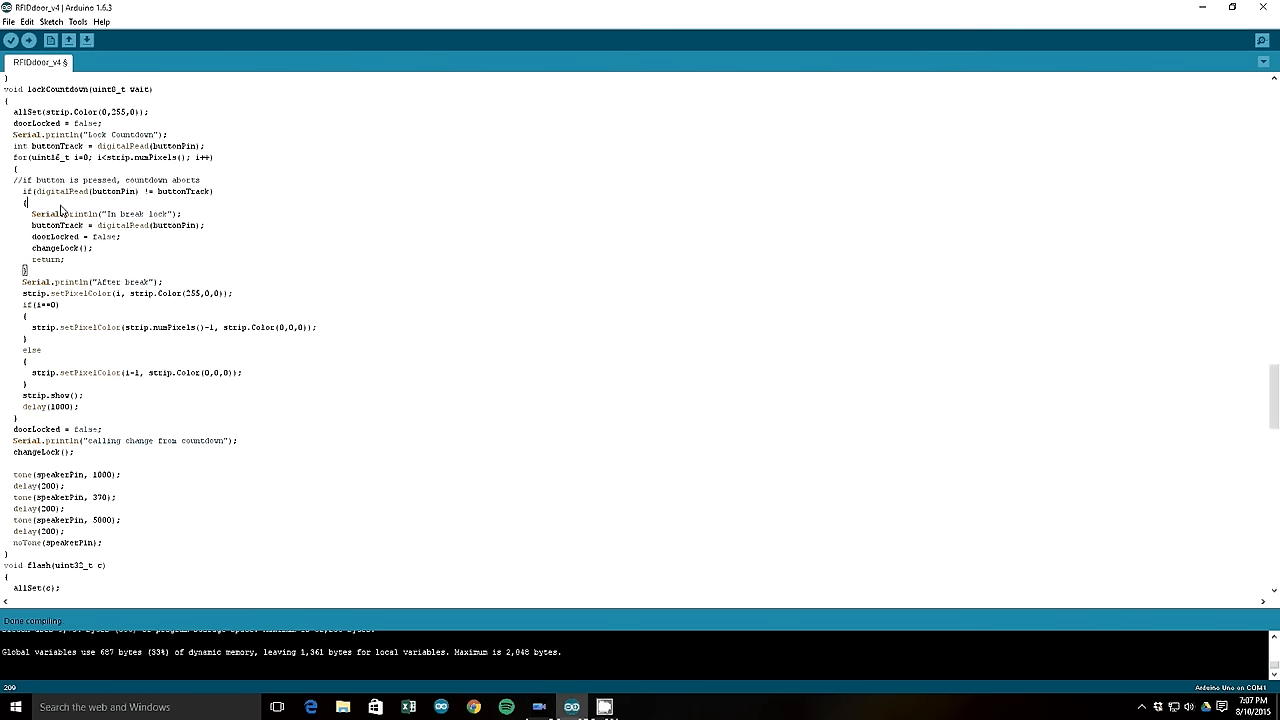
pyautogui.moveTo(80, 196)
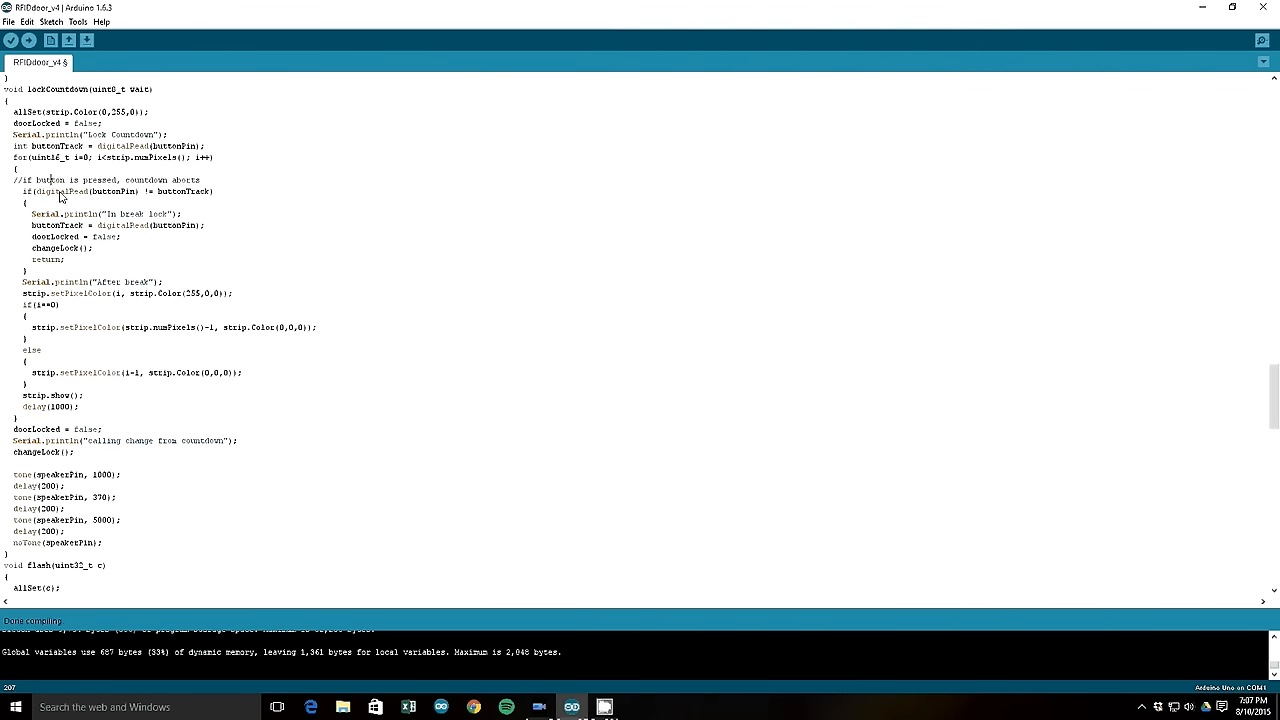
pyautogui.doubleClick(180, 192)
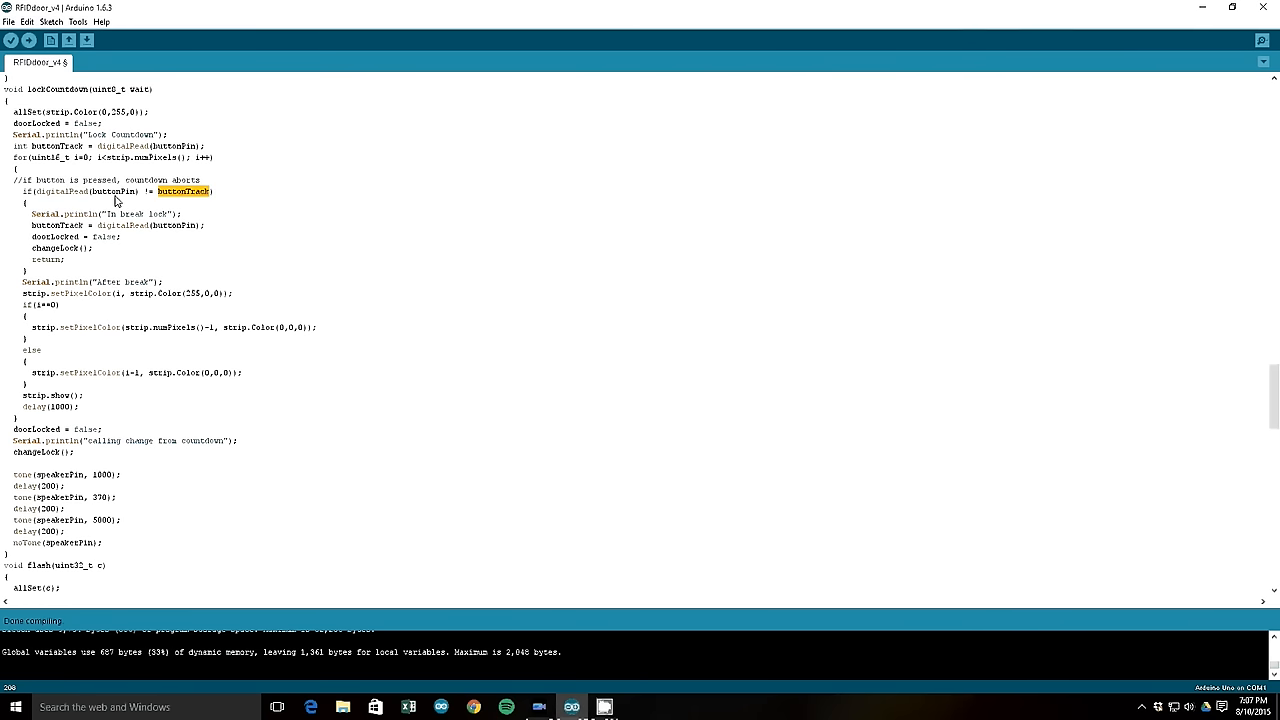
pyautogui.moveTo(138, 236)
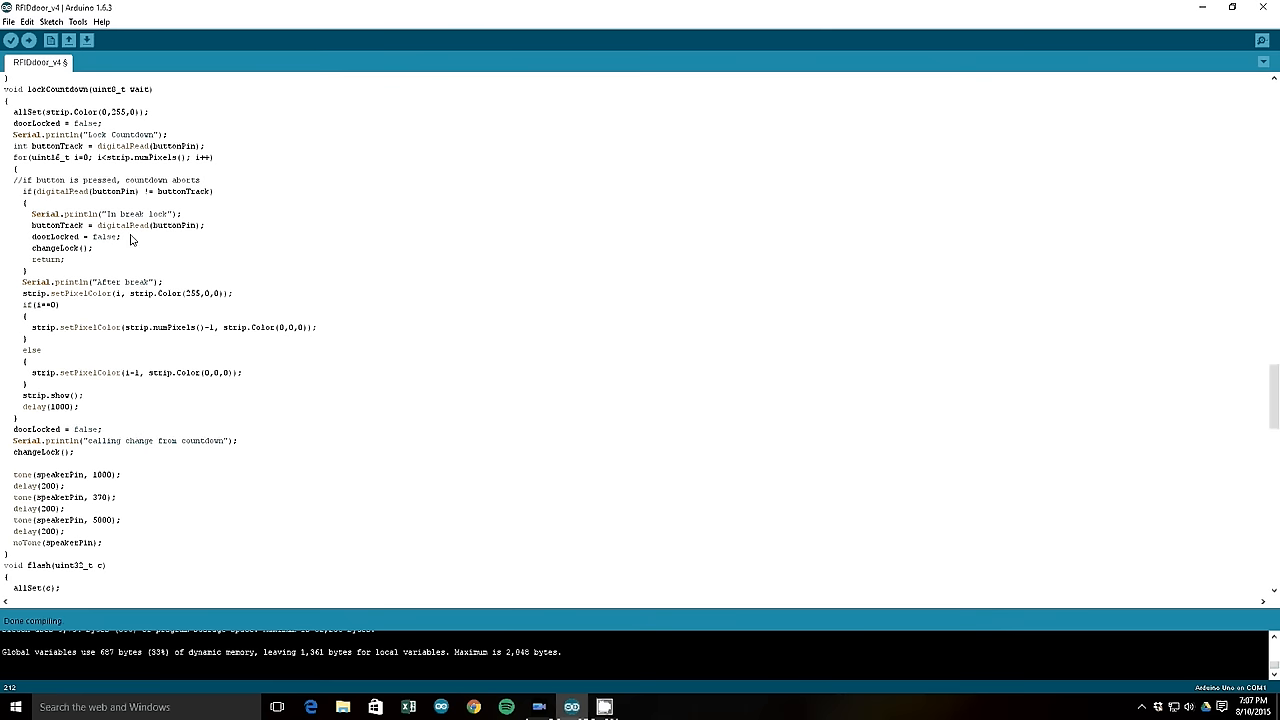
pyautogui.moveTo(156, 248)
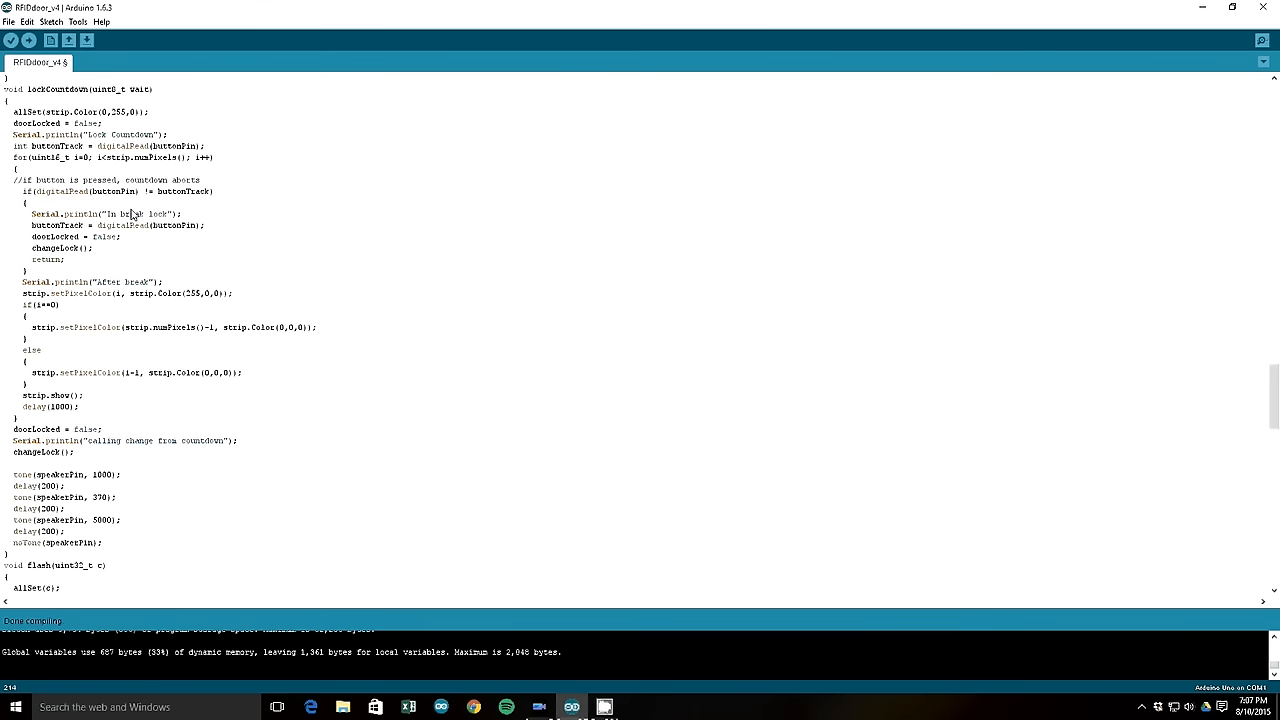
pyautogui.scroll(-3)
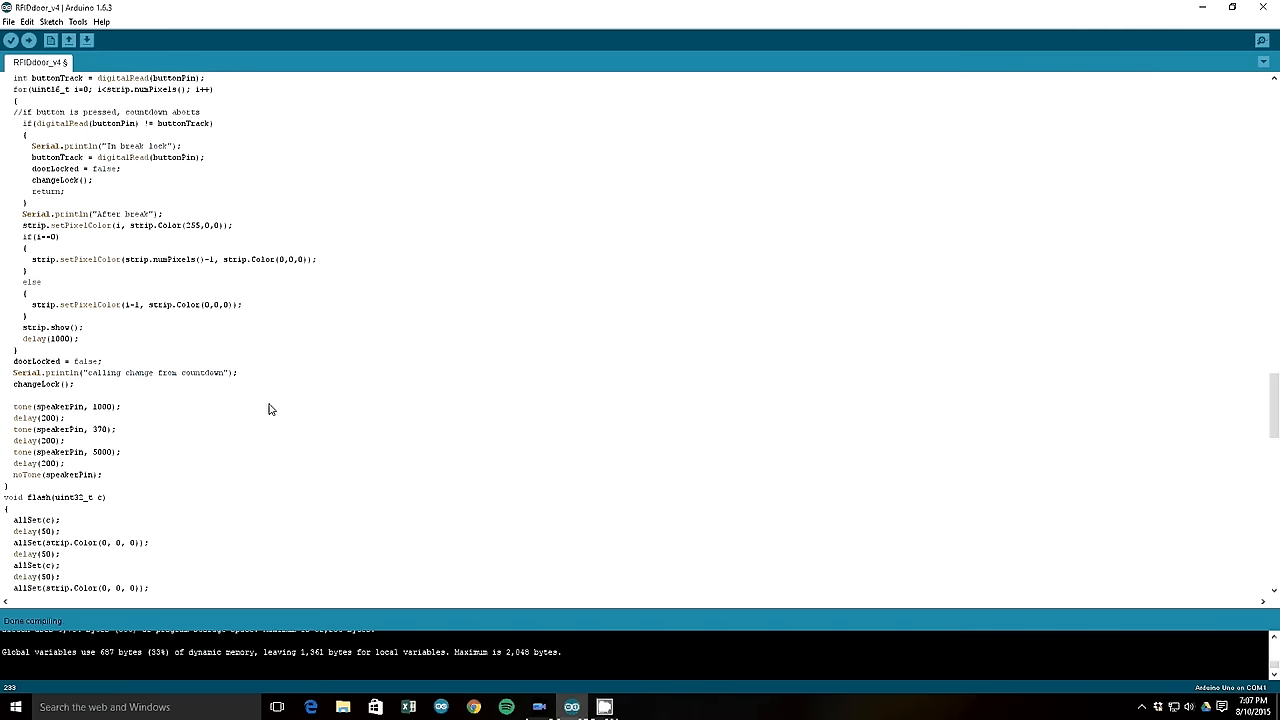
# Step: Scroll past flash() and flash2() to bring allSet(), allSet2() and the start of rainbowCycle() into view
pyautogui.scroll(-3)
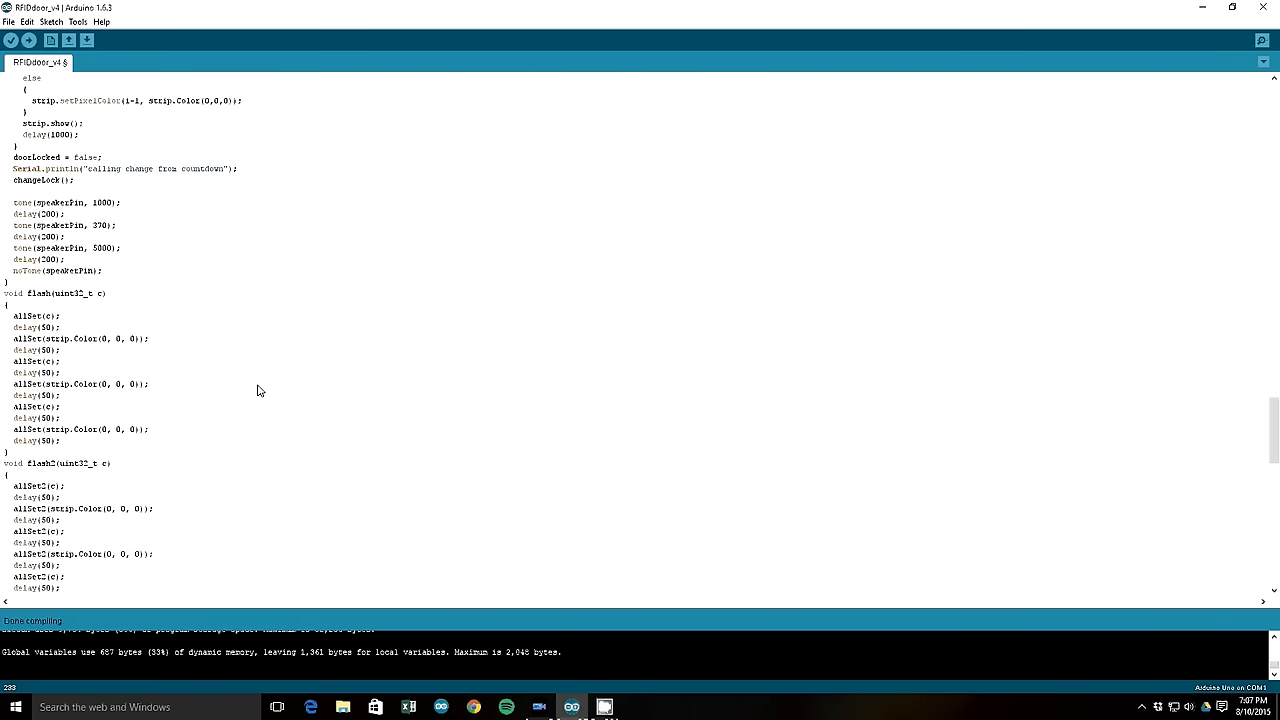
pyautogui.scroll(-3)
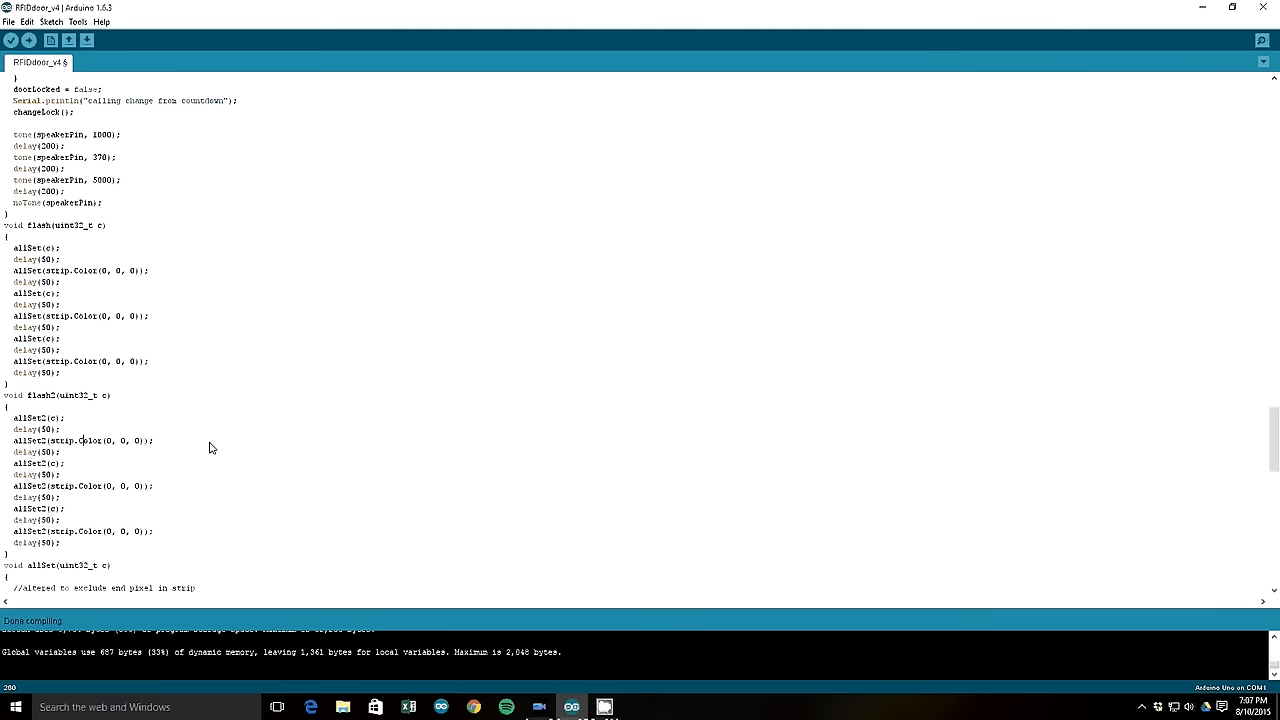
pyautogui.scroll(-3)
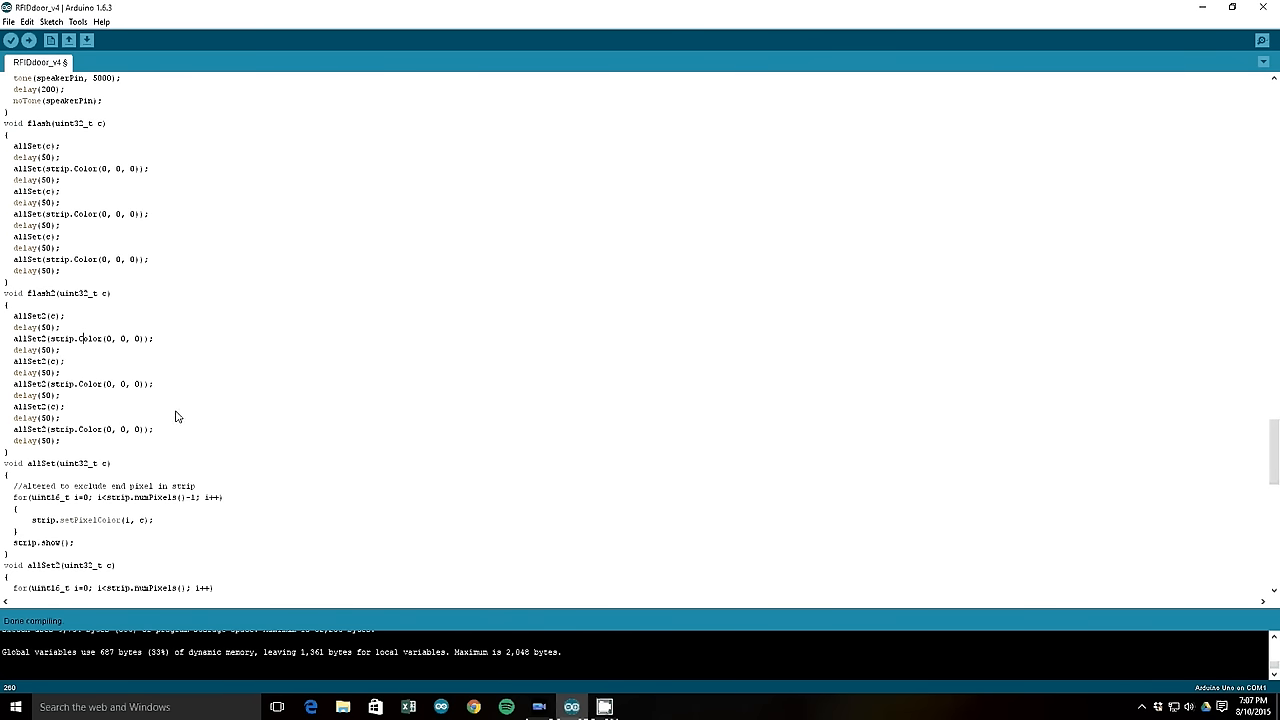
pyautogui.scroll(-3)
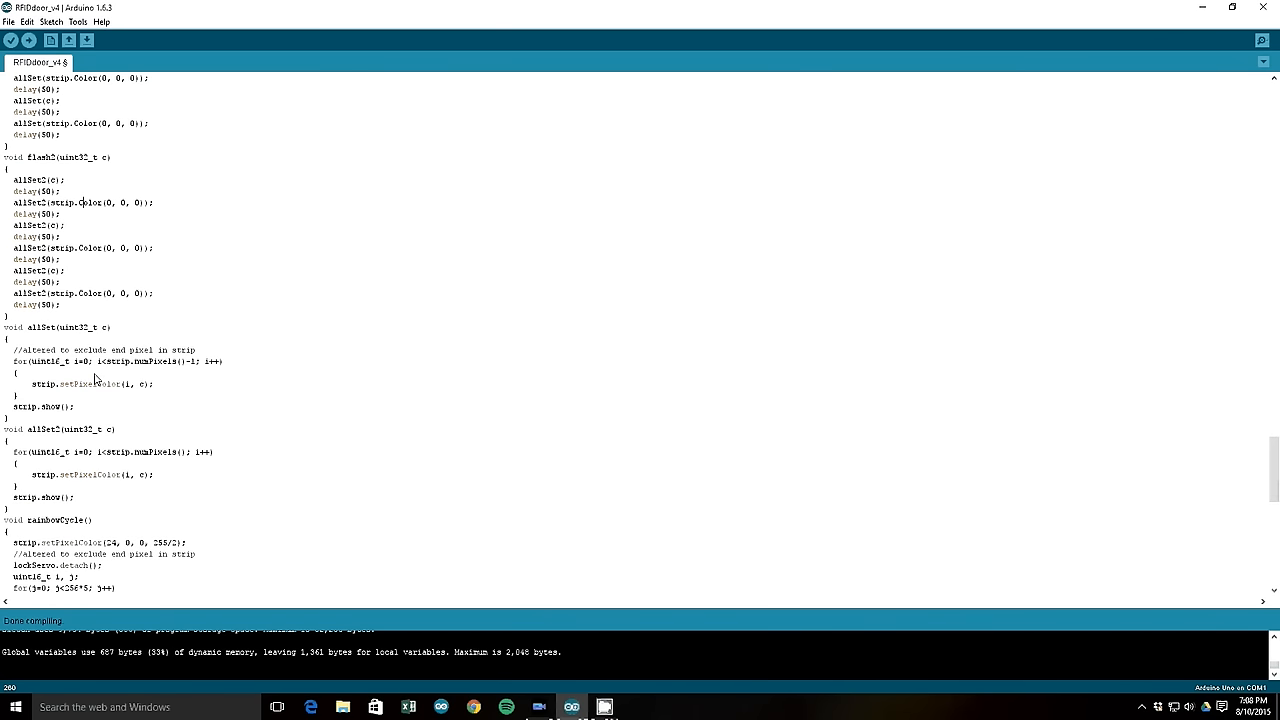
pyautogui.scroll(-3)
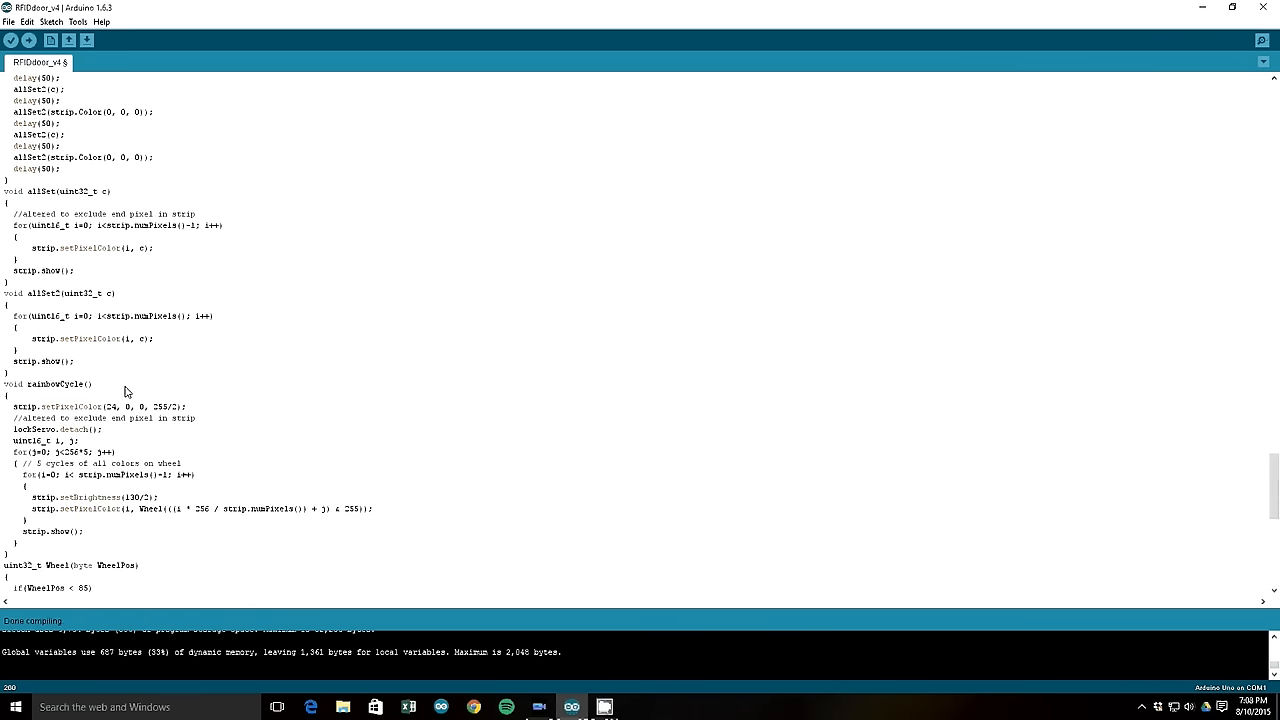
pyautogui.scroll(-3)
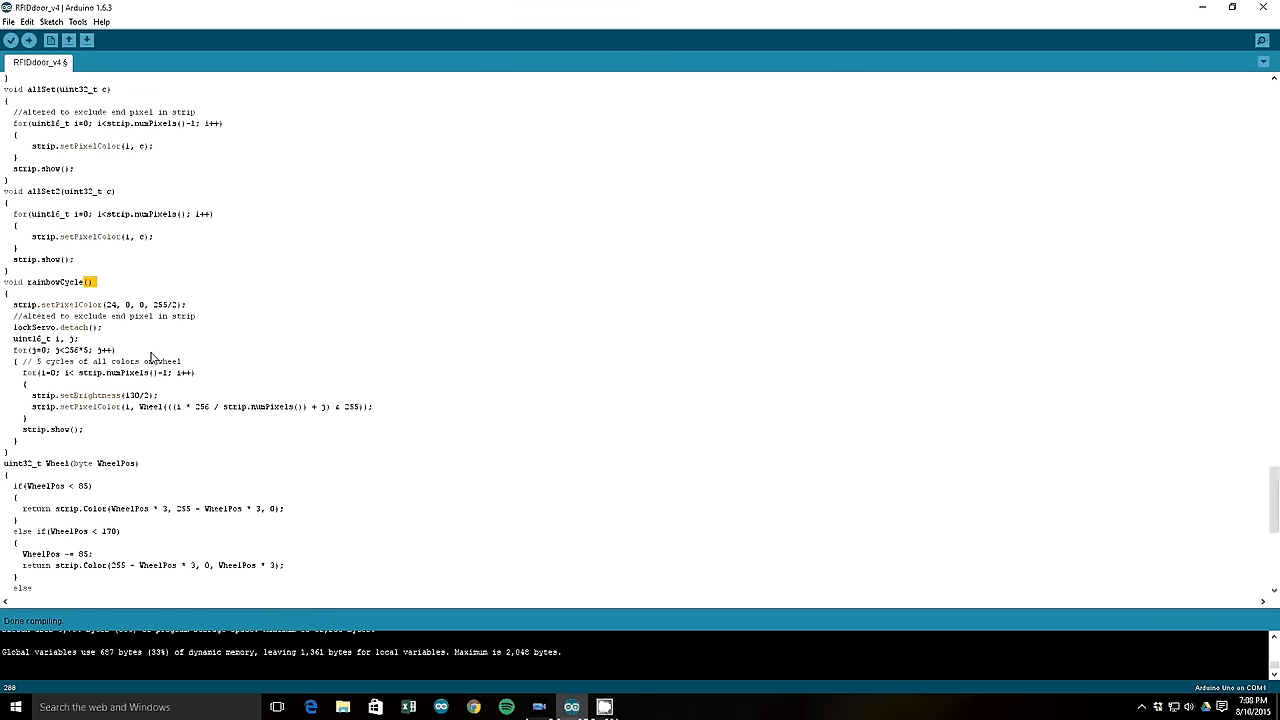
pyautogui.moveTo(144, 328)
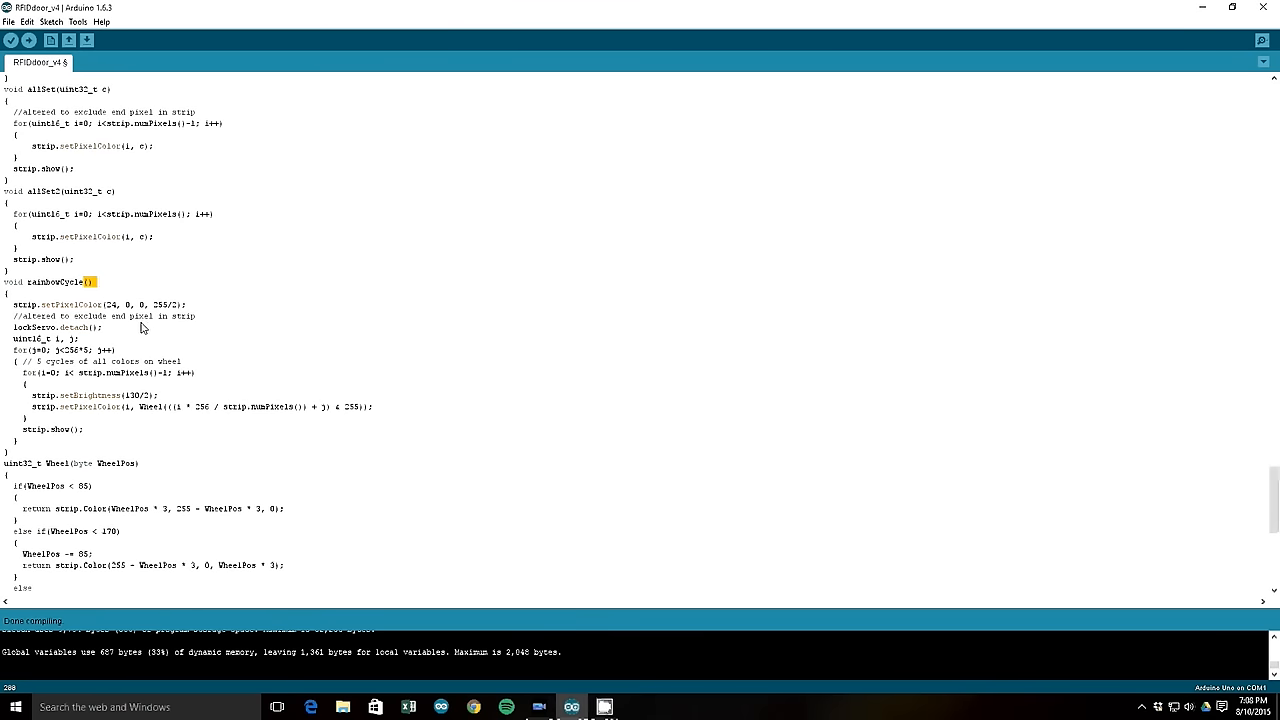
pyautogui.scroll(-3)
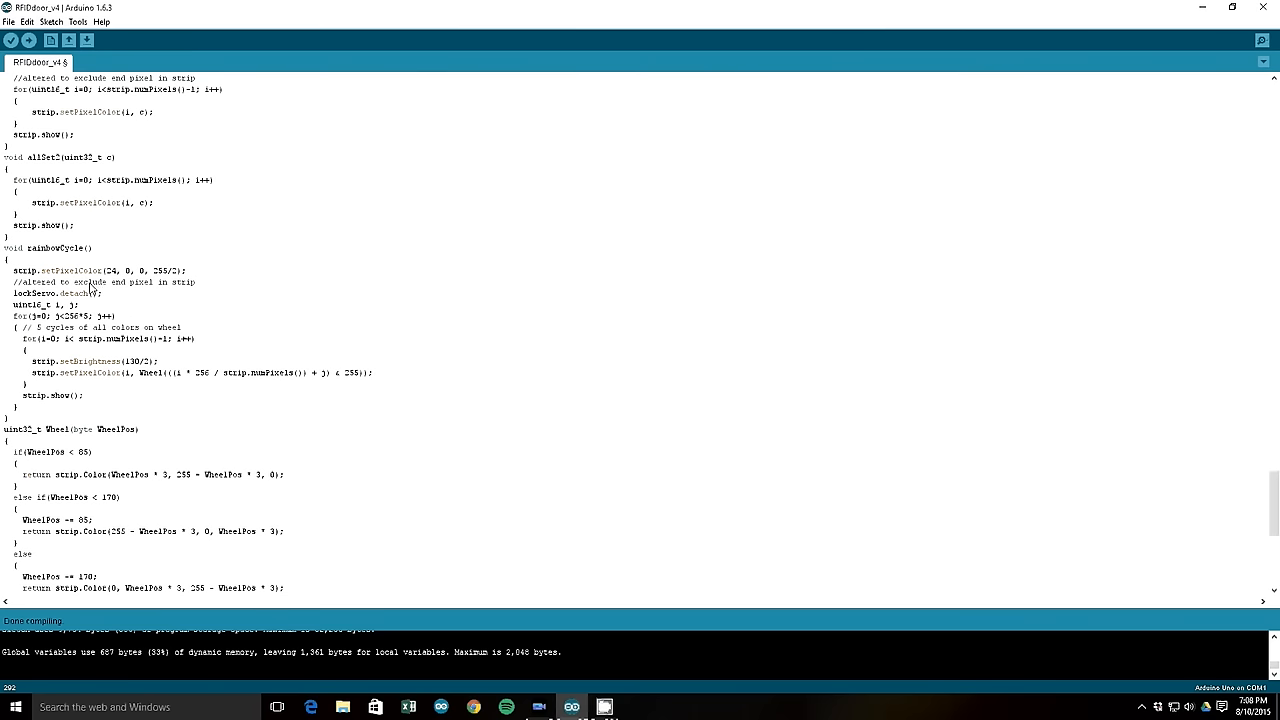
pyautogui.moveTo(82, 318)
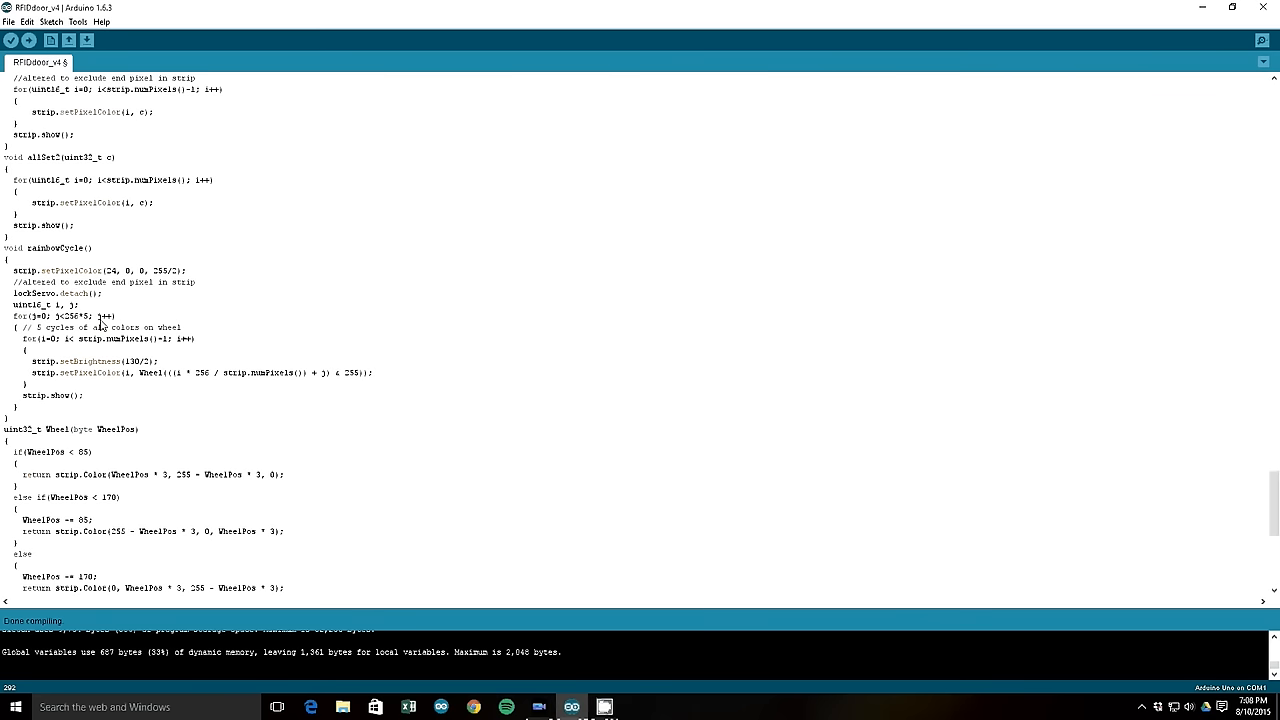
pyautogui.moveTo(70, 420)
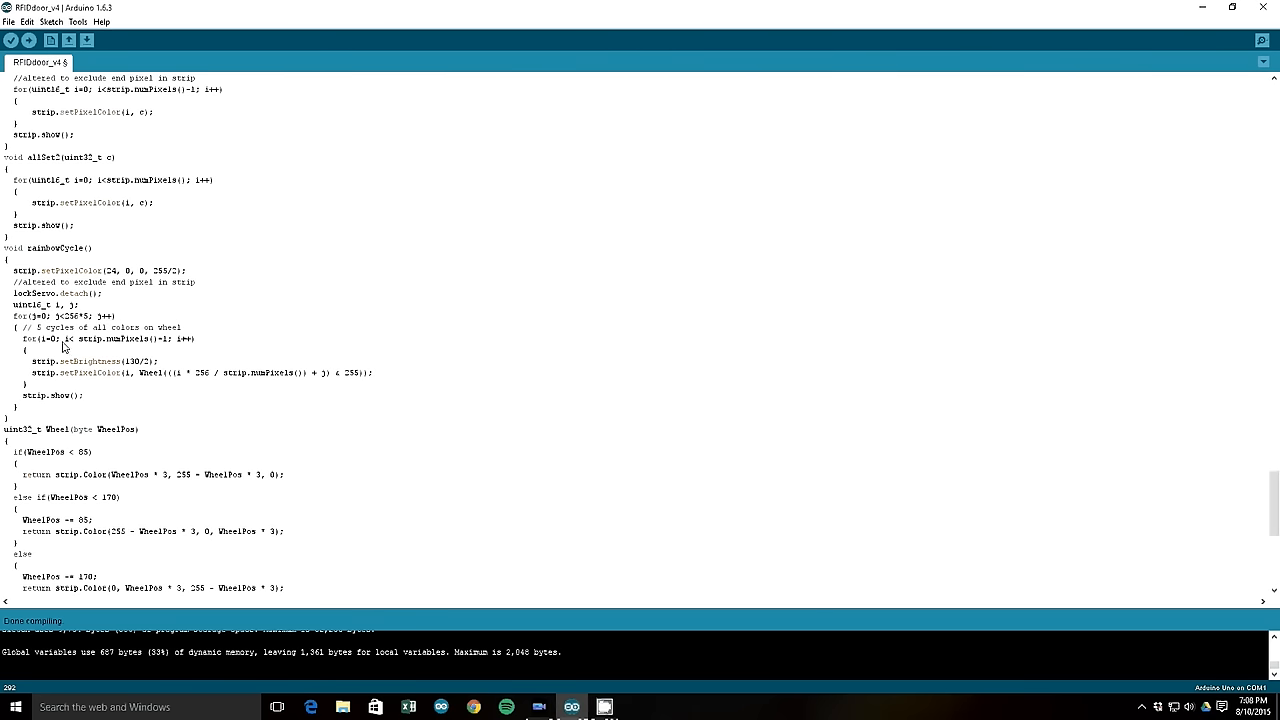
pyautogui.moveTo(148, 332)
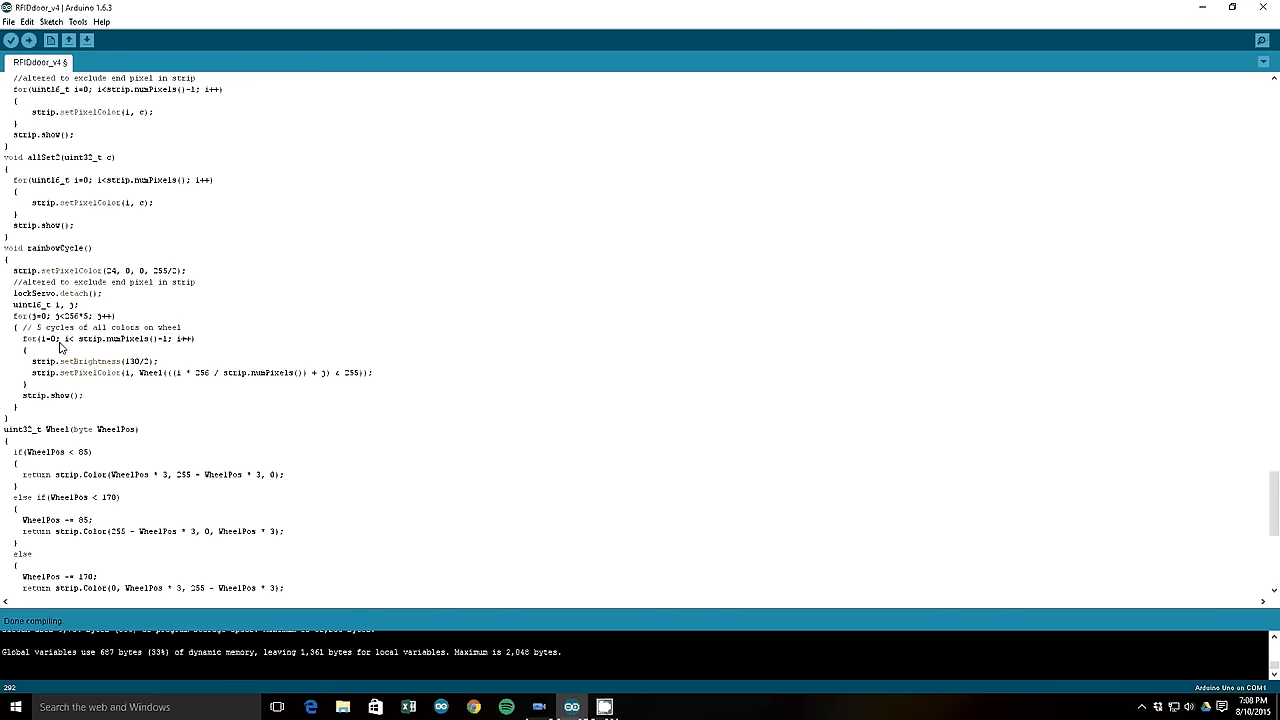
pyautogui.moveTo(96, 386)
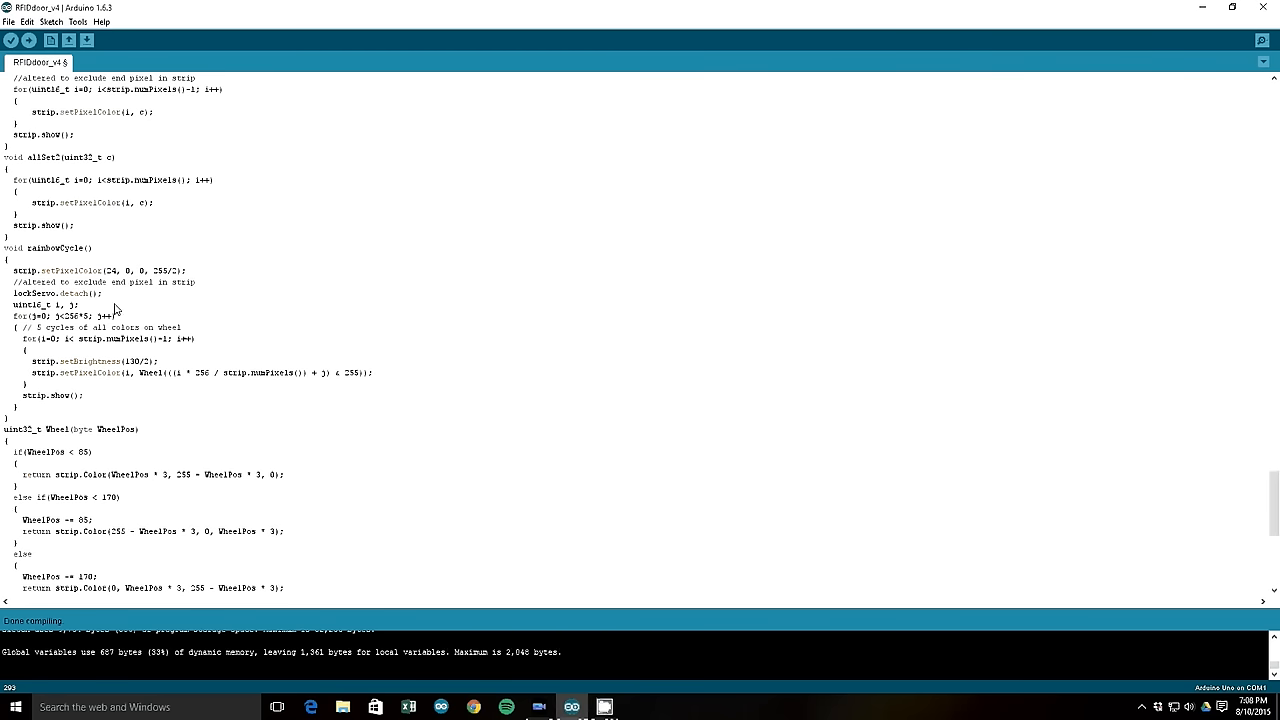
pyautogui.moveTo(208, 294)
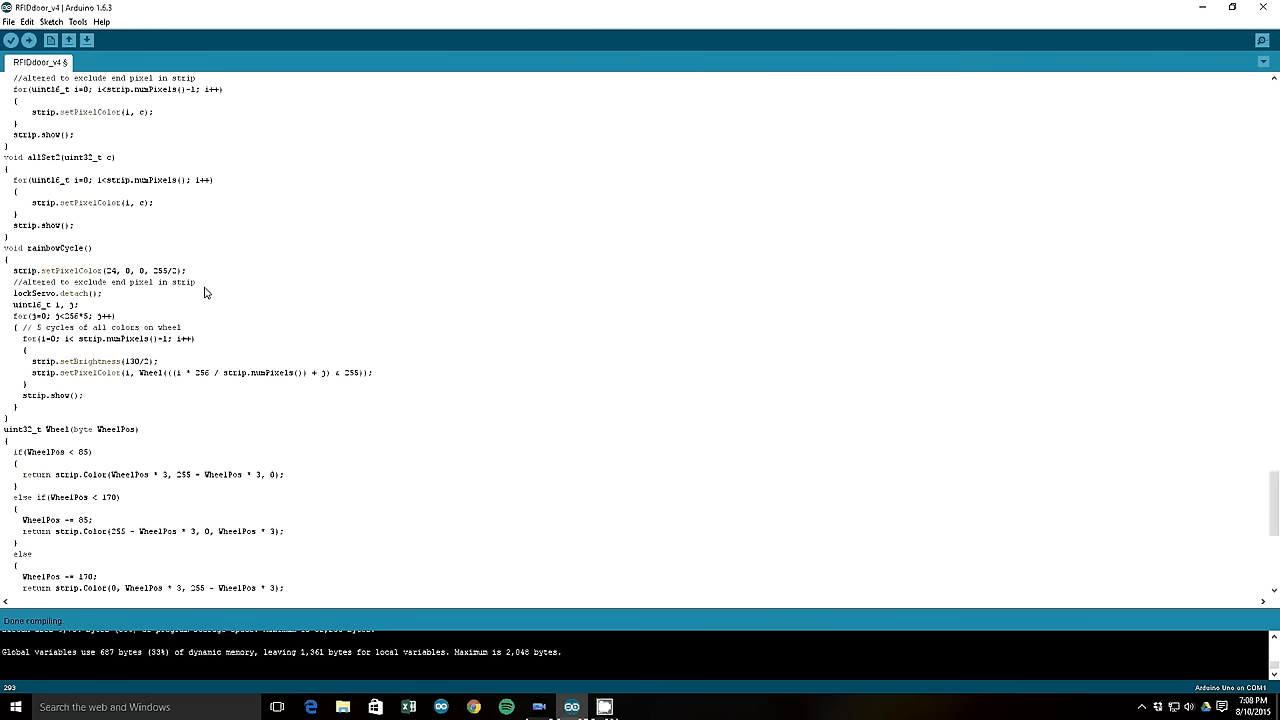
pyautogui.moveTo(138, 348)
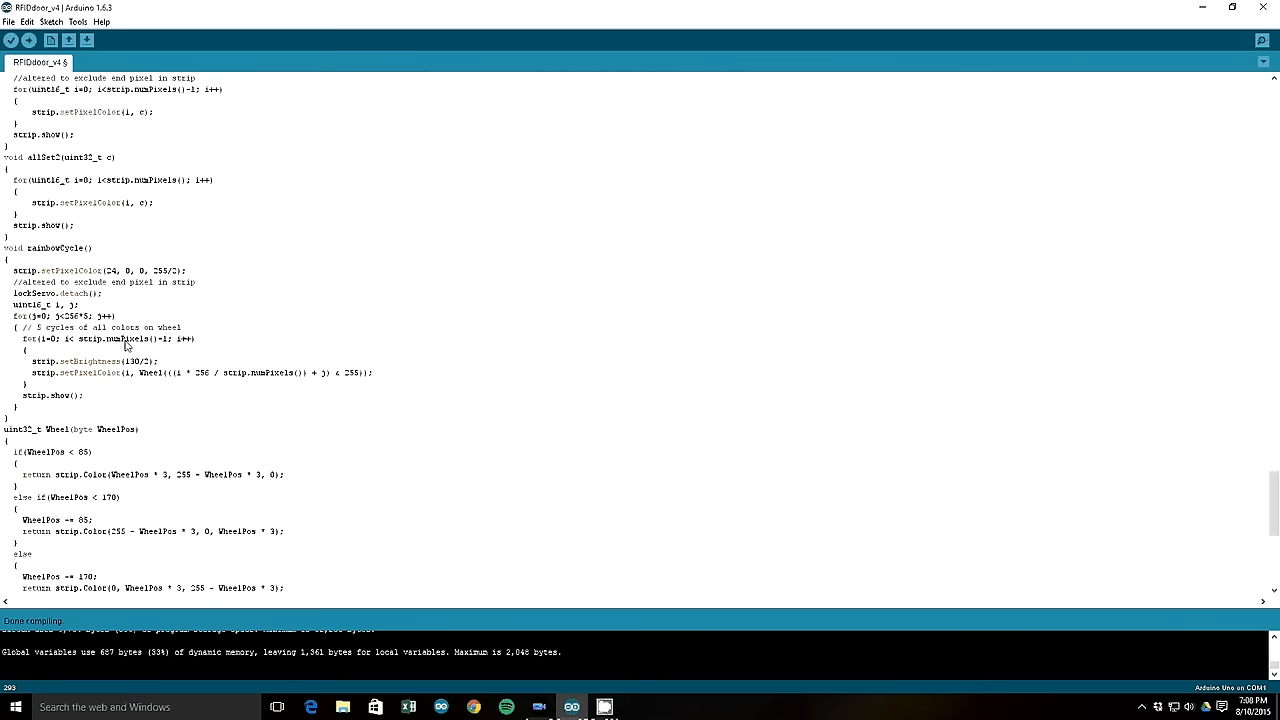
pyautogui.moveTo(100, 328)
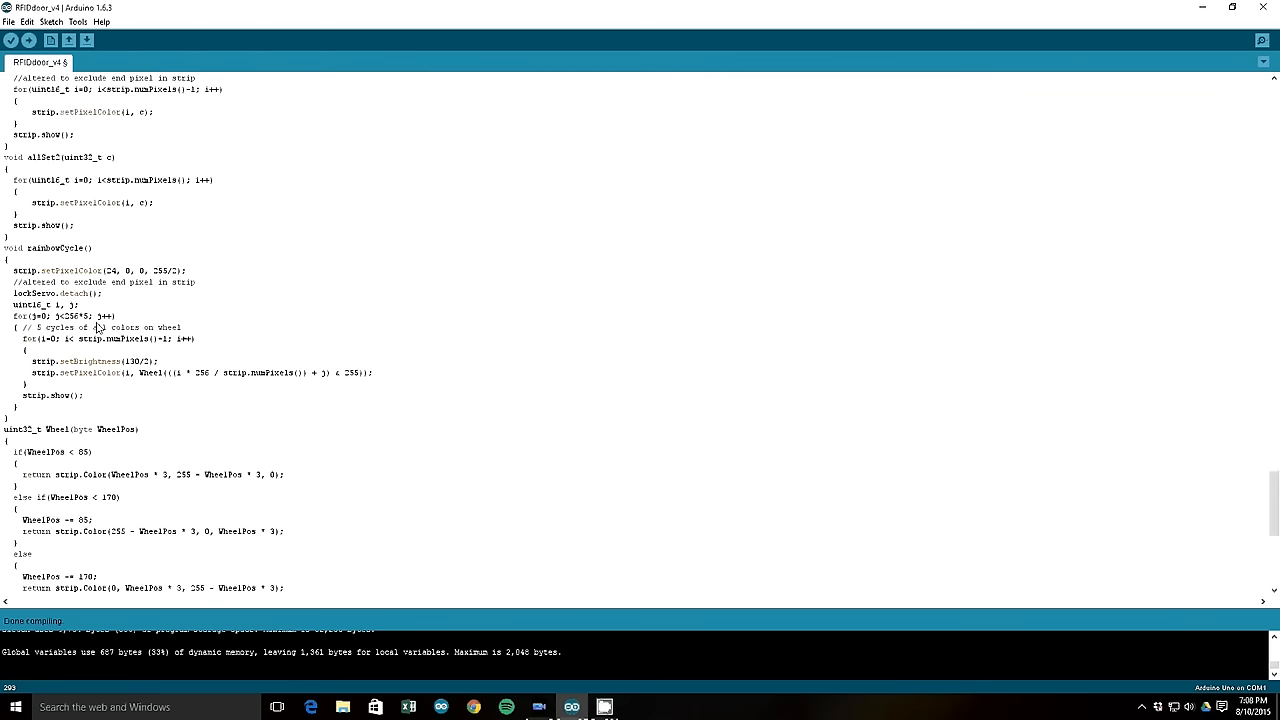
pyautogui.moveTo(126, 376)
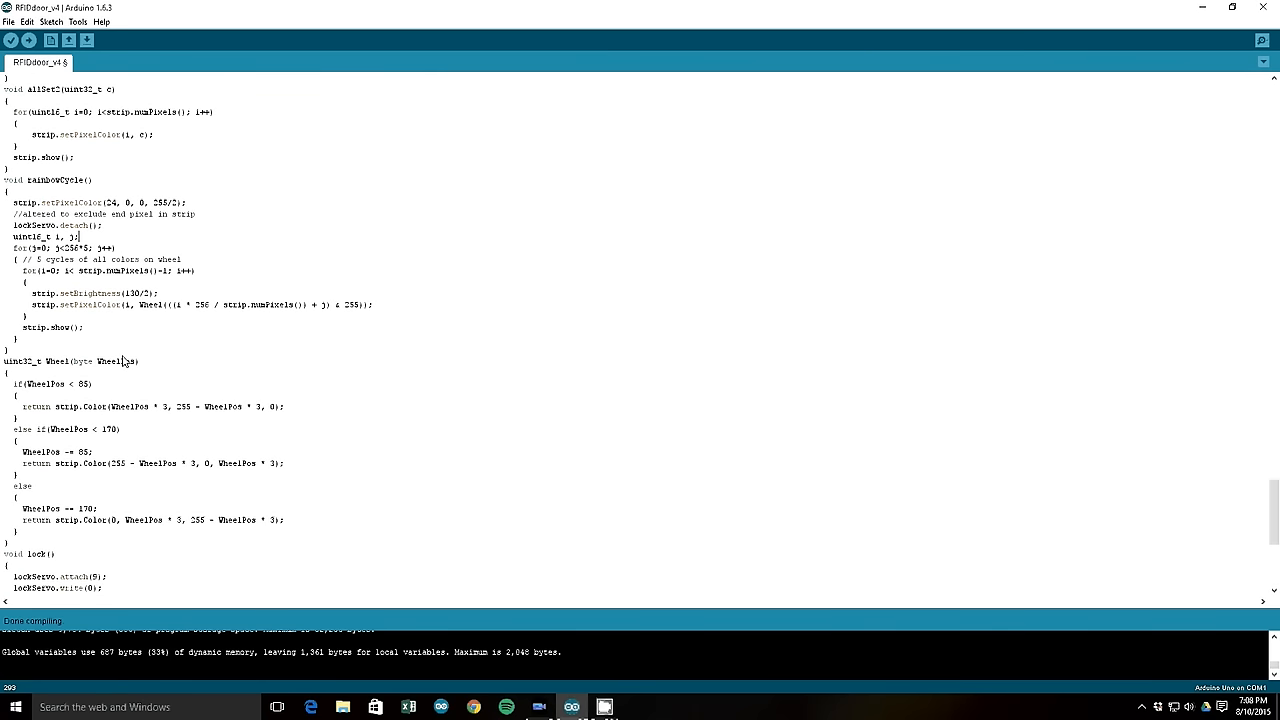
pyautogui.moveTo(92, 314)
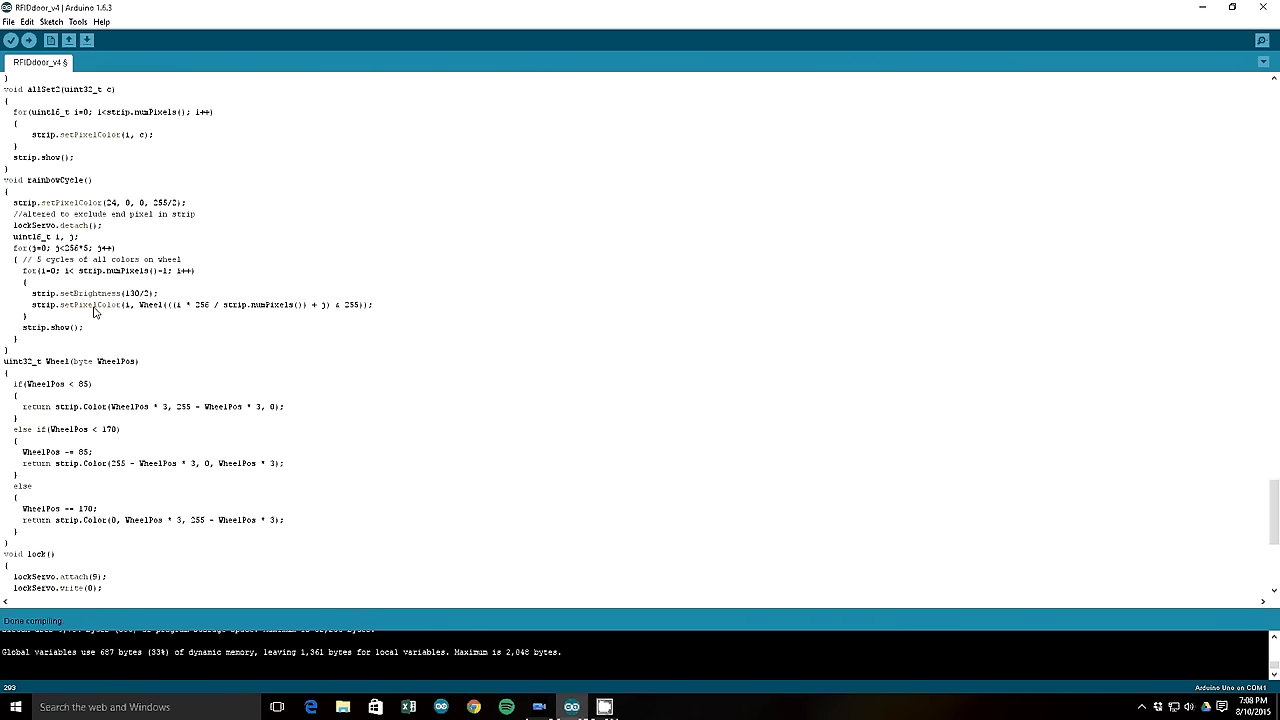
pyautogui.moveTo(114, 248)
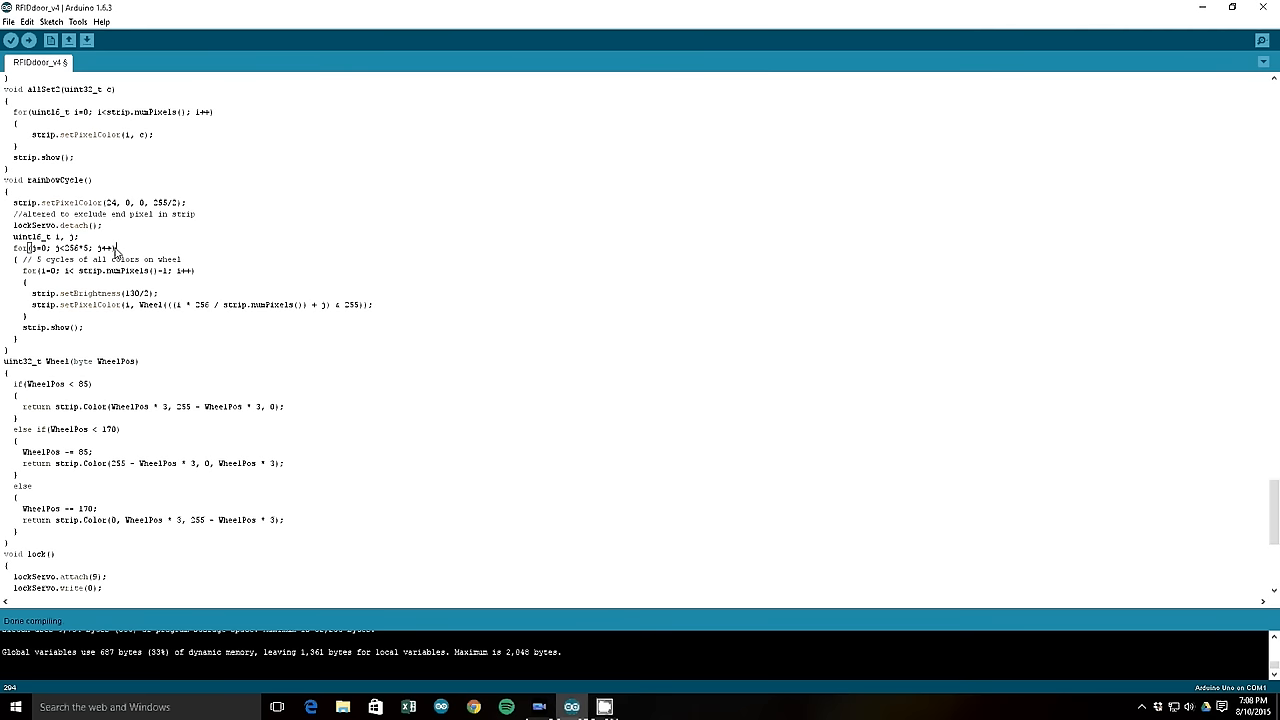
pyautogui.scroll(-3)
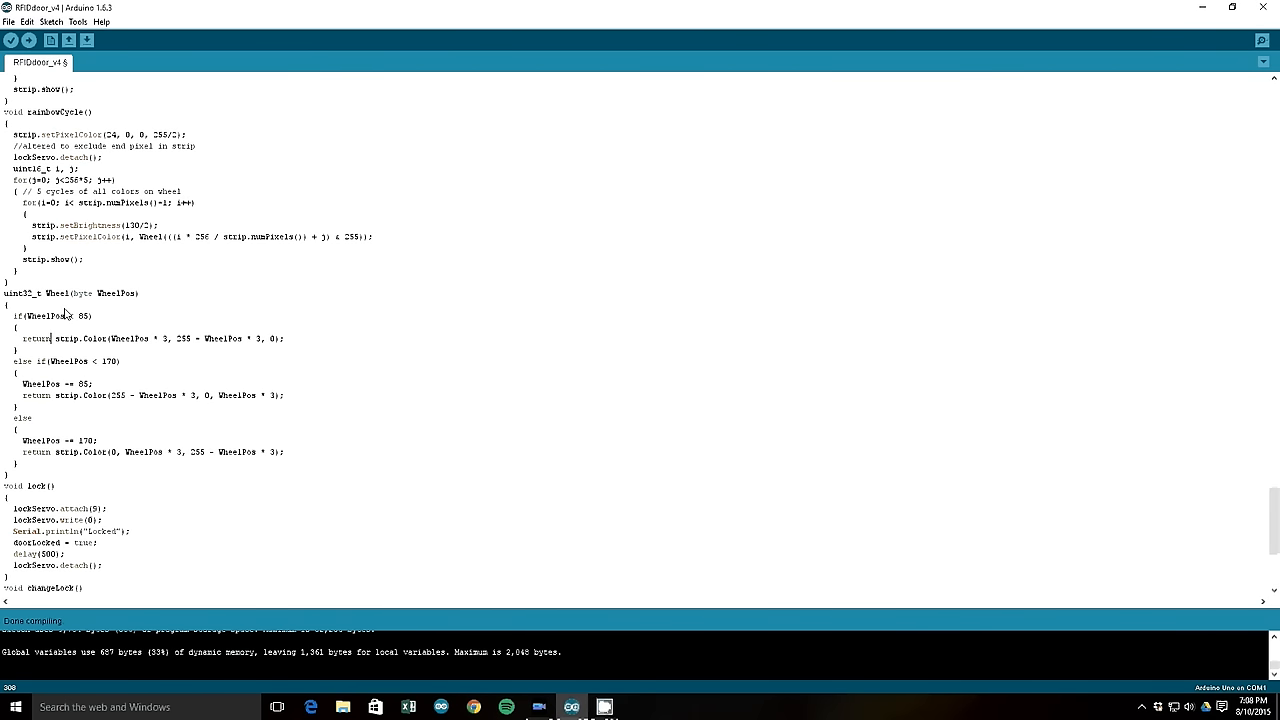
pyautogui.scroll(-3)
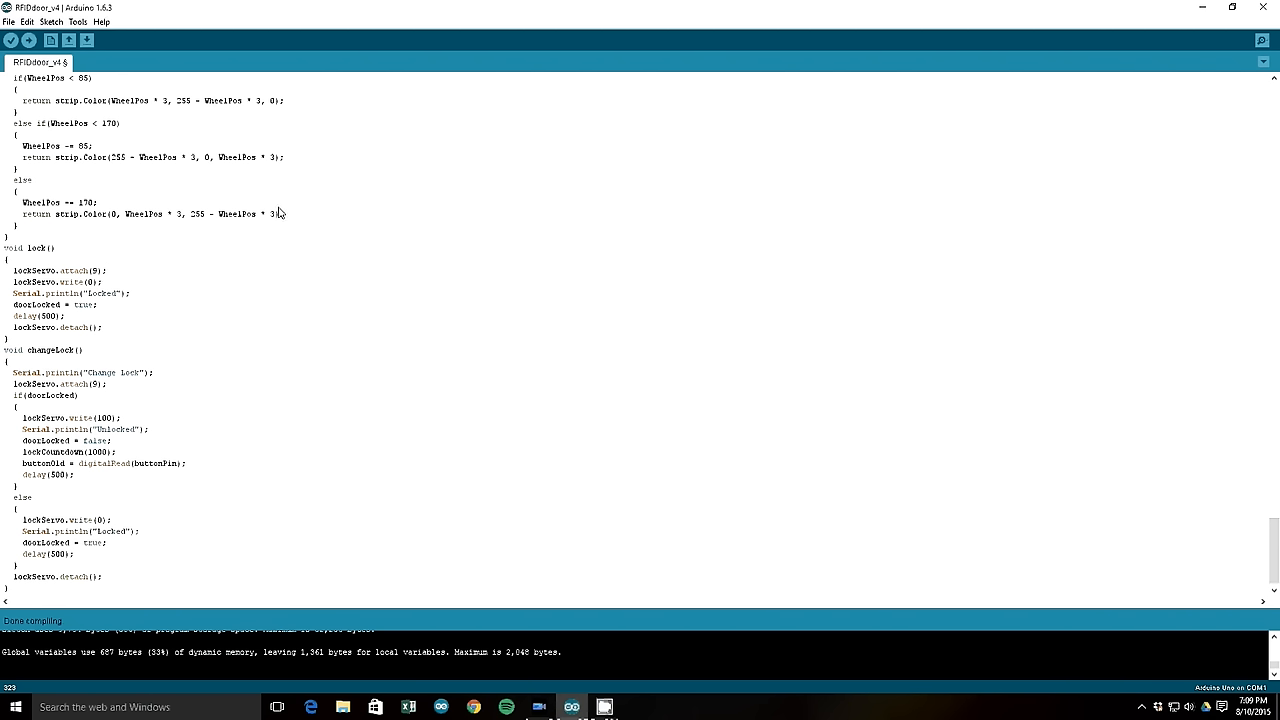
pyautogui.moveTo(280, 194)
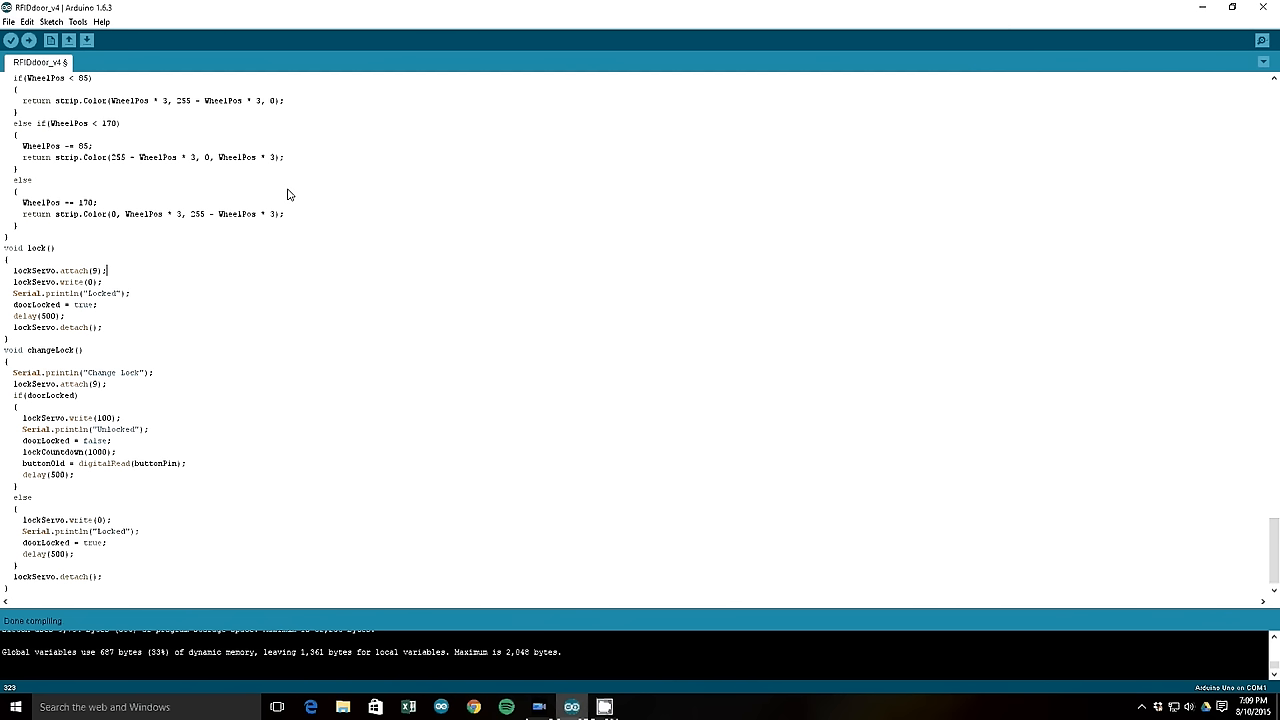
pyautogui.moveTo(310, 180)
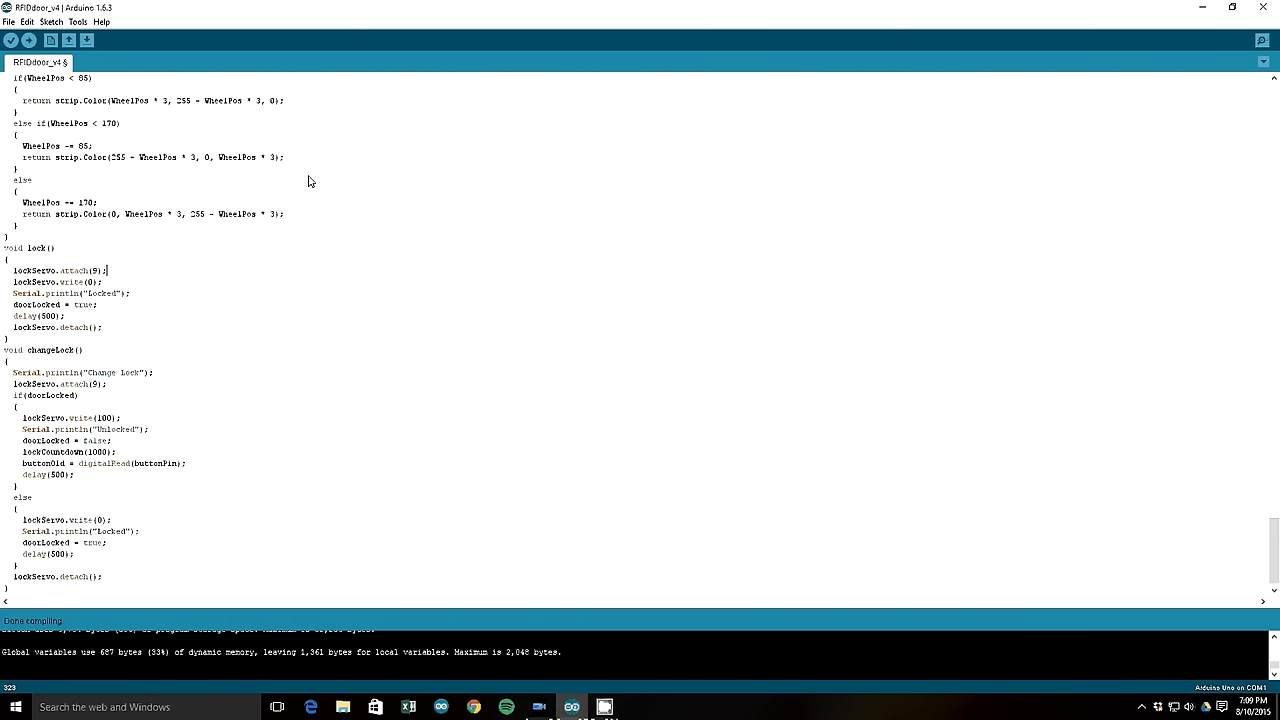
pyautogui.moveTo(164, 288)
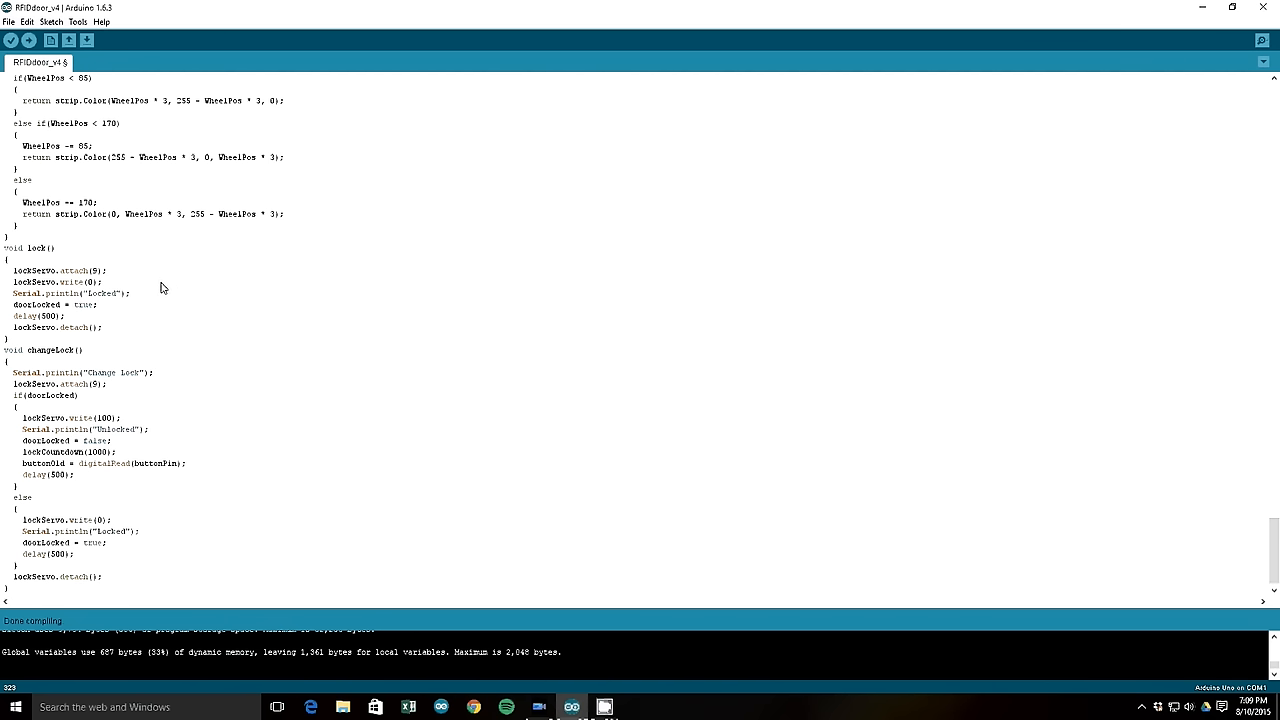
pyautogui.moveTo(156, 288)
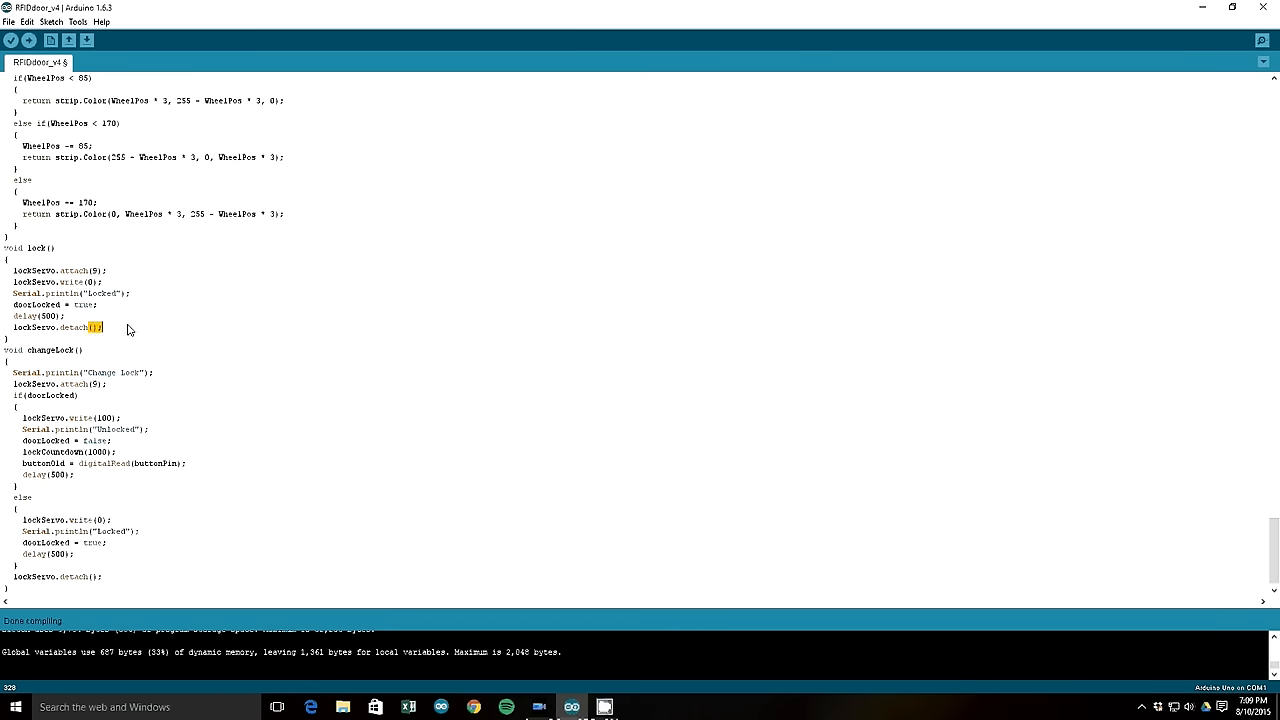
pyautogui.moveTo(174, 374)
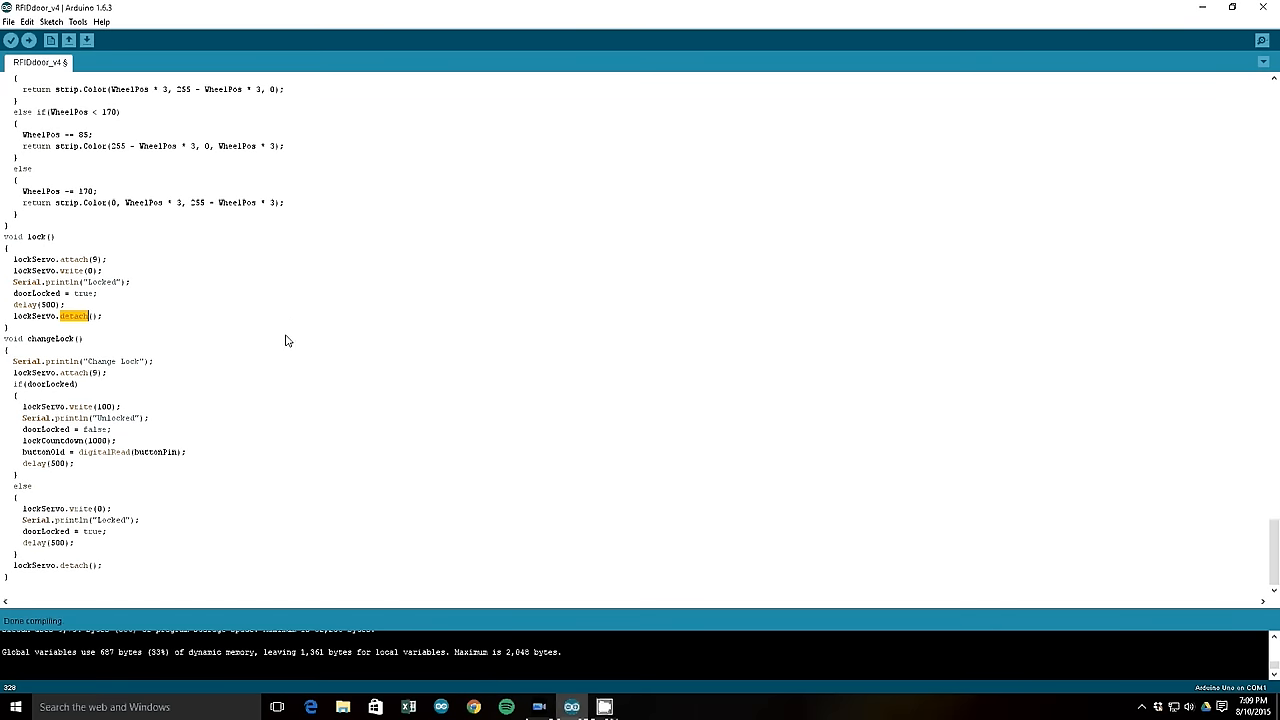
pyautogui.doubleClick(52, 338)
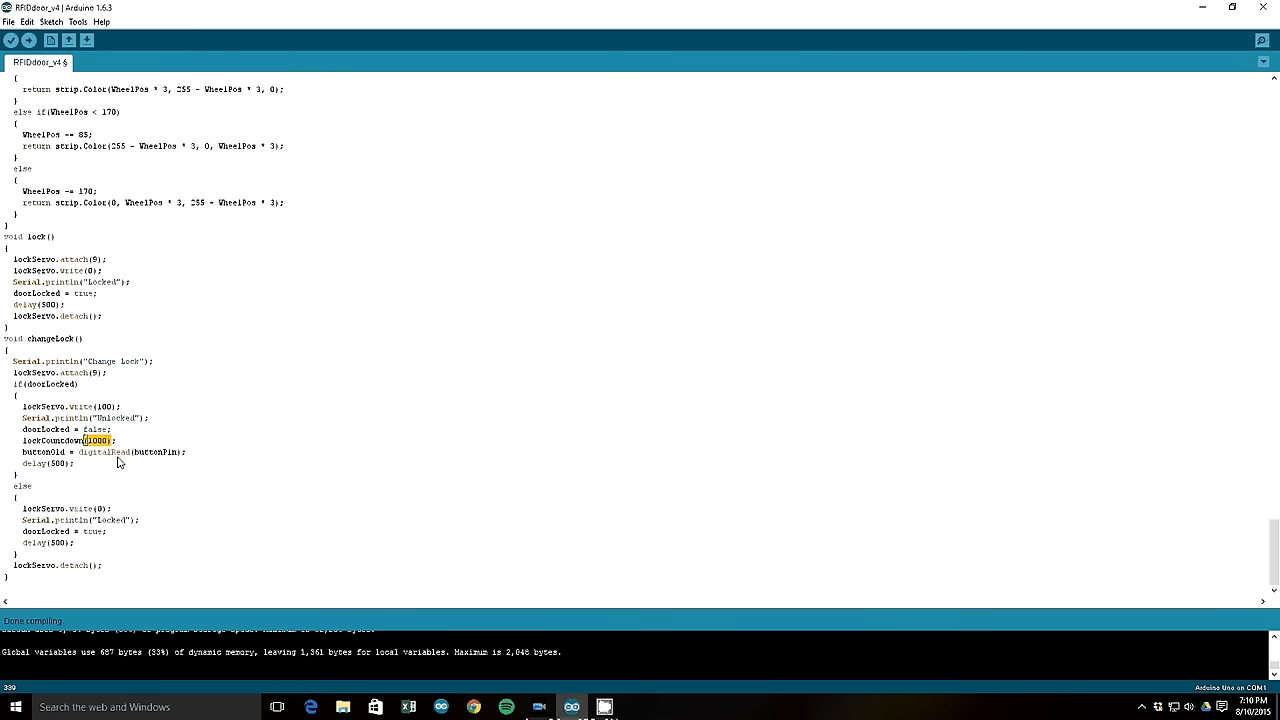
pyautogui.moveTo(124, 464)
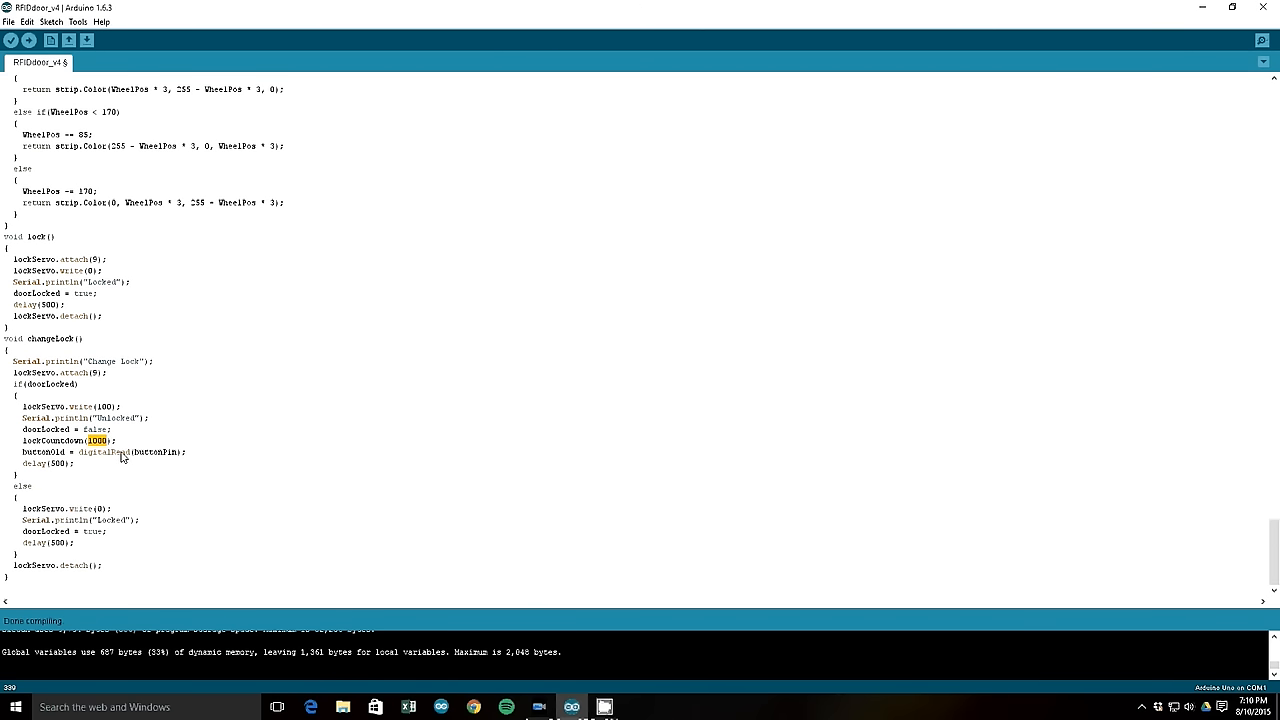
pyautogui.moveTo(108, 448)
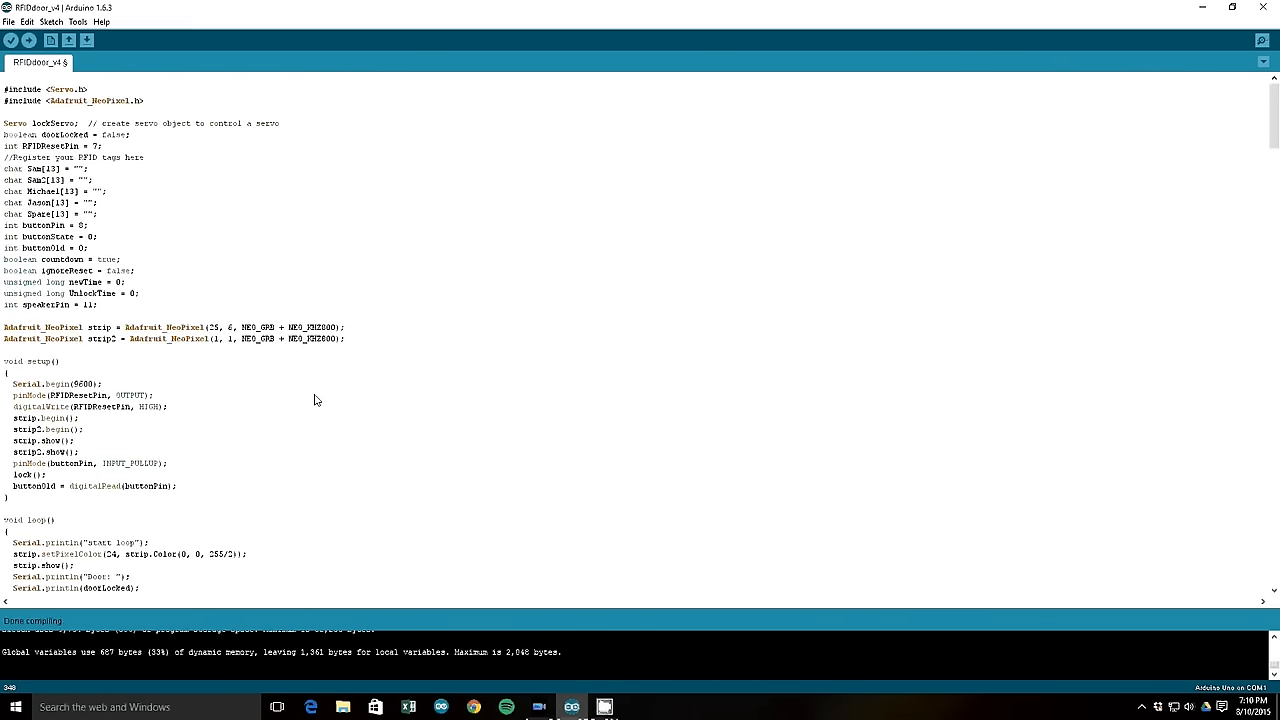
pyautogui.moveTo(302, 348)
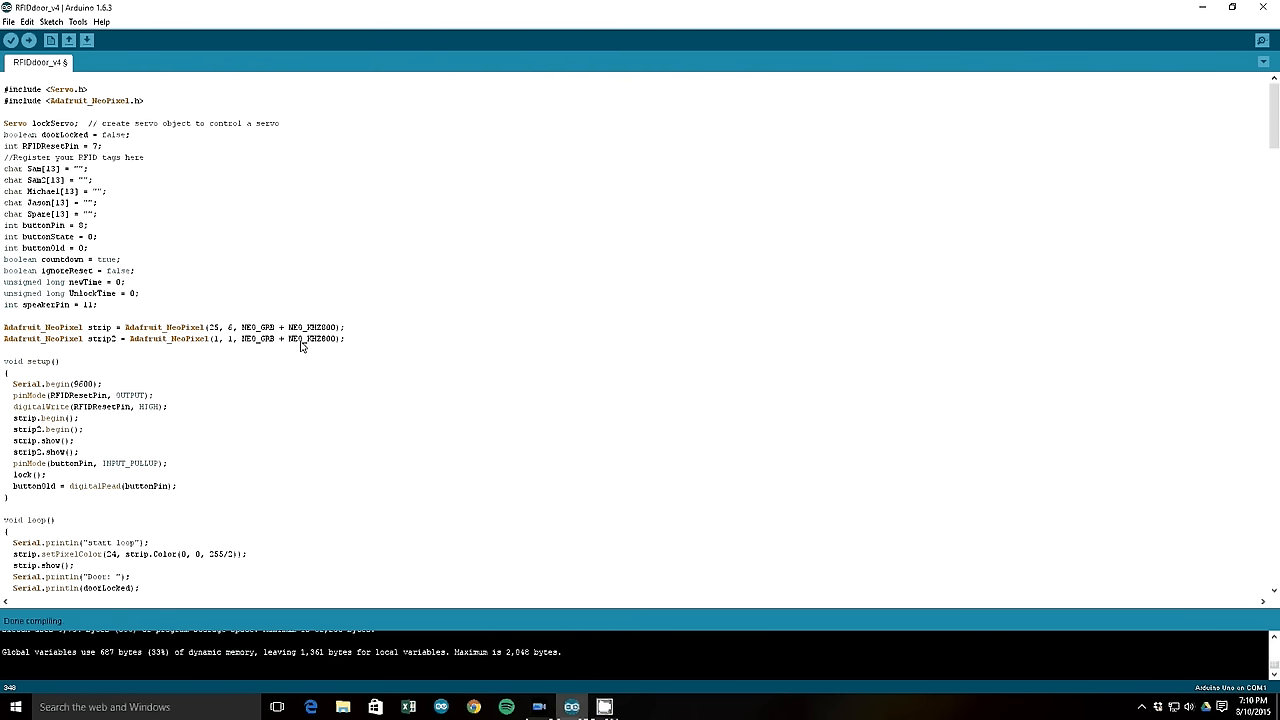
pyautogui.moveTo(296, 316)
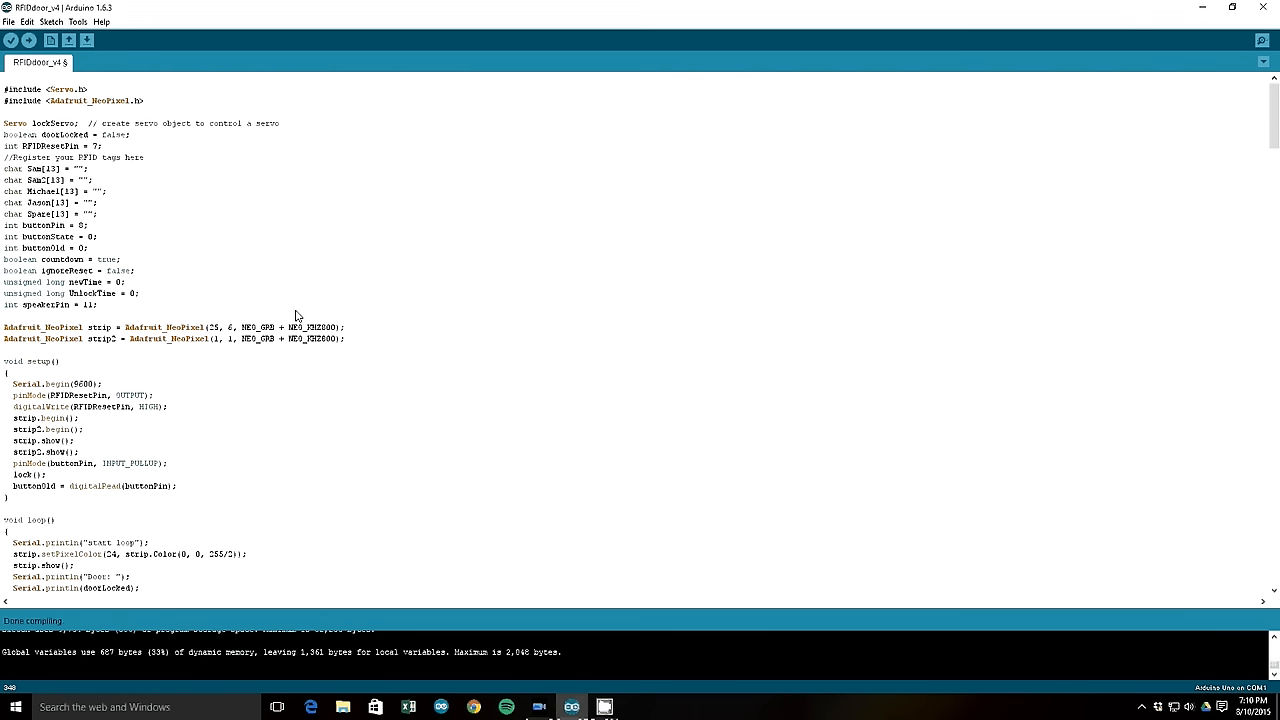